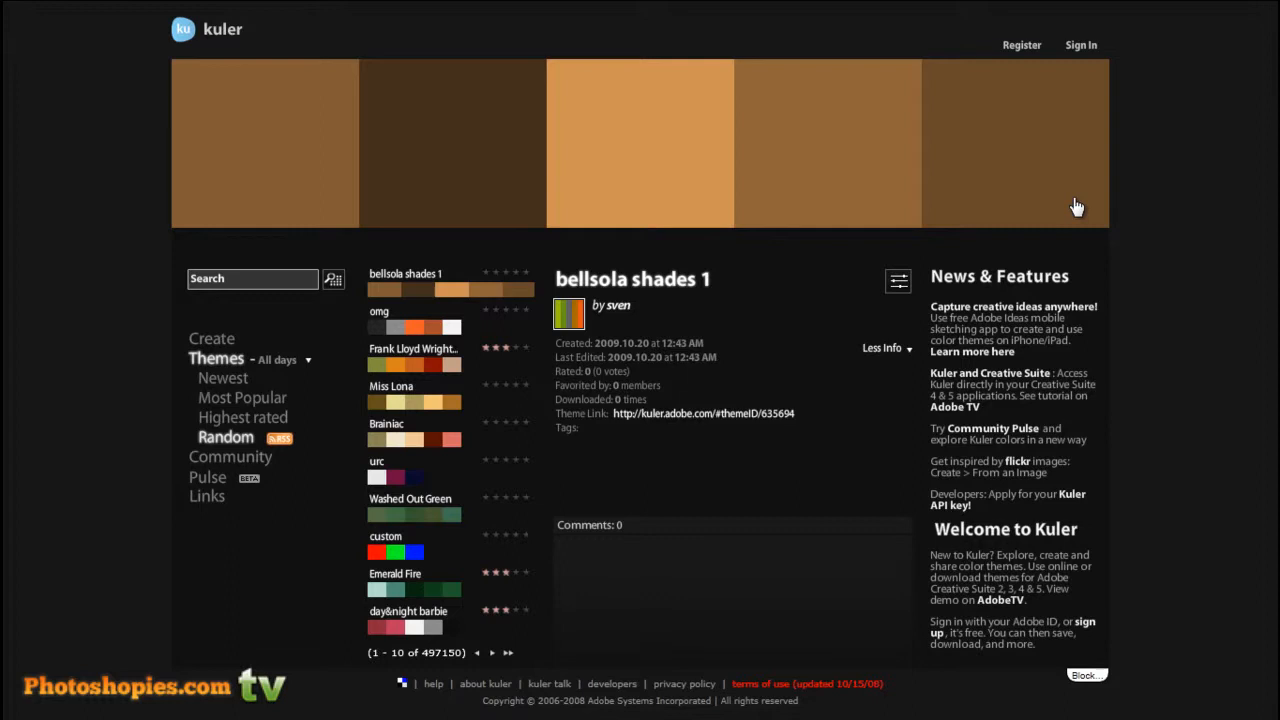
mouse_move(1055, 116)
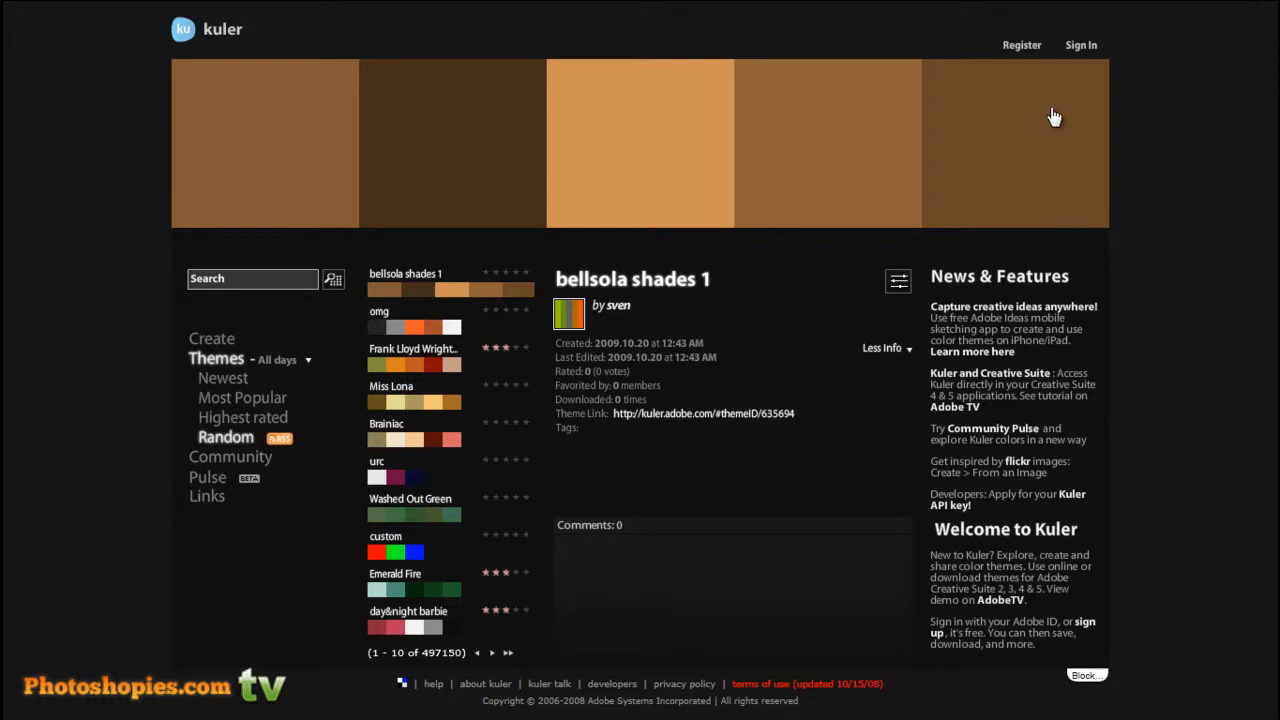
mouse_move(1128, 166)
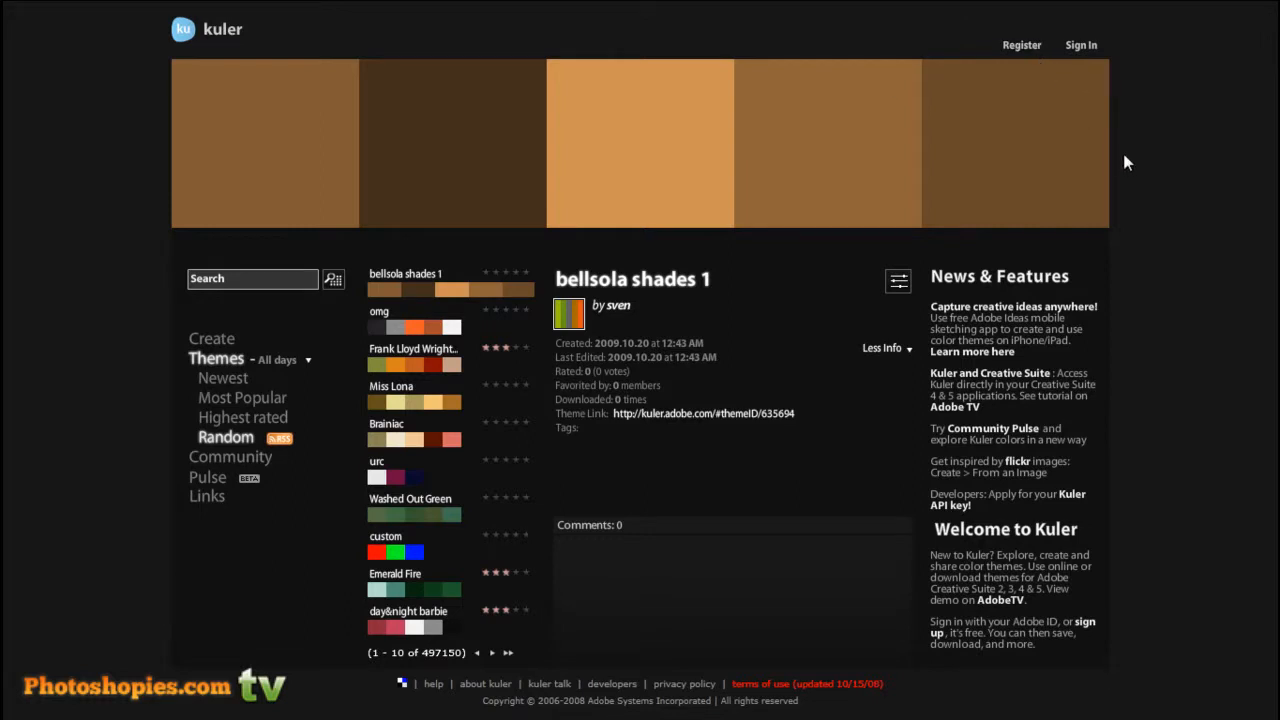
mouse_move(1101, 100)
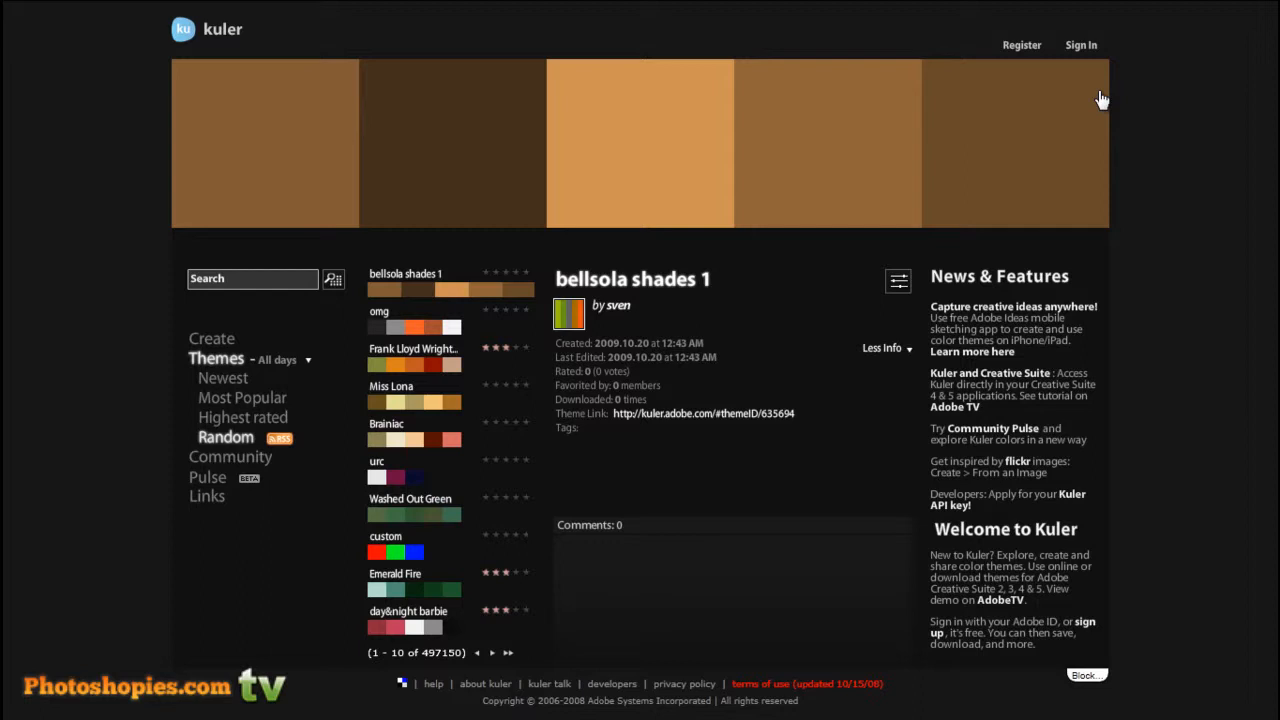
Sign in to Kuler with the Adobe ID and password, with Remember Me checked
click(1081, 44)
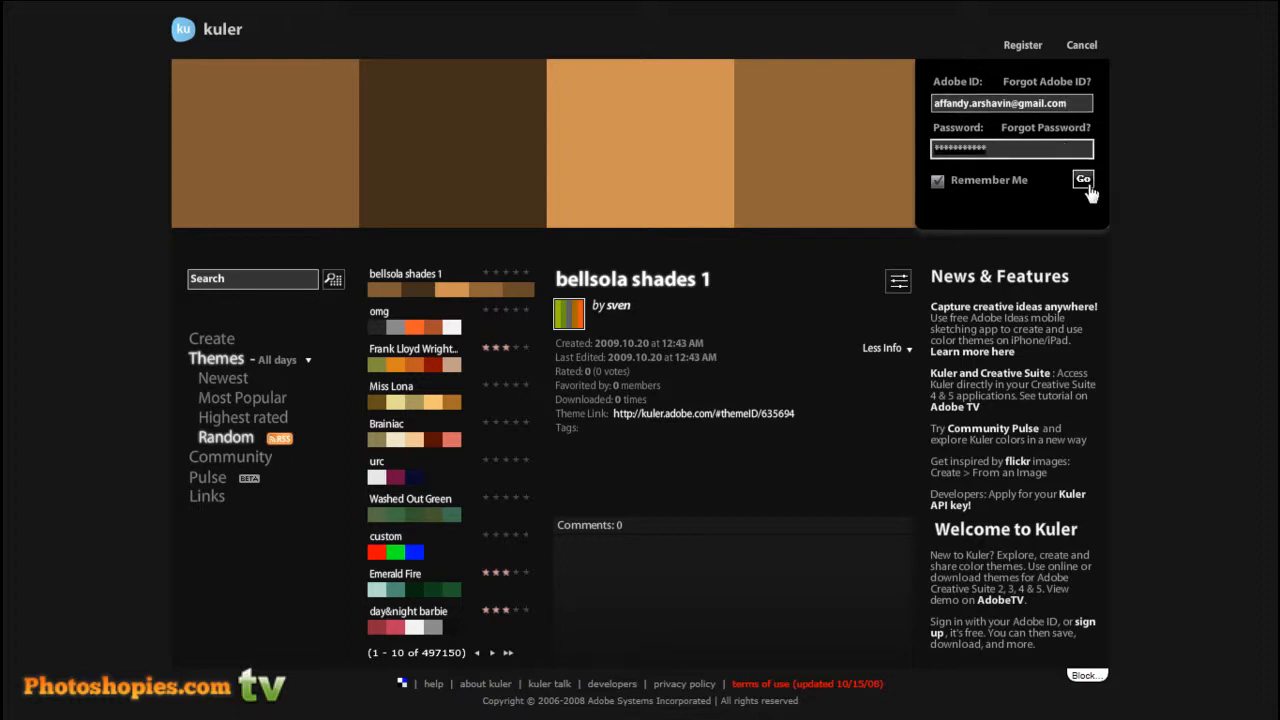
click(1083, 180)
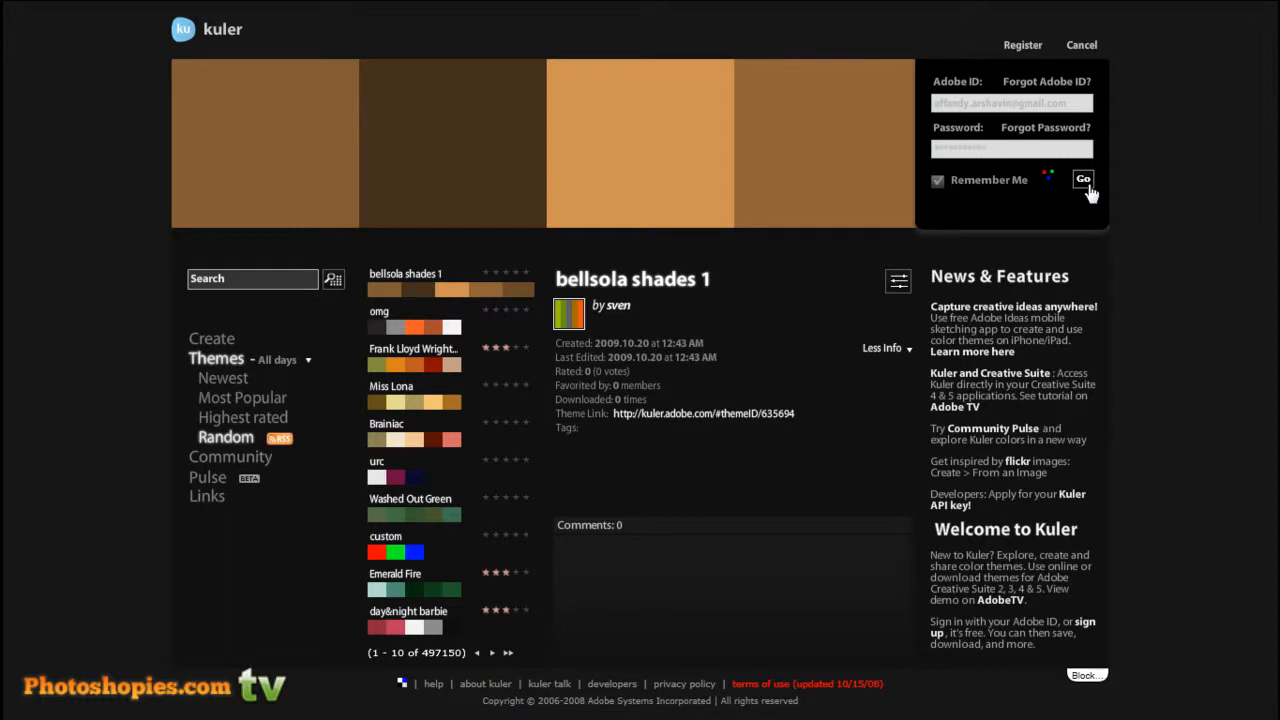
click(1083, 179)
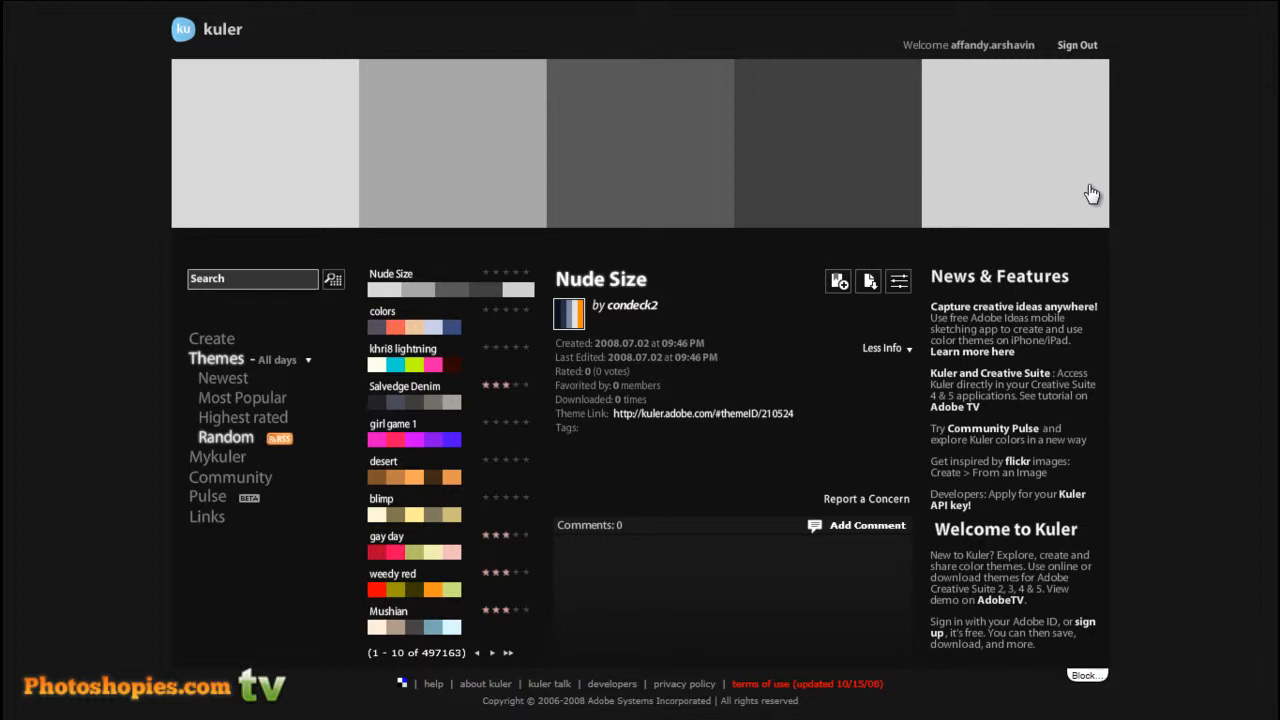
mouse_move(249, 326)
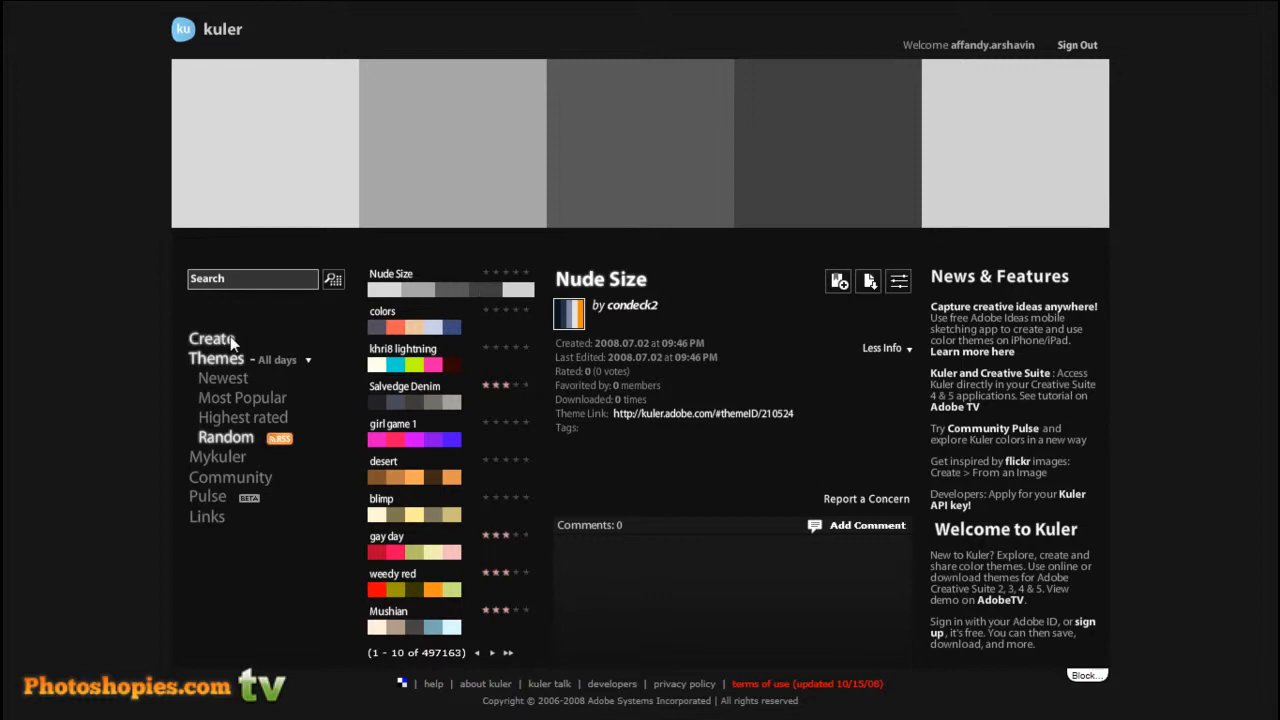
Open Create From a Color and select the red base, magenta and orange swatches
click(210, 338)
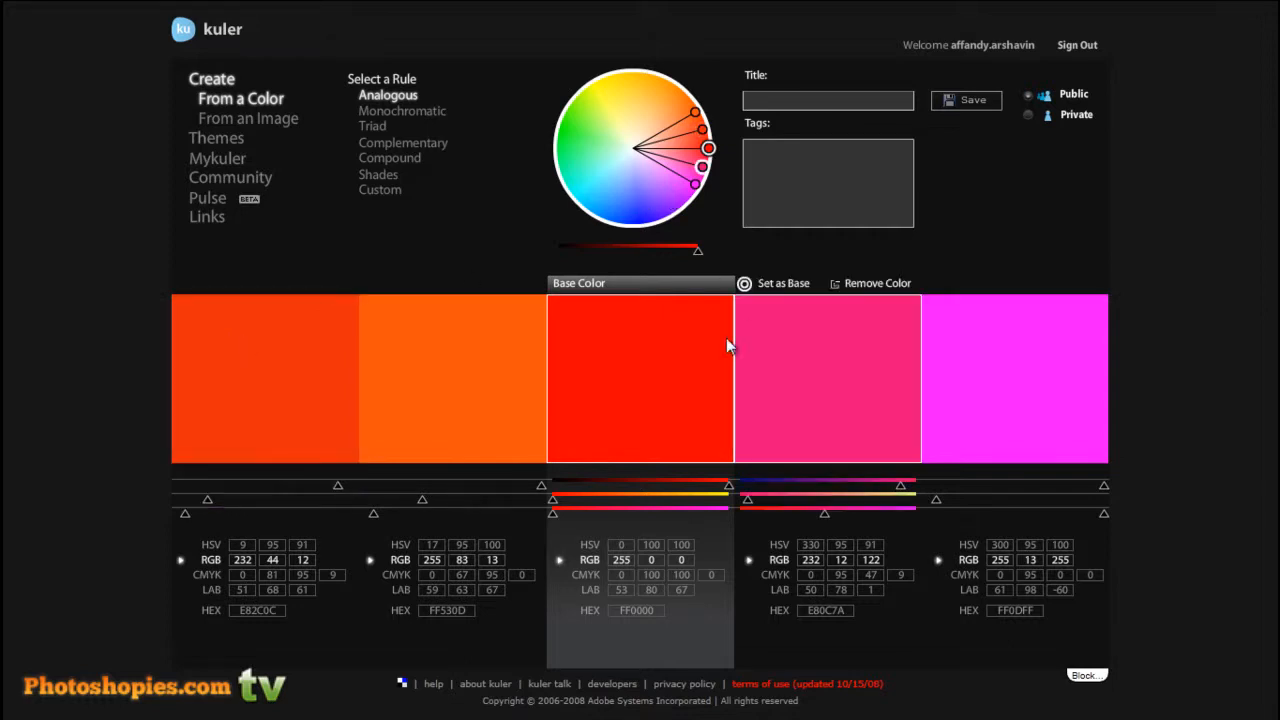
click(639, 378)
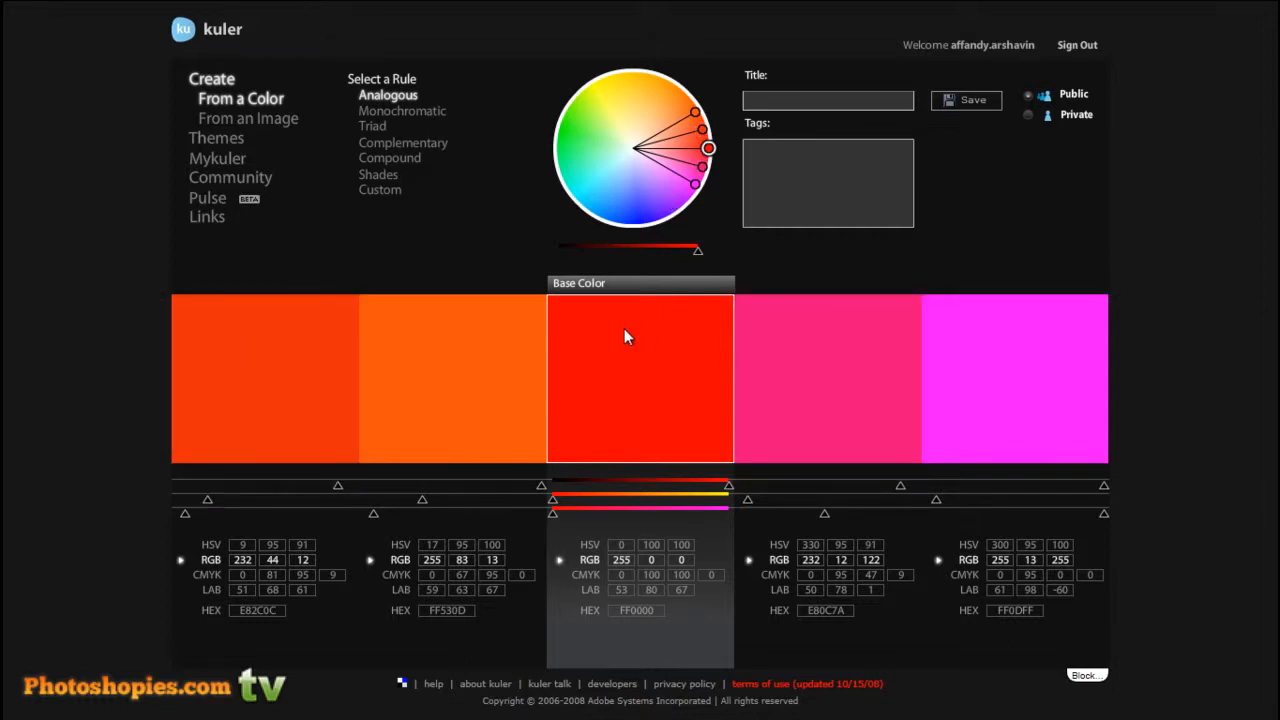
click(1014, 378)
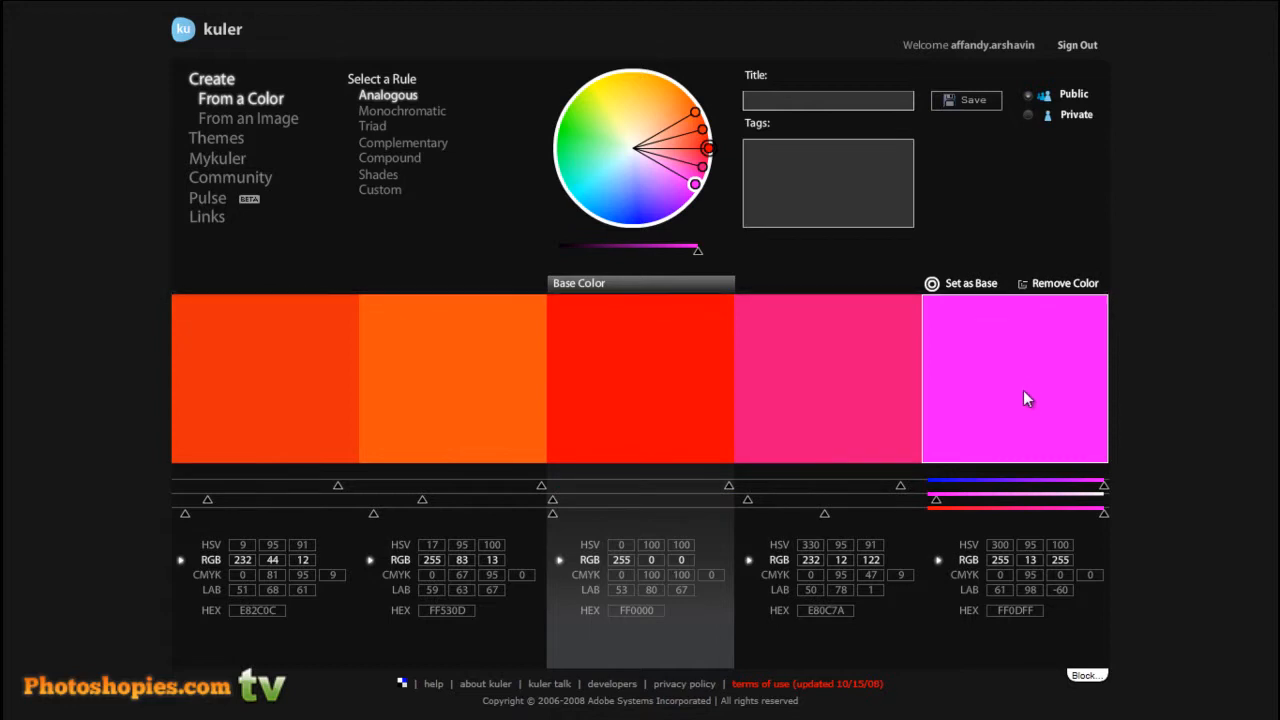
mouse_move(965, 387)
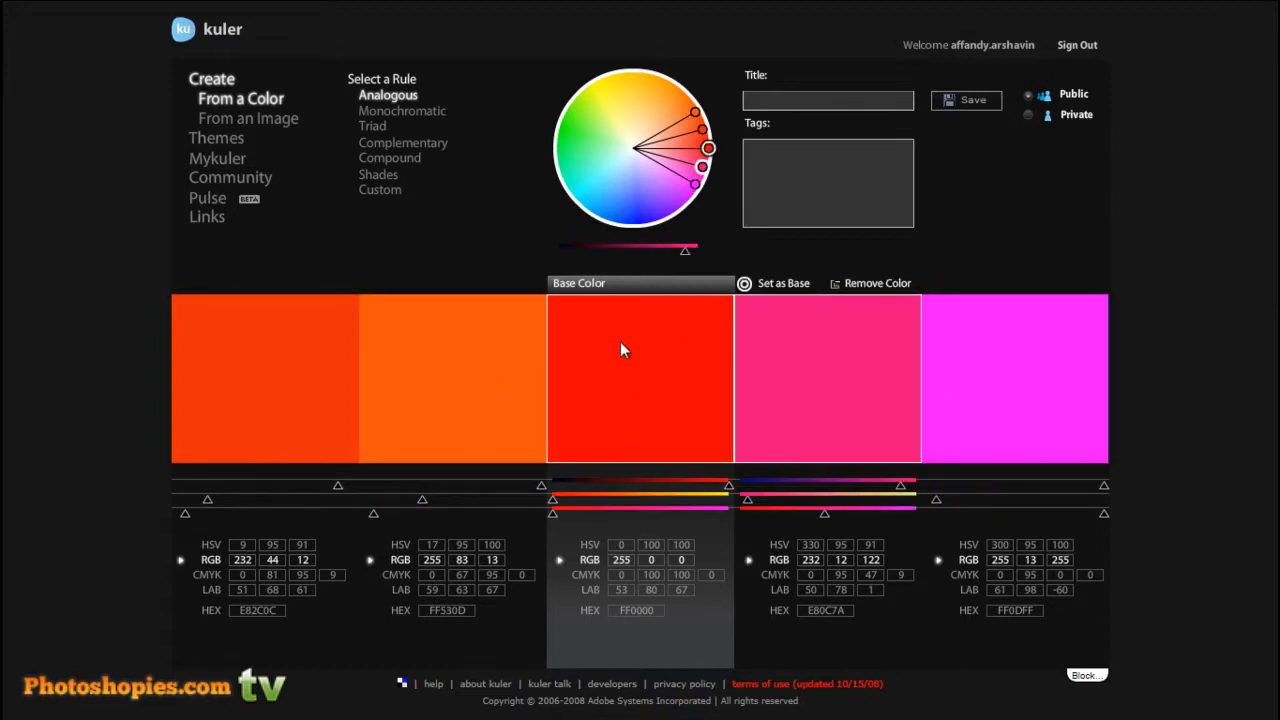
click(452, 378)
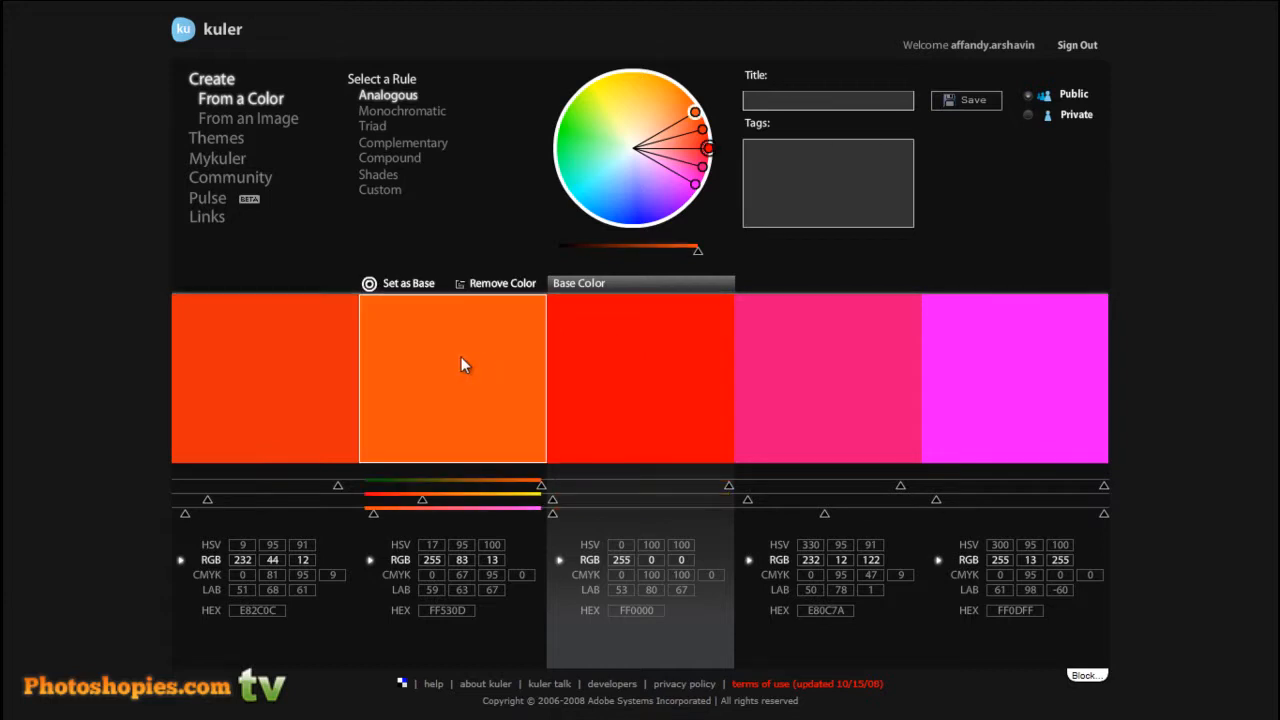
mouse_move(541, 390)
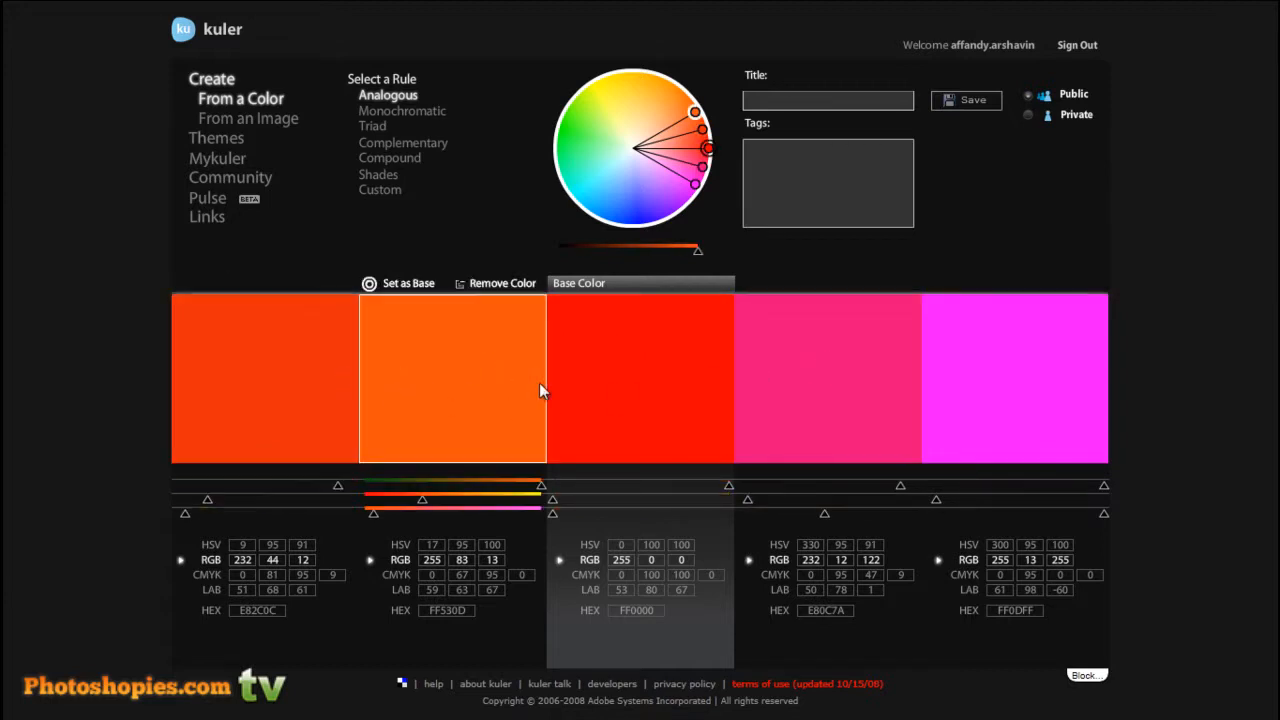
click(1013, 377)
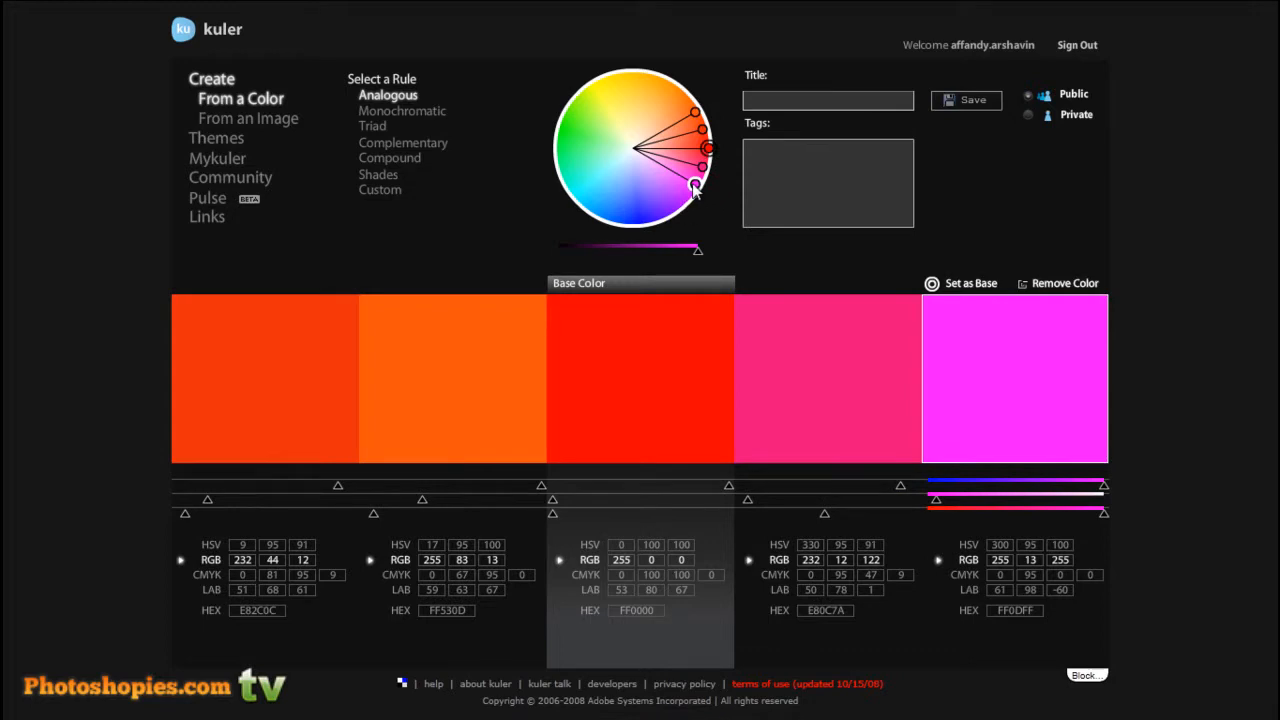
Drag the wheel markers to make violet, aqua, red-orange base, sand and green swatches
drag(693, 190, 628, 180)
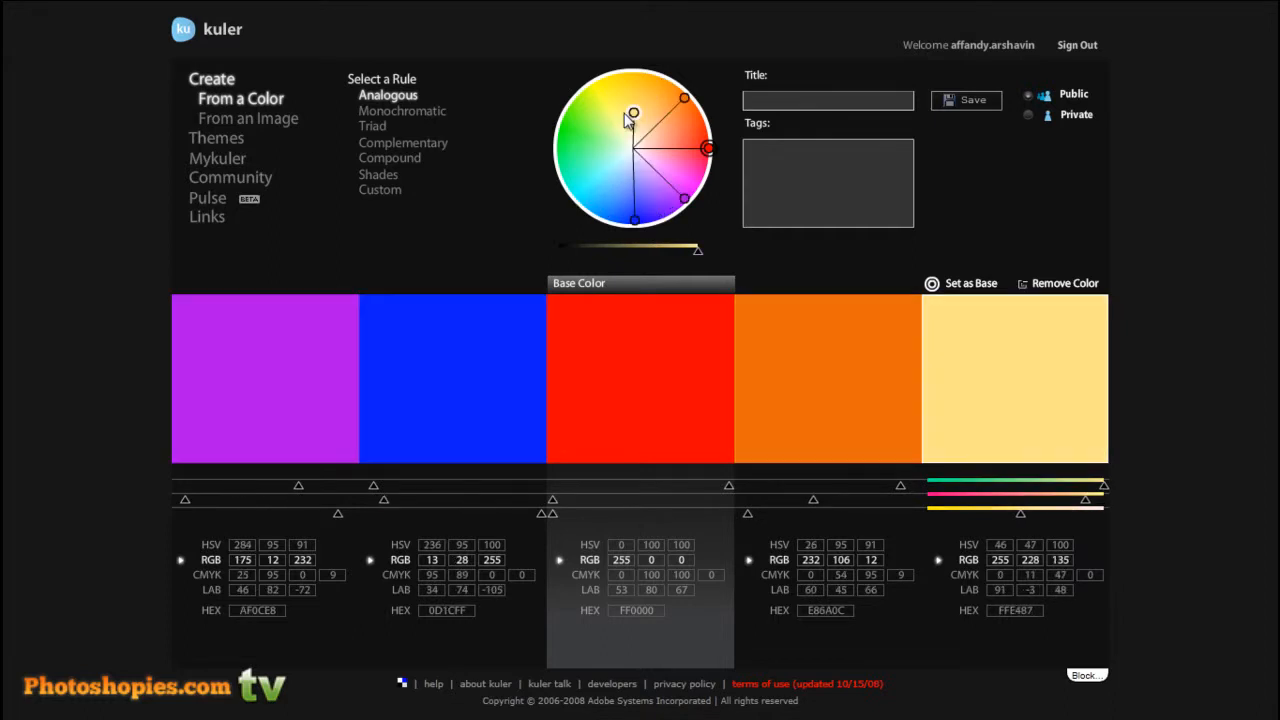
drag(633, 112, 640, 103)
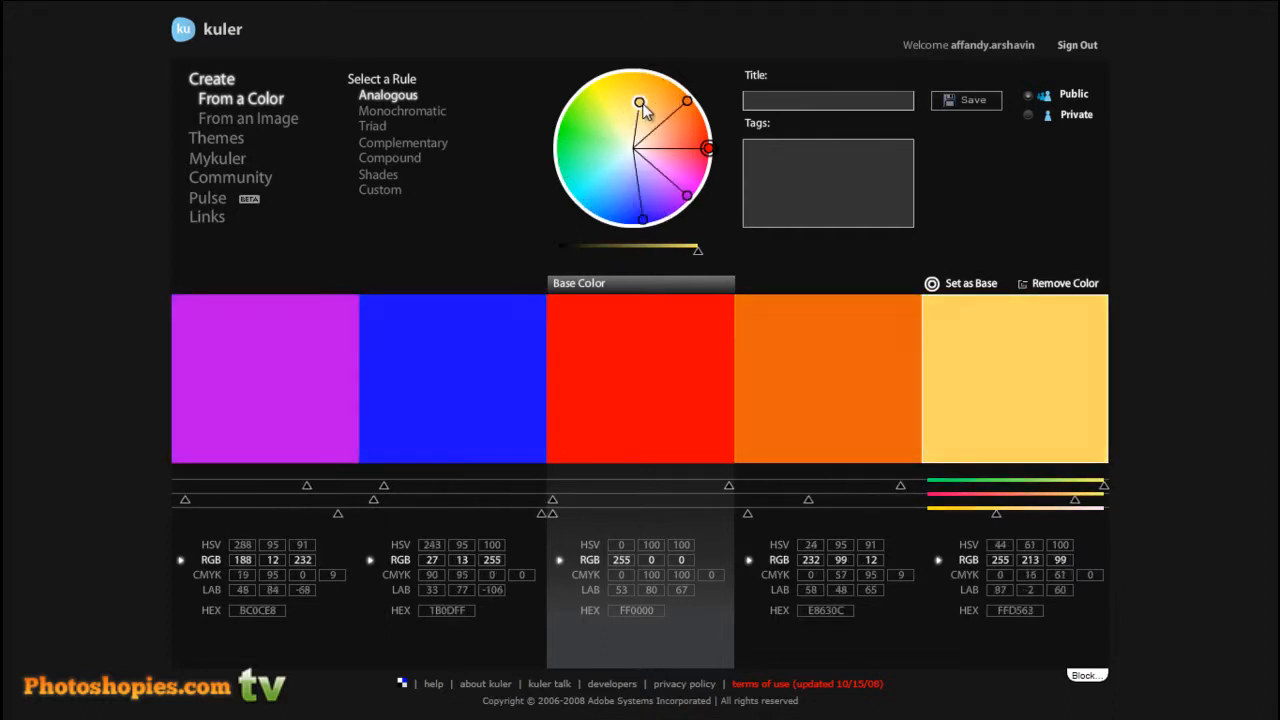
drag(640, 103, 623, 92)
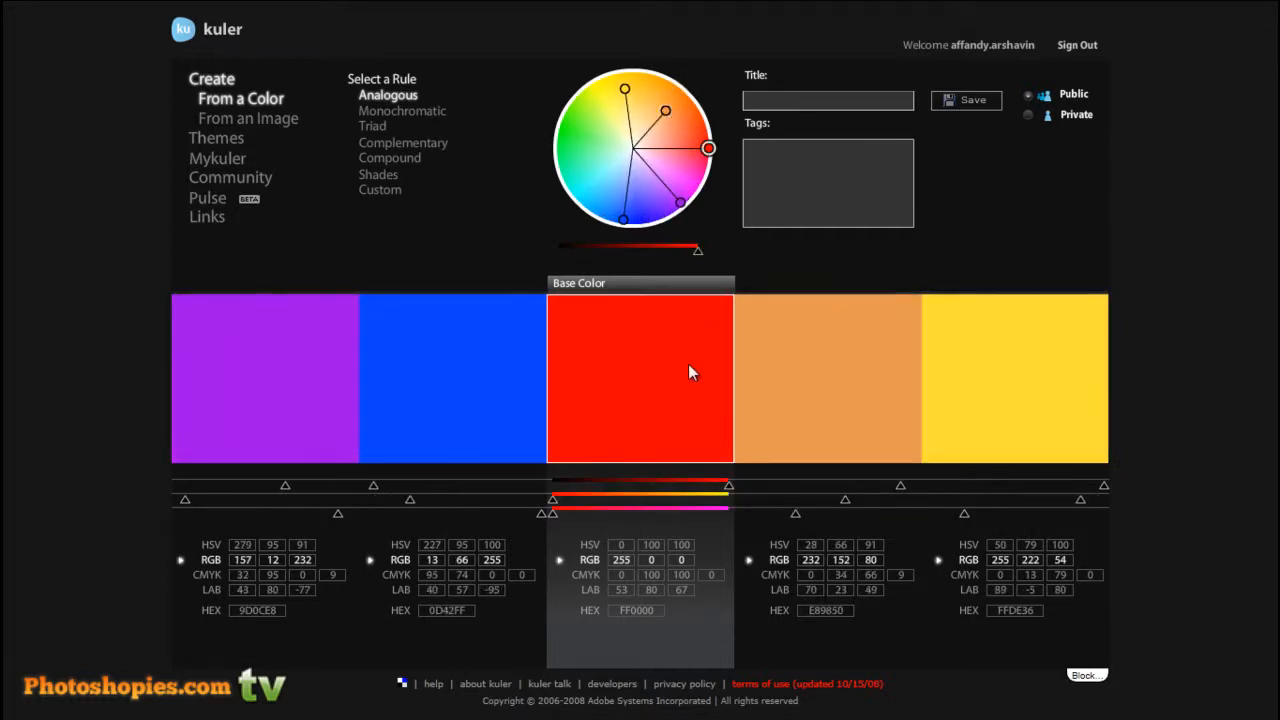
drag(708, 148, 688, 148)
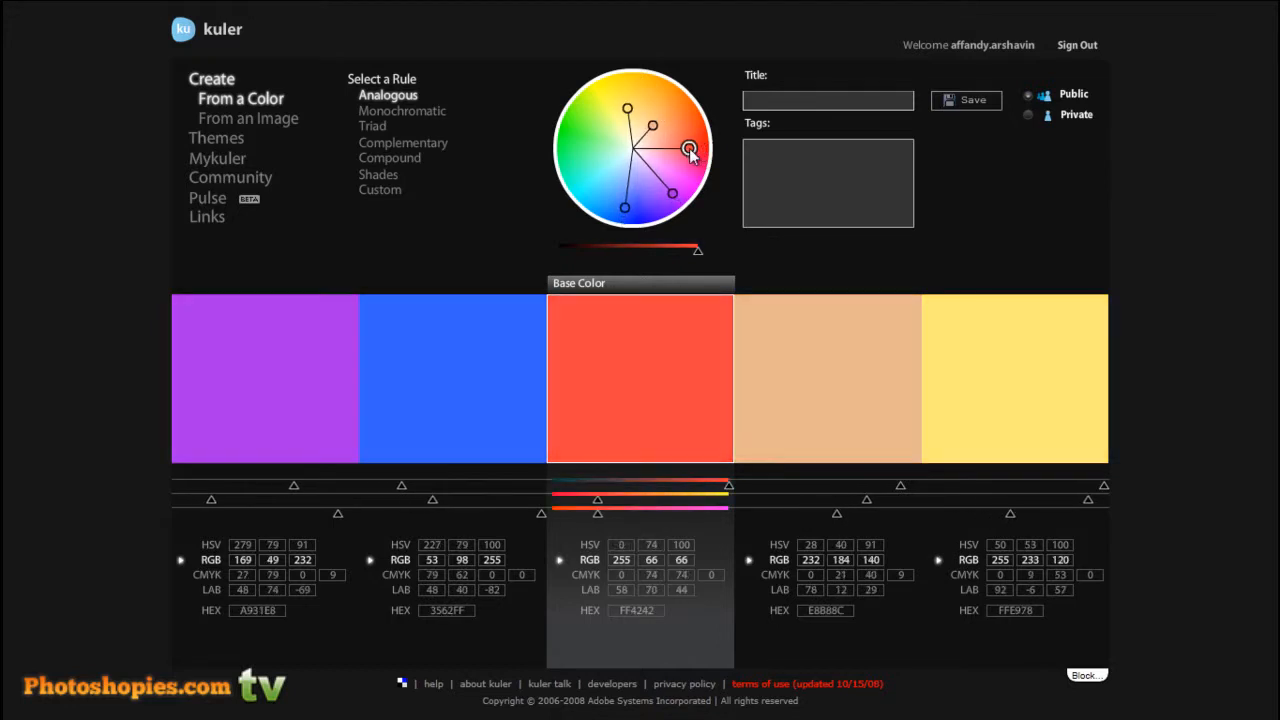
drag(690, 148, 701, 138)
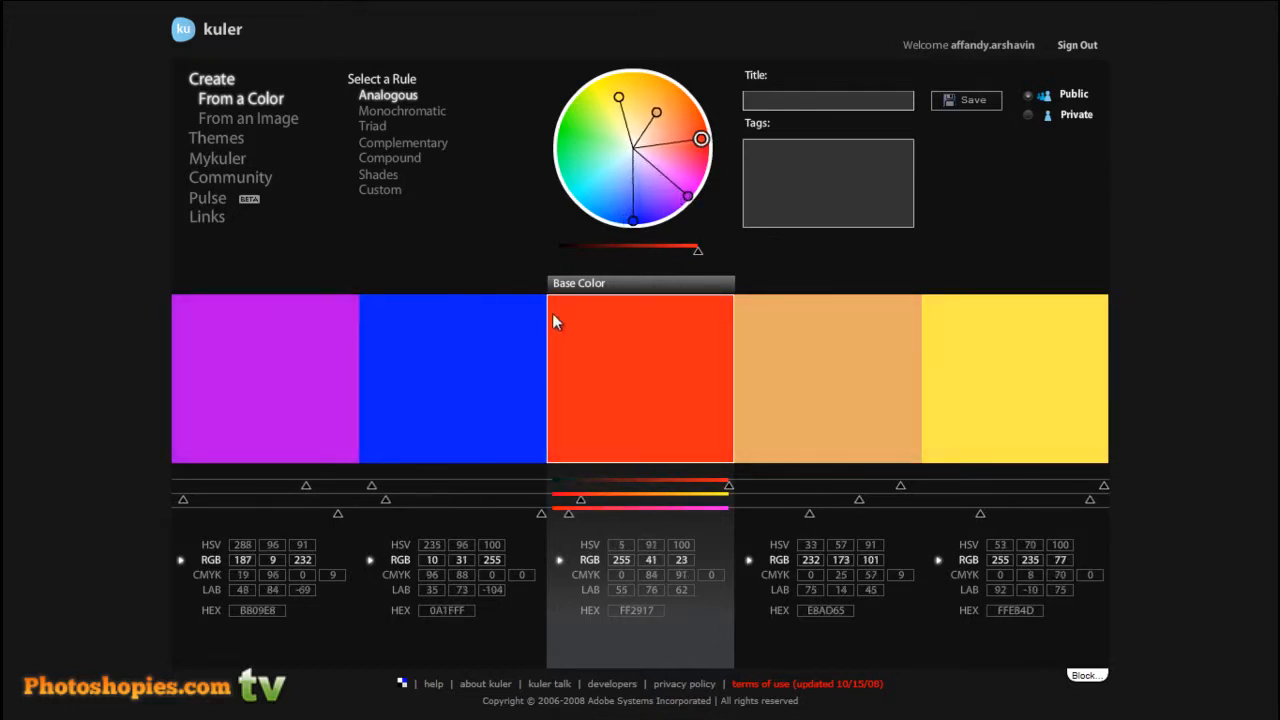
click(451, 378)
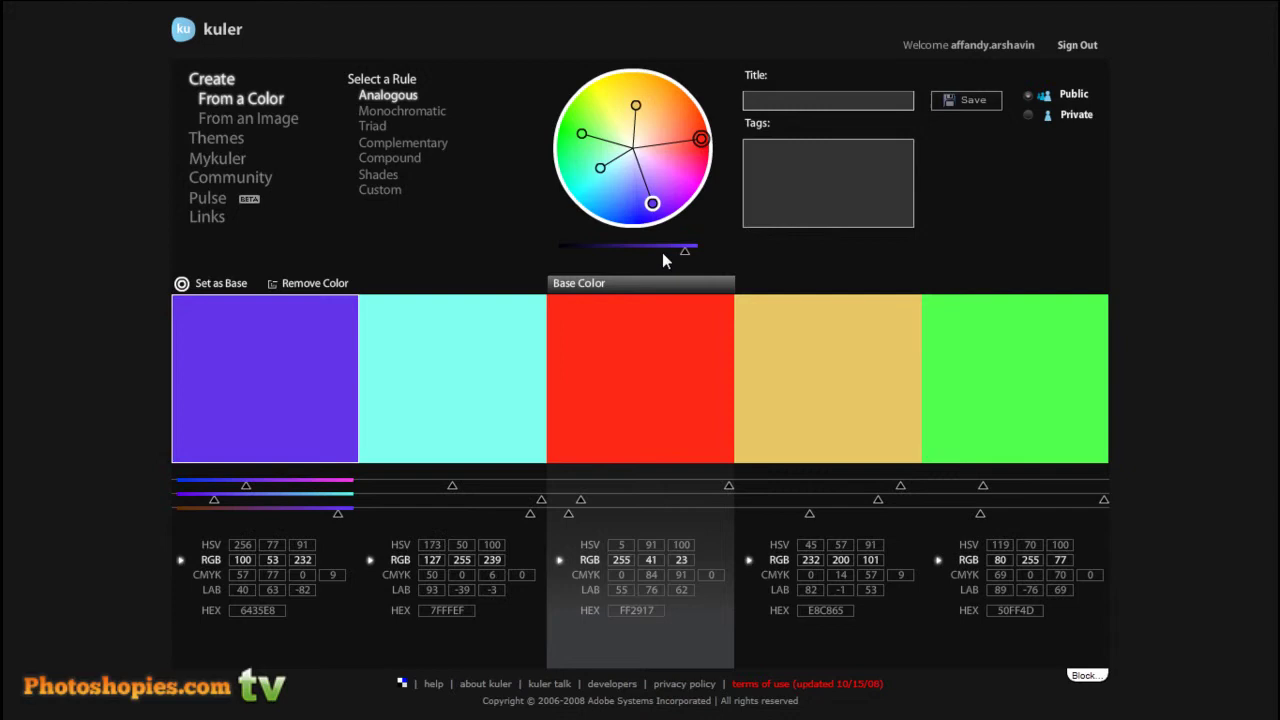
mouse_move(652, 204)
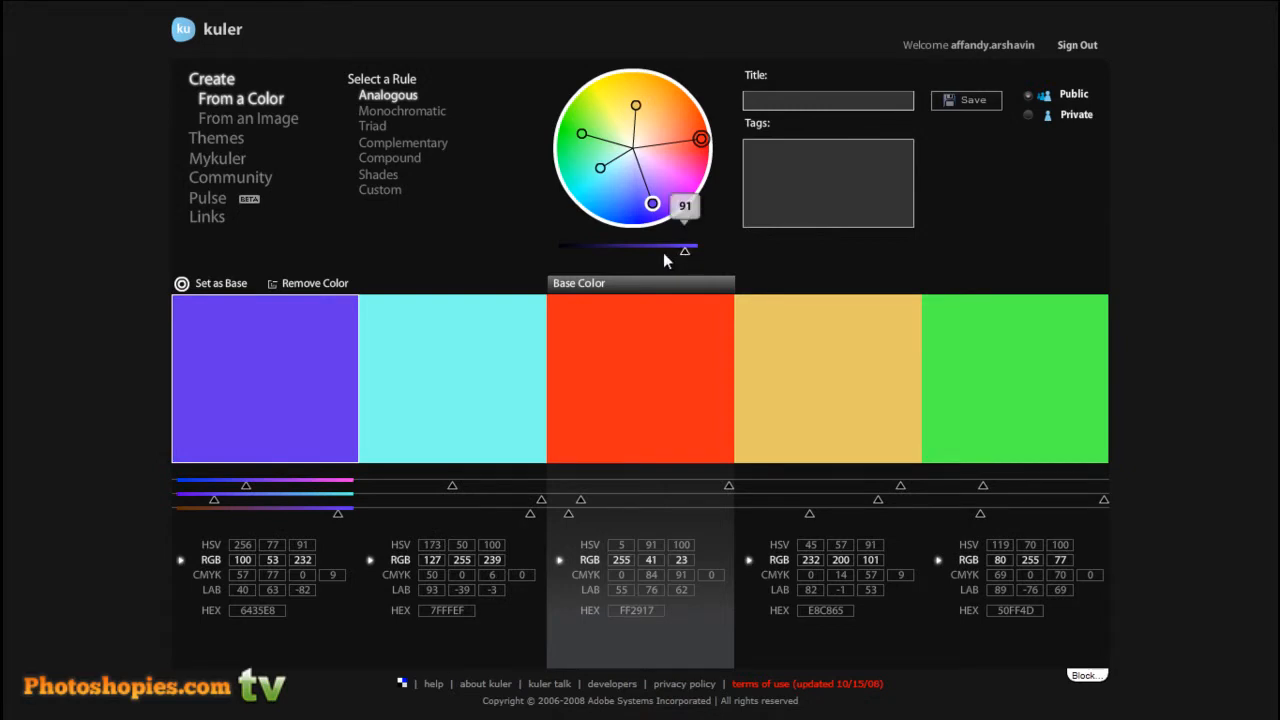
Slightly brighten the violet swatch with the brightness slider
drag(685, 250, 628, 250)
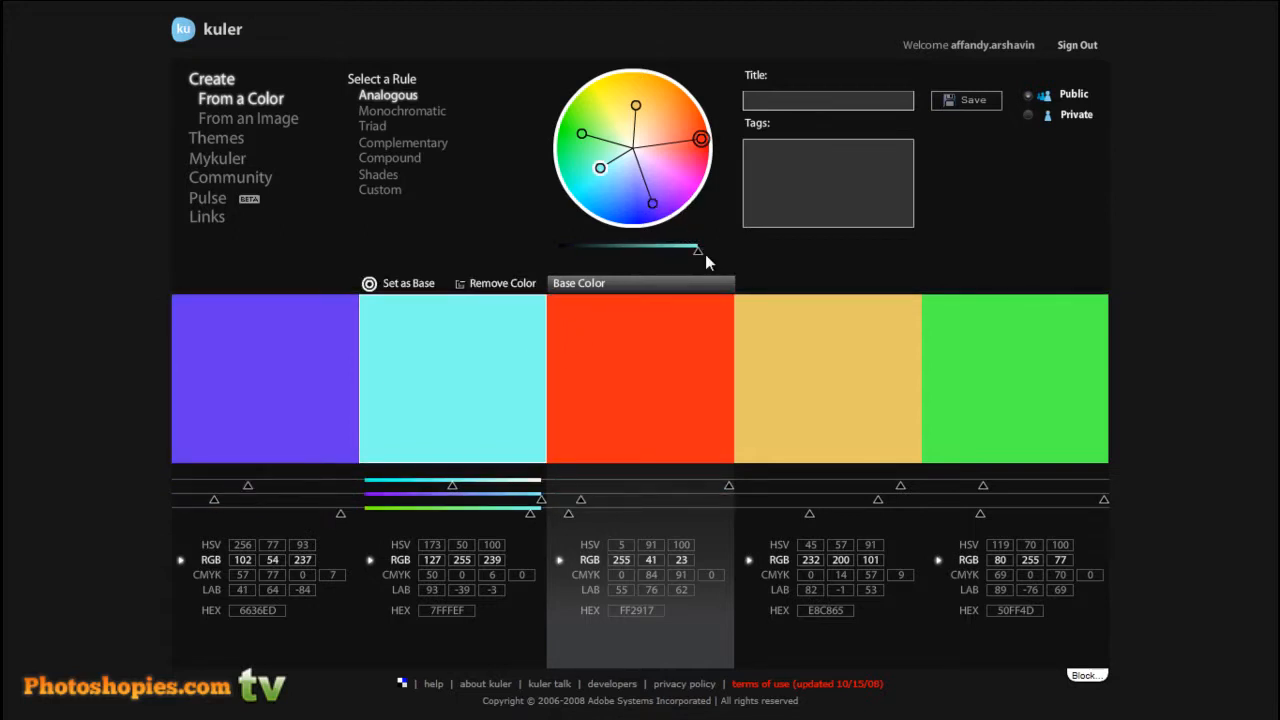
mouse_move(470, 370)
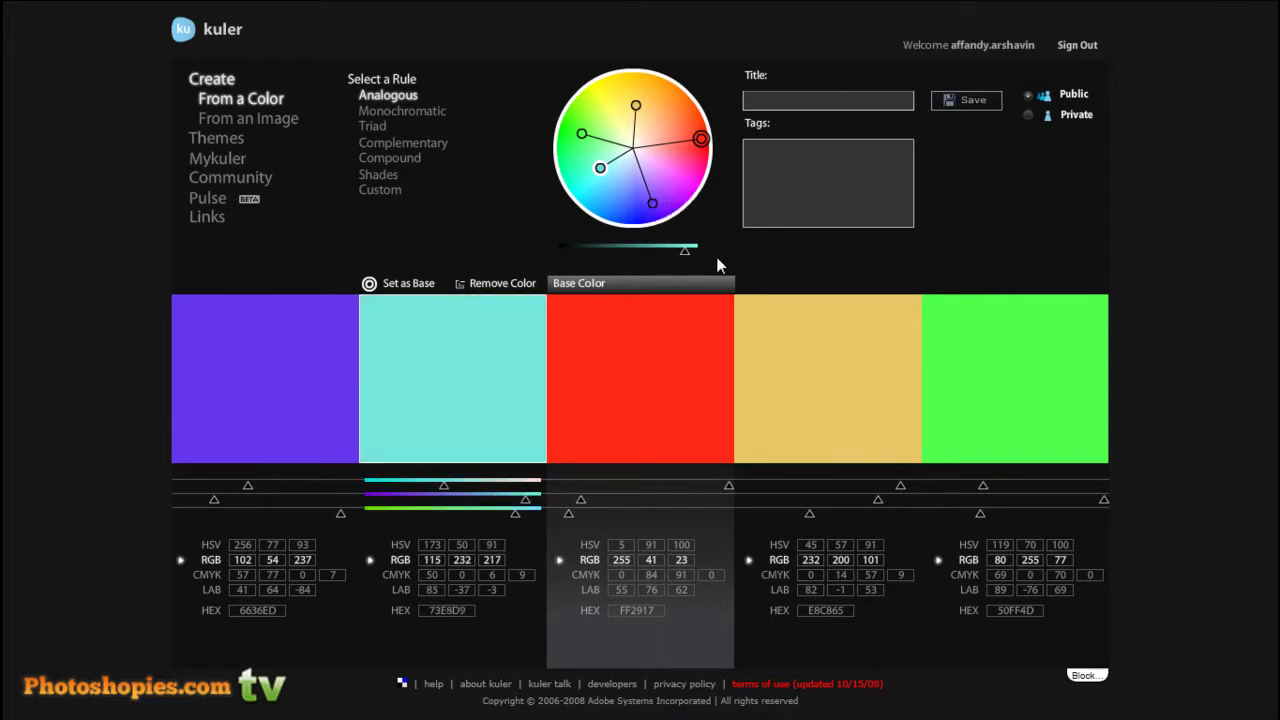
mouse_move(788, 285)
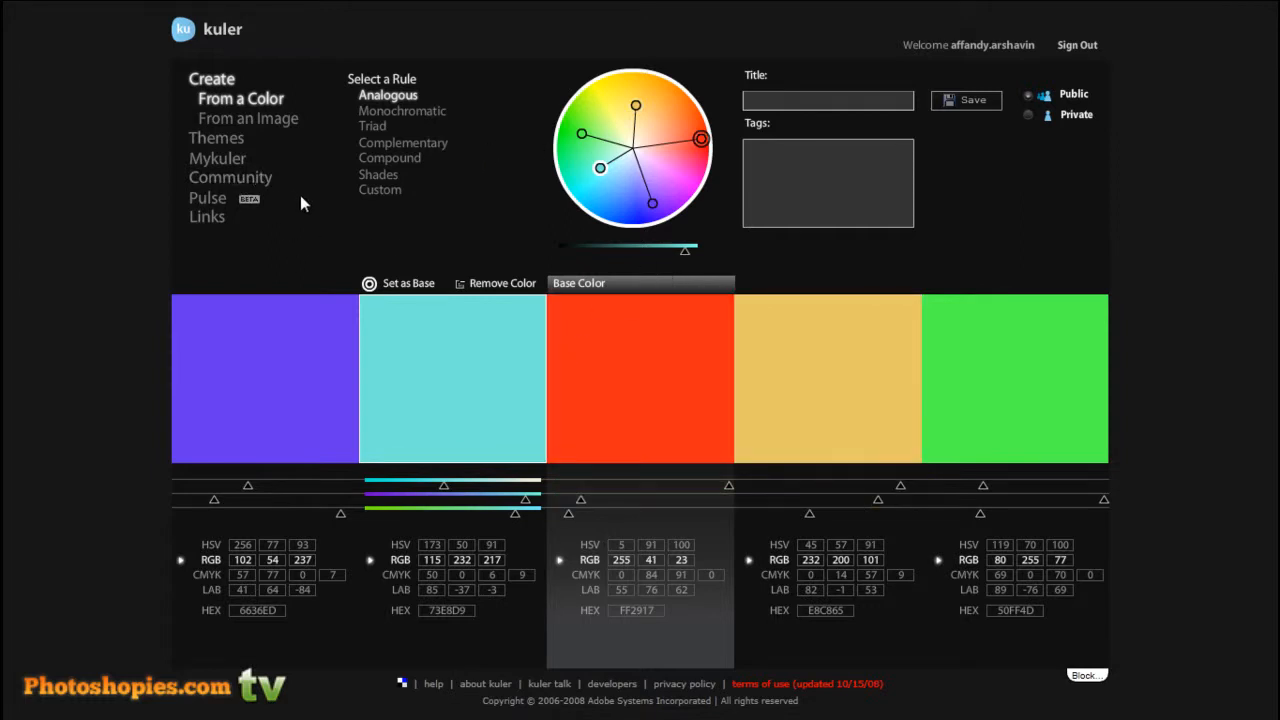
mouse_move(278, 137)
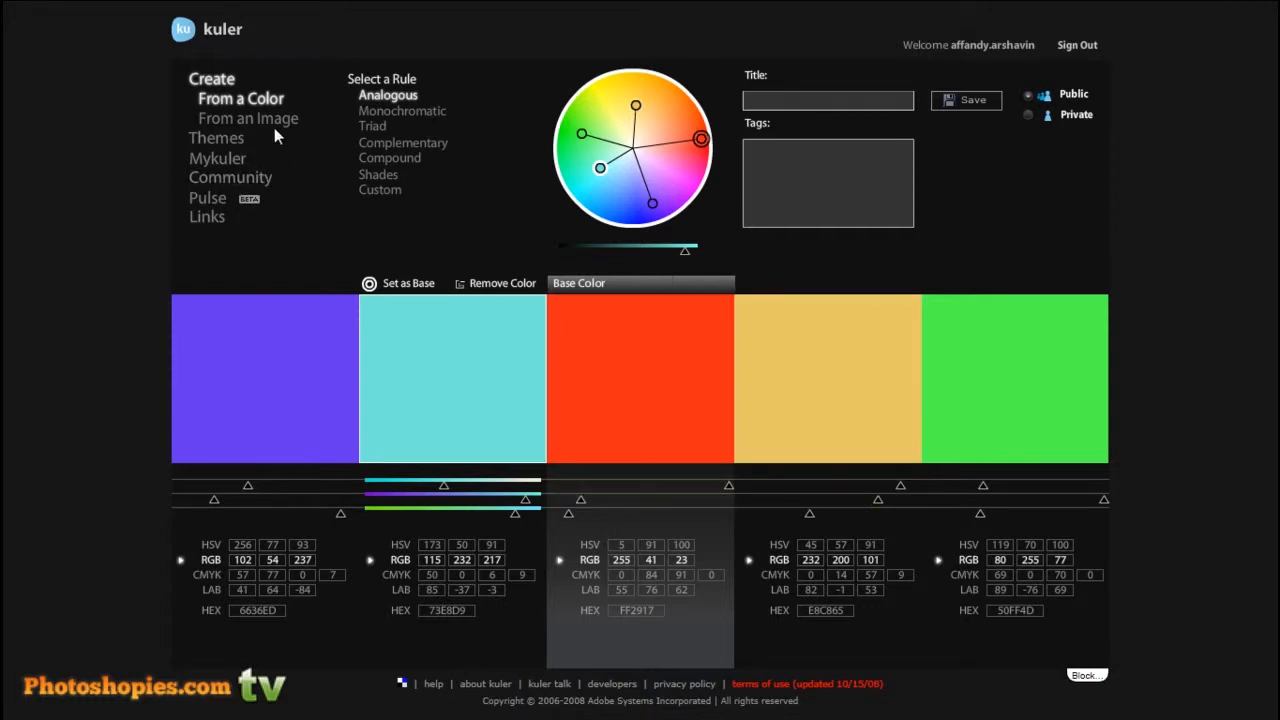
Build a theme from the flower photo, resampling olive, peach and deeper red swatches
click(248, 118)
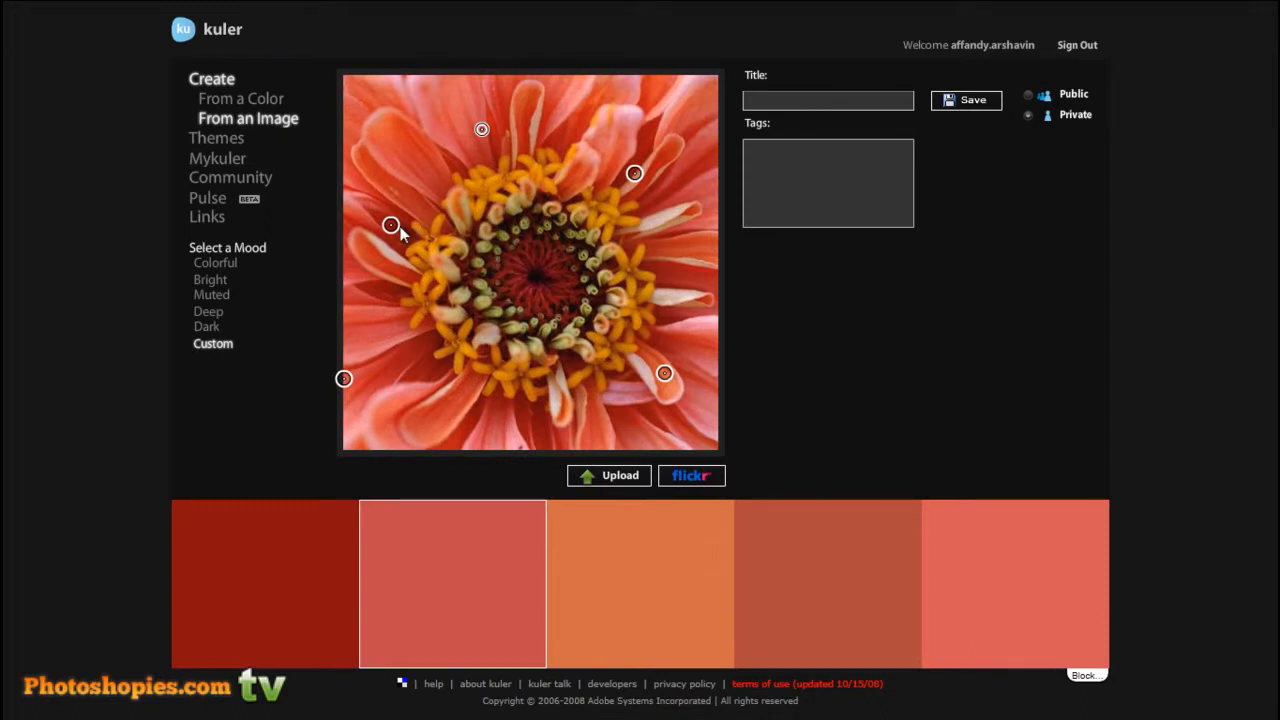
click(265, 583)
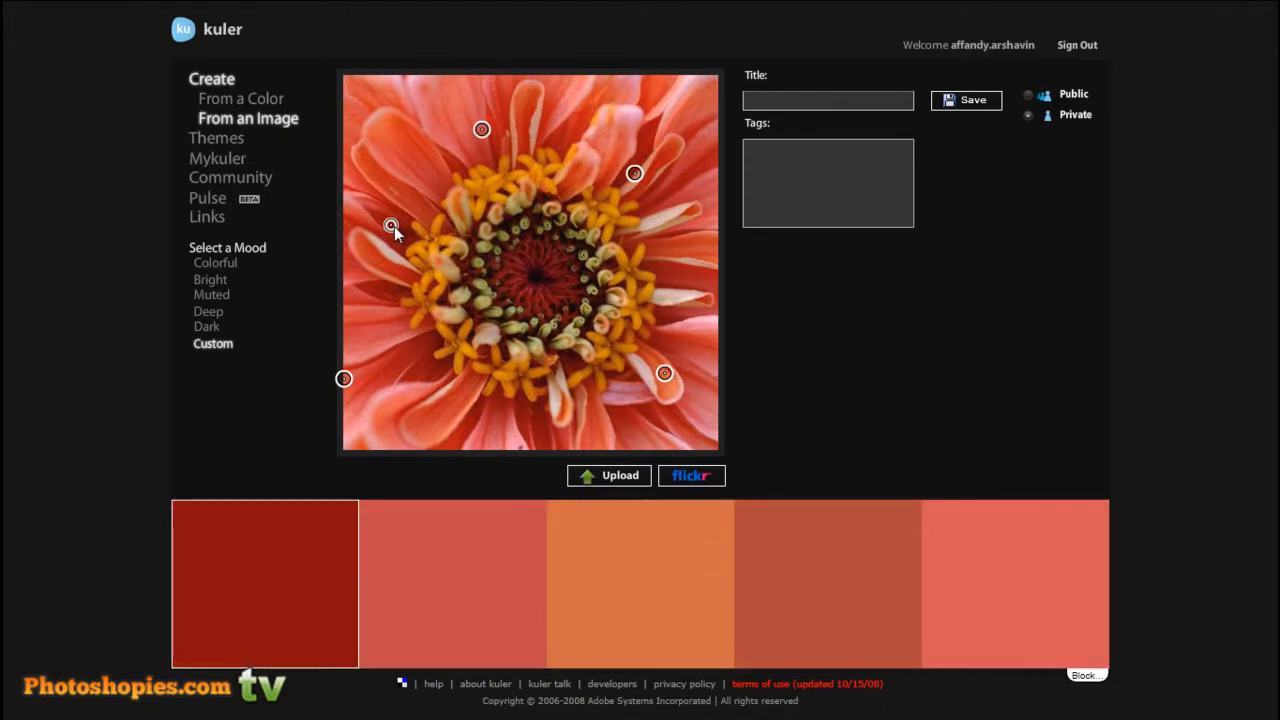
drag(390, 225, 397, 169)
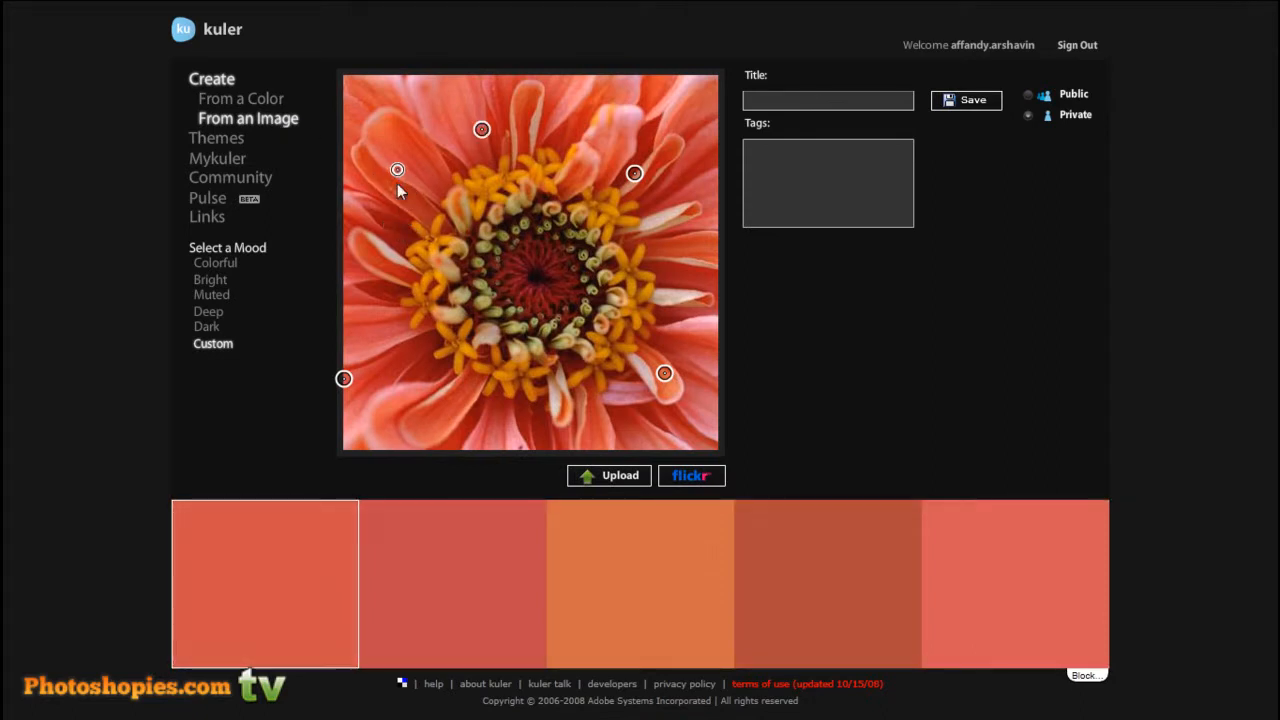
drag(397, 169, 426, 157)
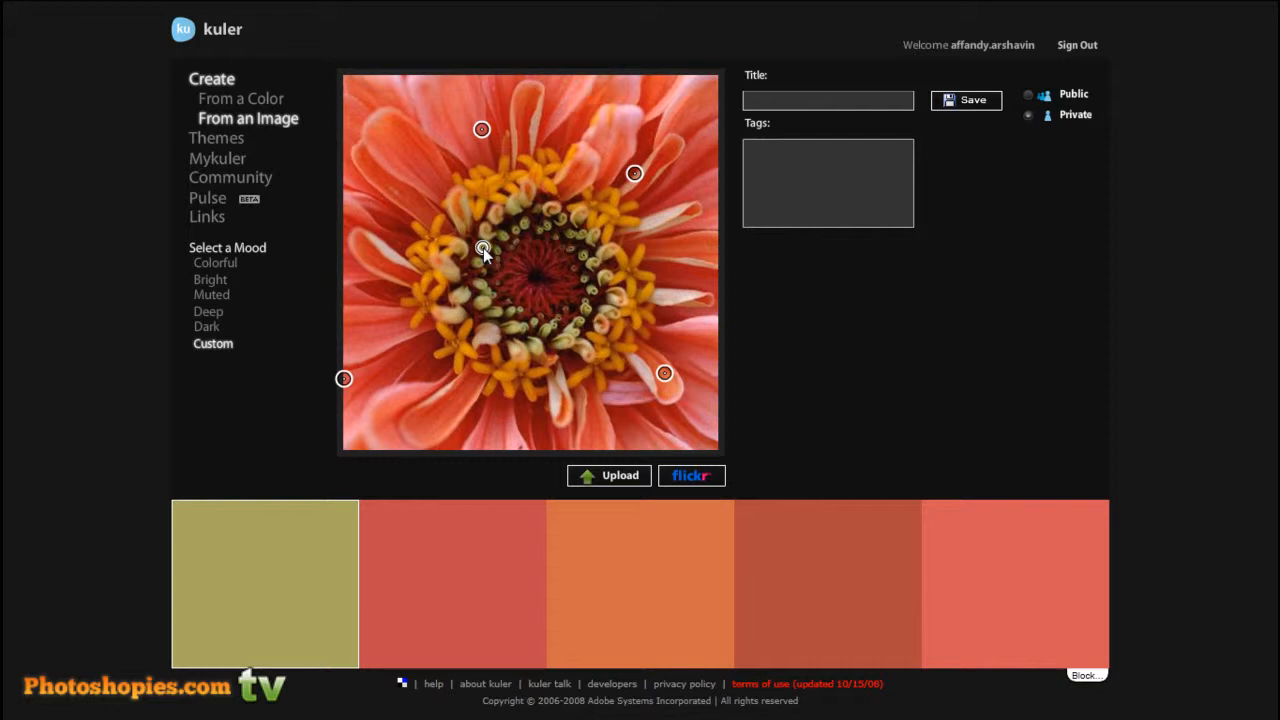
drag(482, 248, 510, 288)
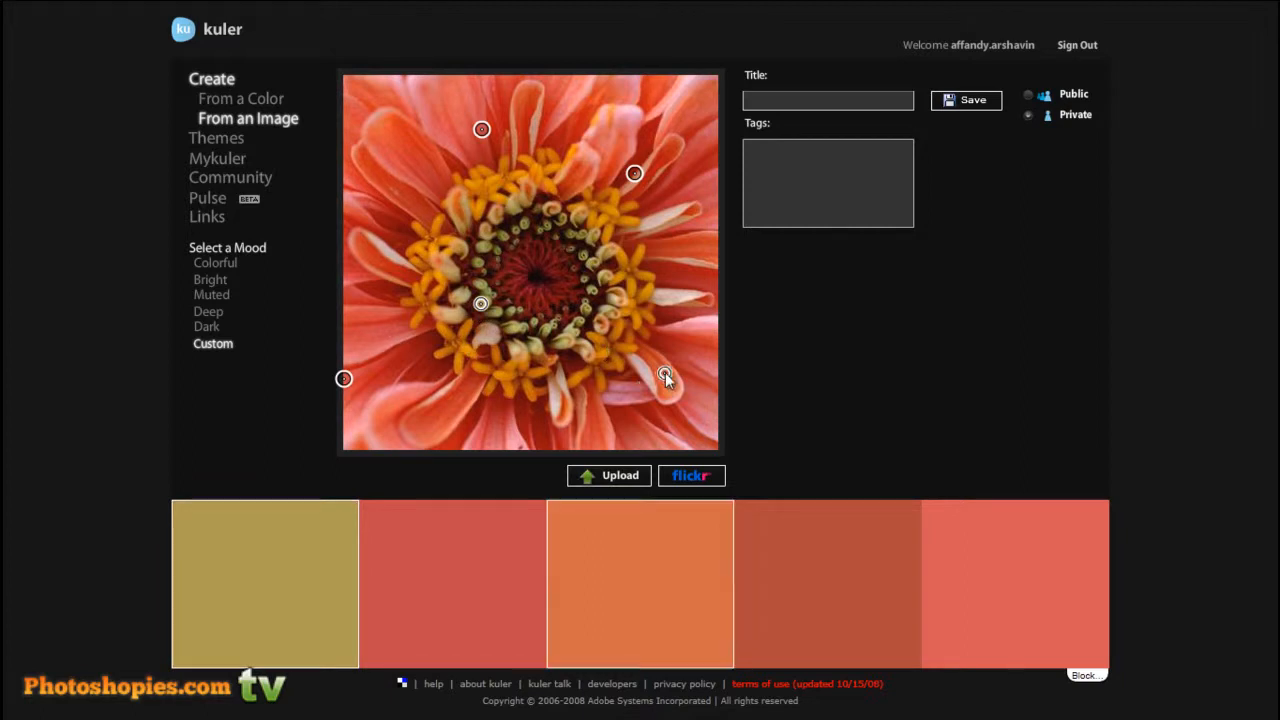
drag(665, 378, 604, 328)
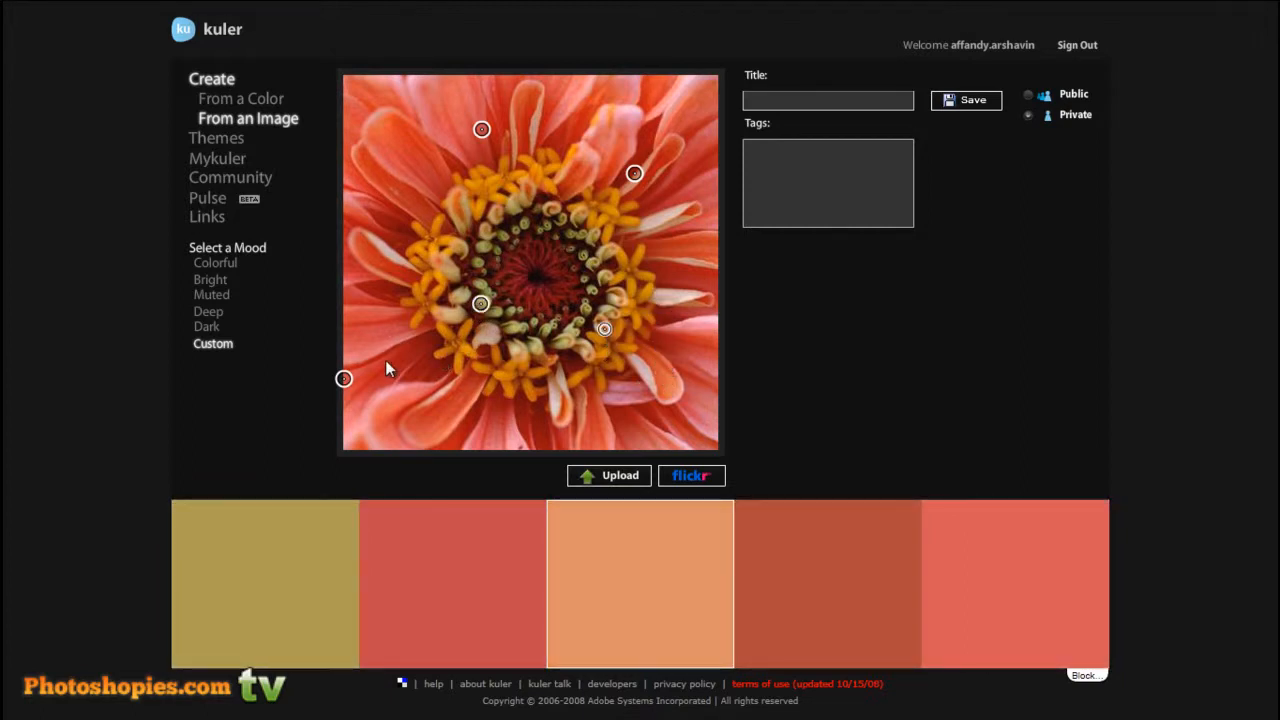
drag(344, 378, 461, 408)
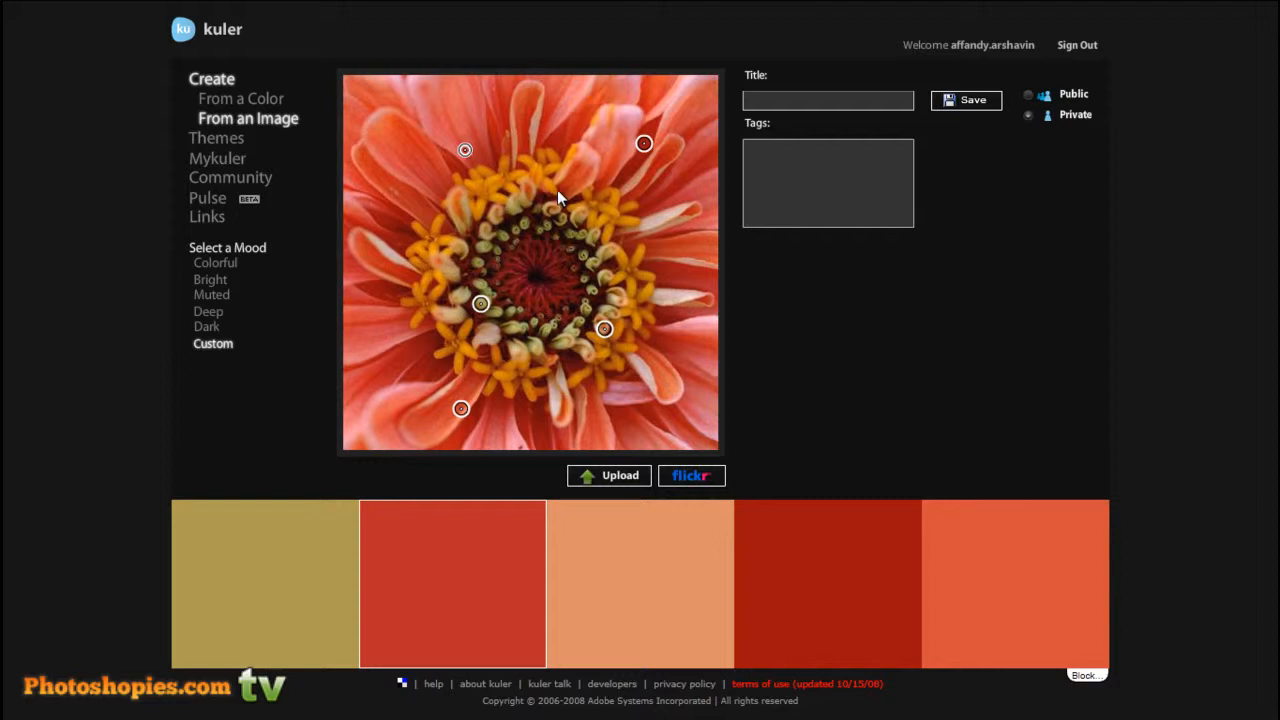
mouse_move(625, 433)
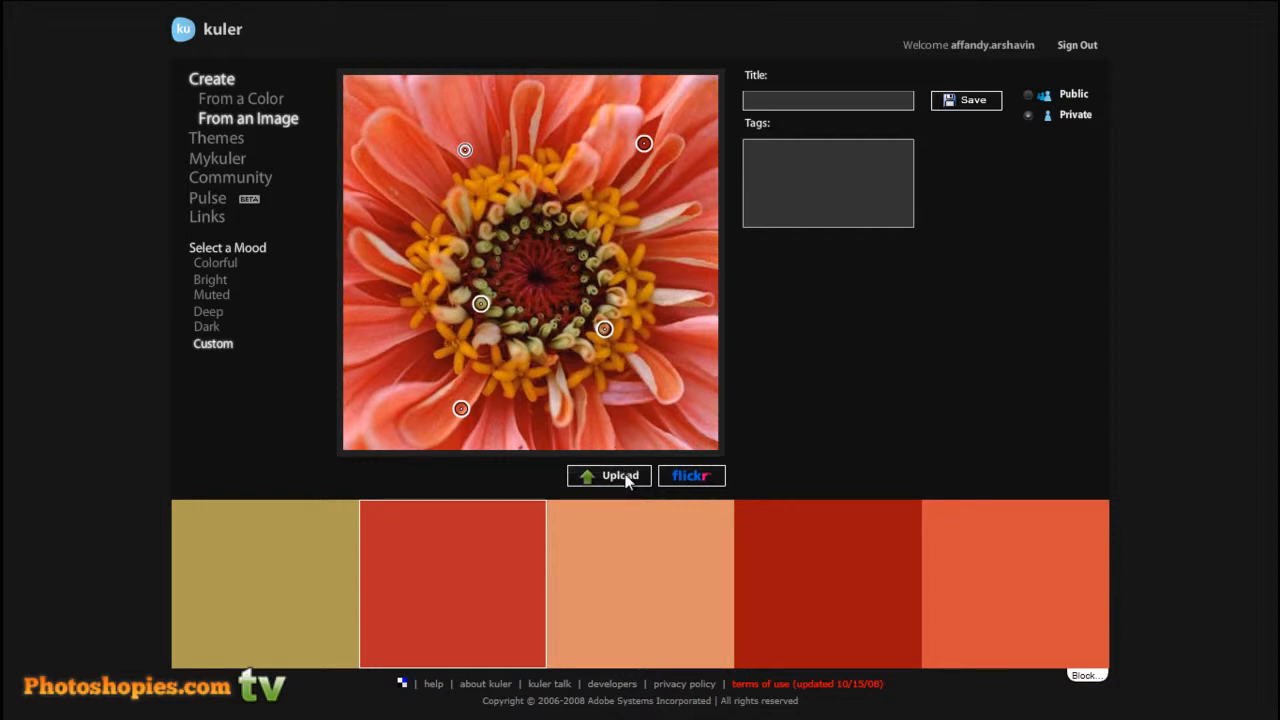
Upload Penguins.jpg from Libraries > Pictures > Sample Pictures to build a theme
click(609, 475)
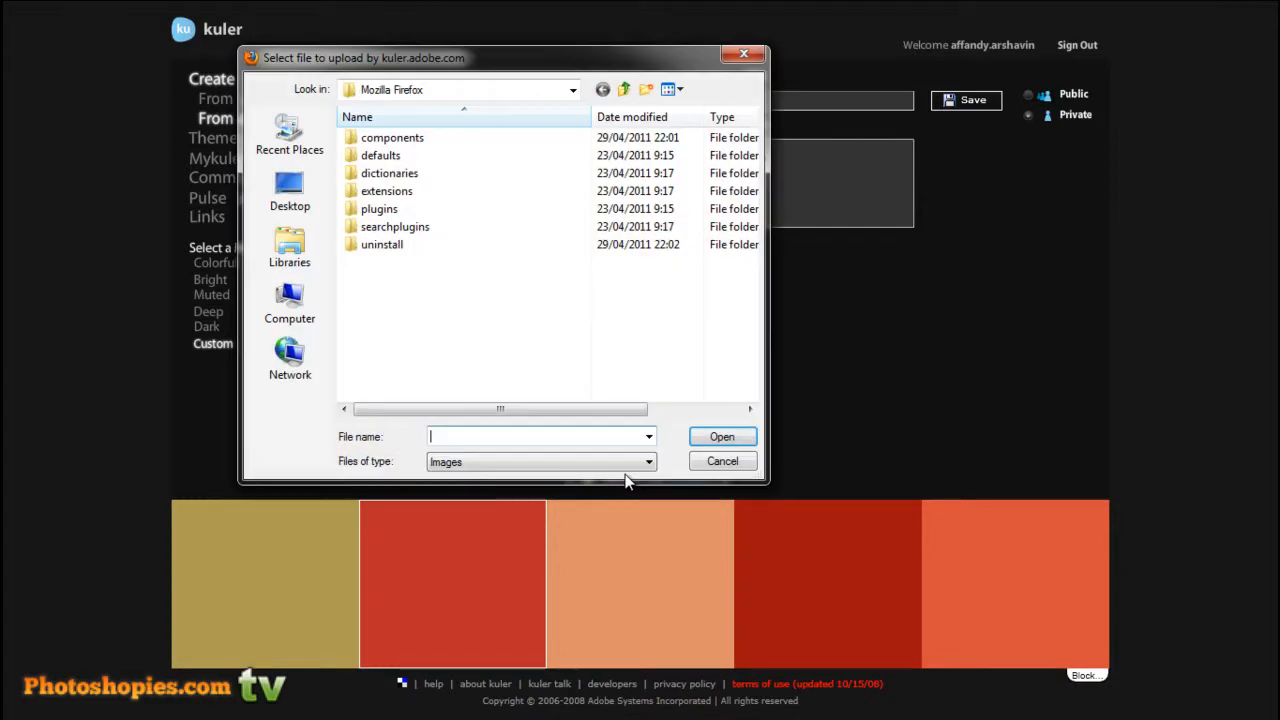
click(289, 248)
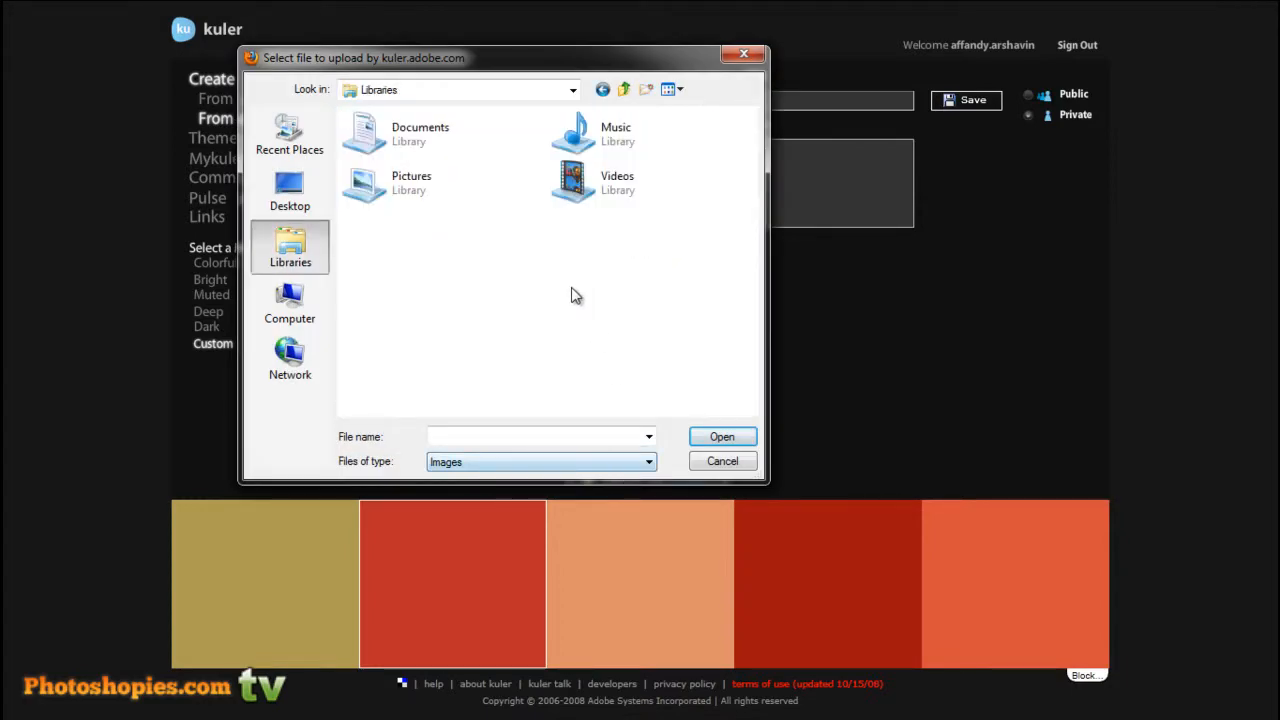
double_click(411, 185)
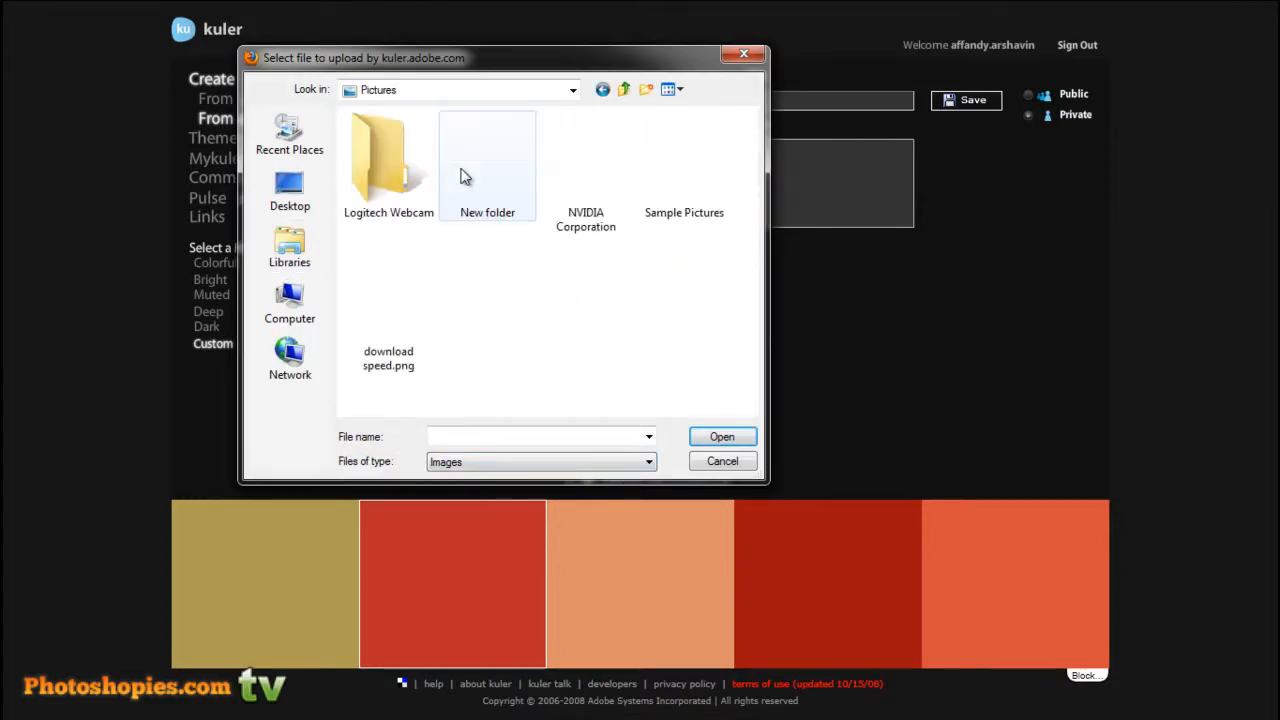
double_click(684, 170)
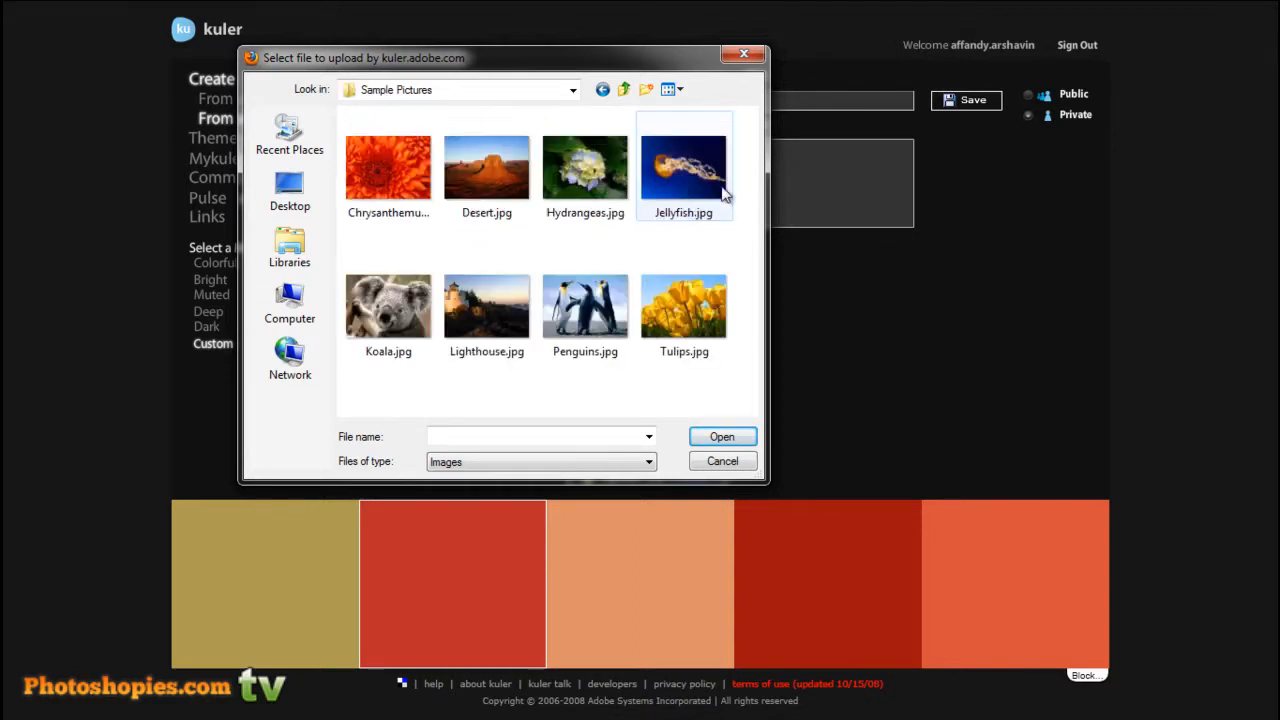
click(585, 305)
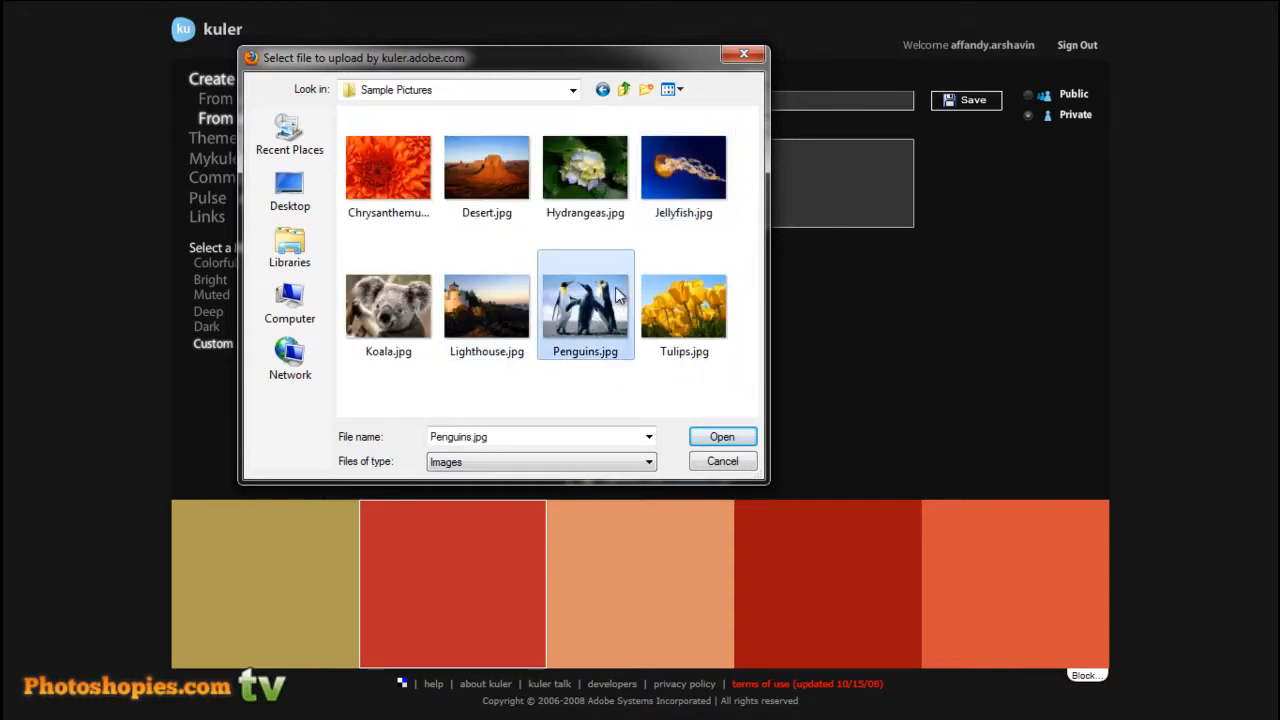
click(722, 461)
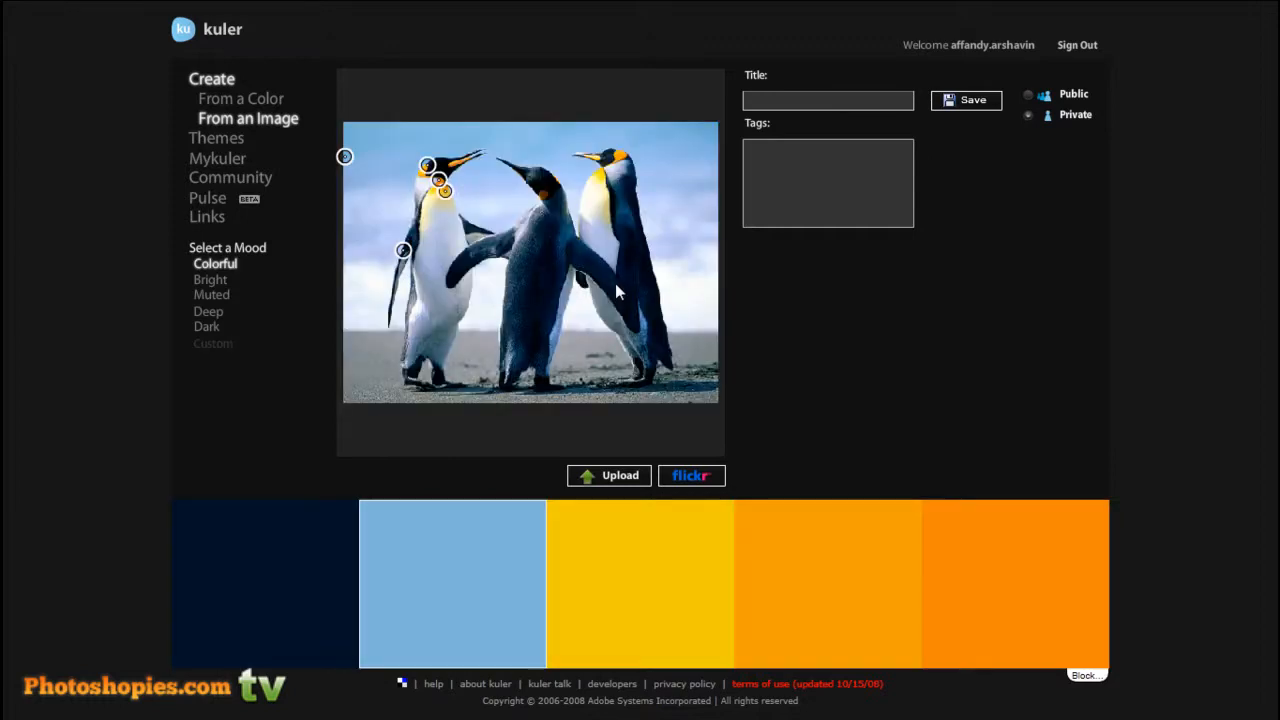
Resample the penguin photo for orange, slate blue and light sky blue swatches
drag(442, 191, 462, 182)
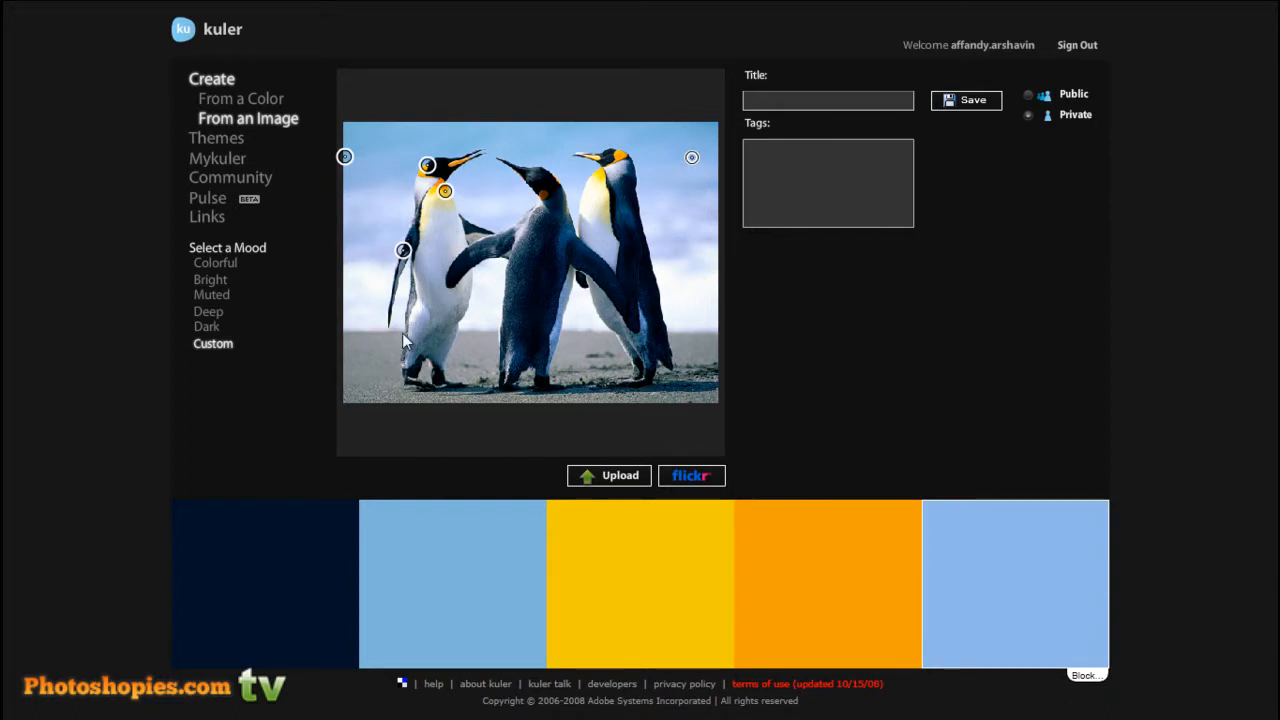
drag(443, 190, 555, 158)
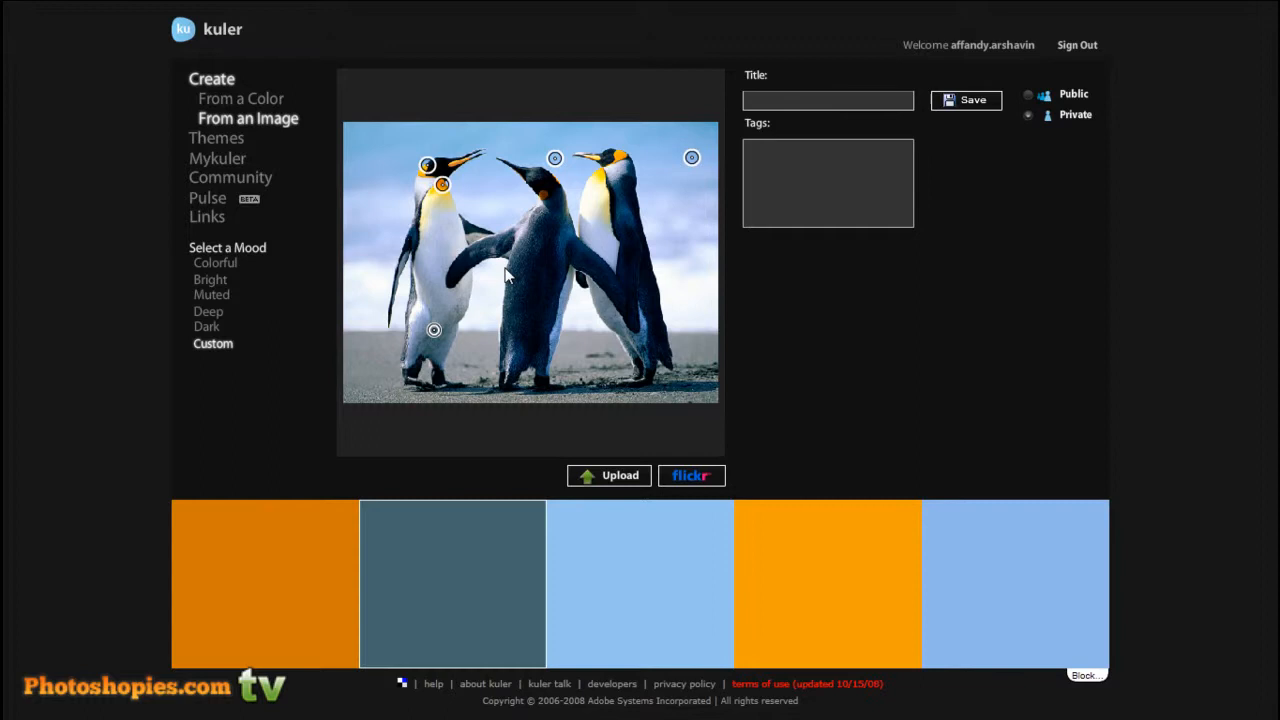
mouse_move(690, 475)
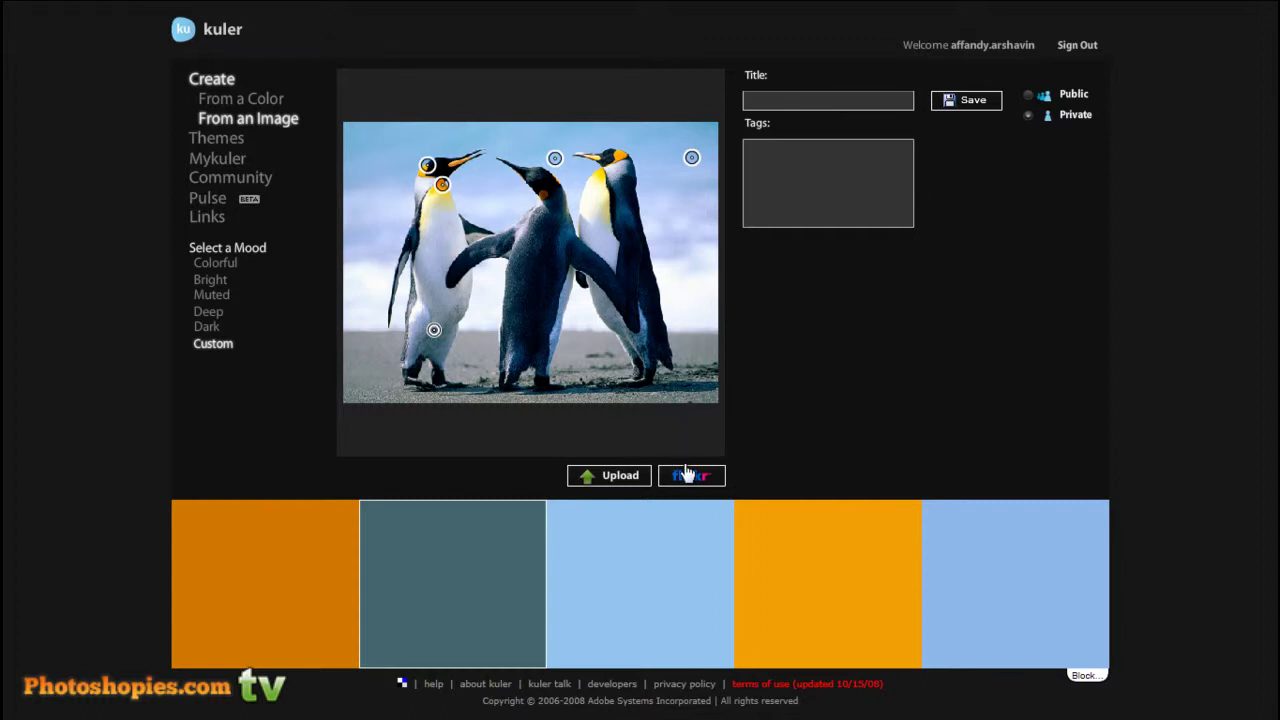
mouse_move(693, 480)
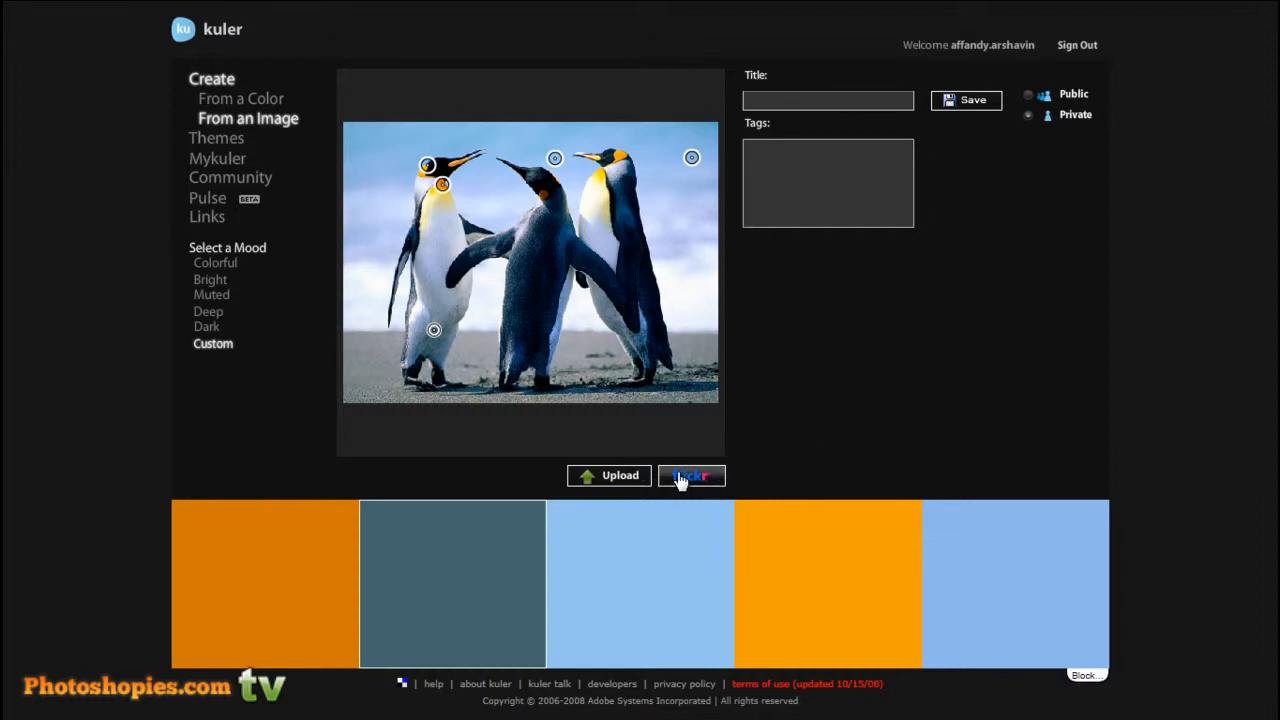
mouse_move(562, 325)
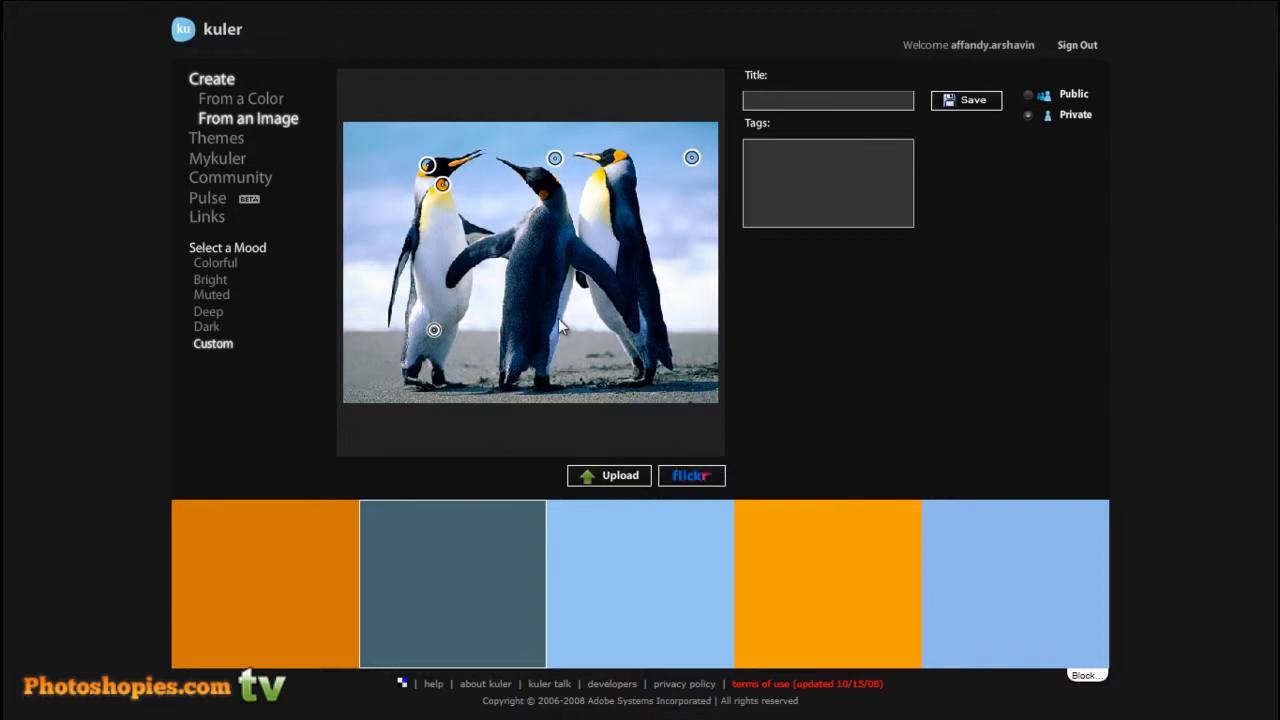
mouse_move(912, 226)
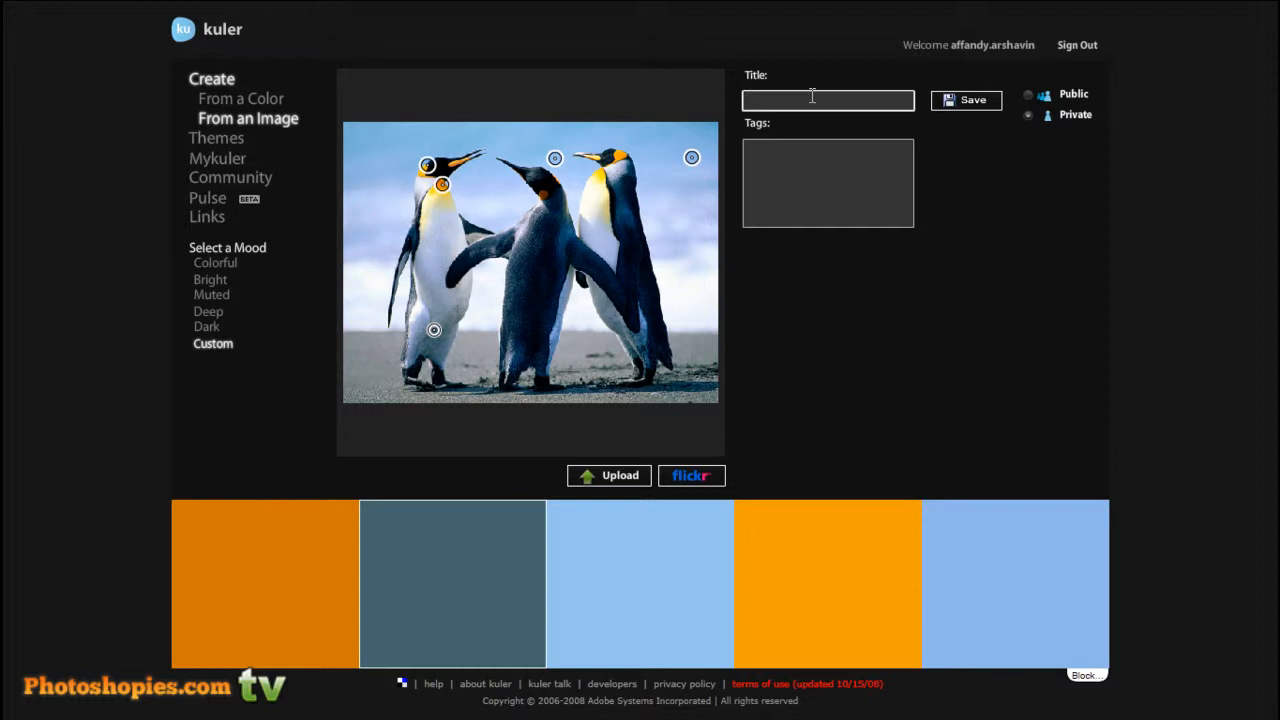
Title the theme 'Color 1', tag it 'color 1', and save it publicly
text(C)
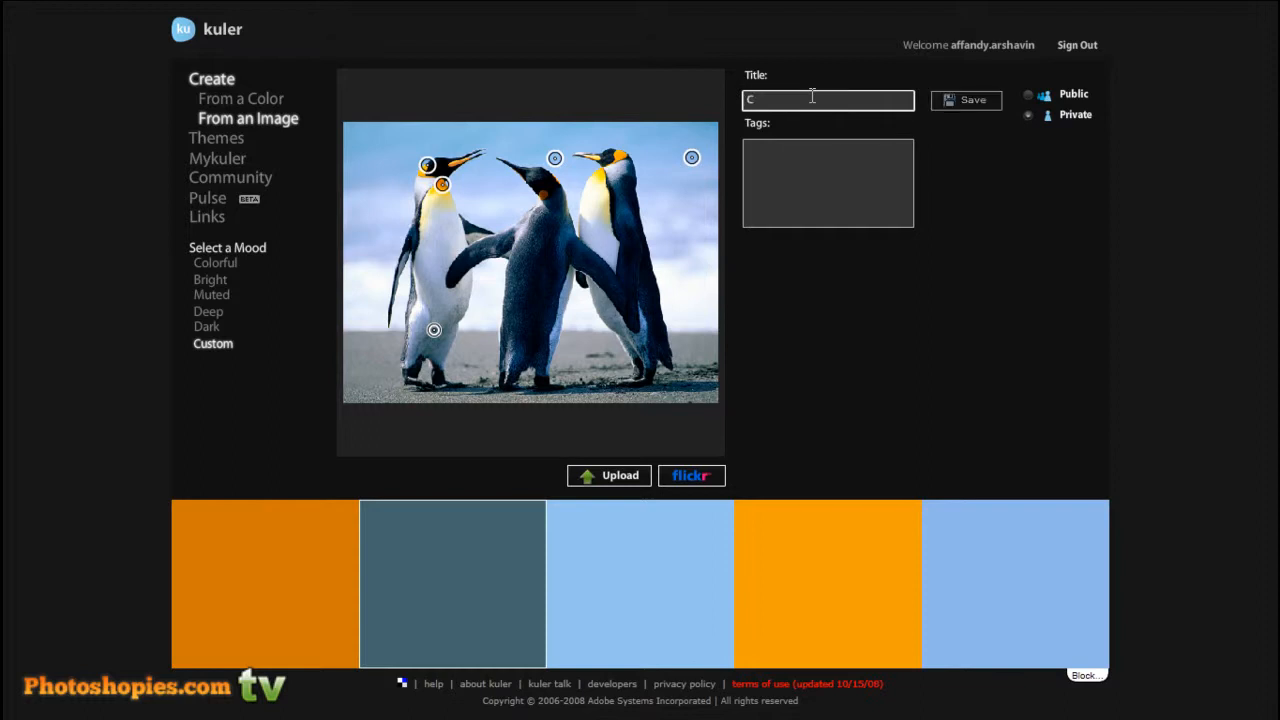
text(olor 1)
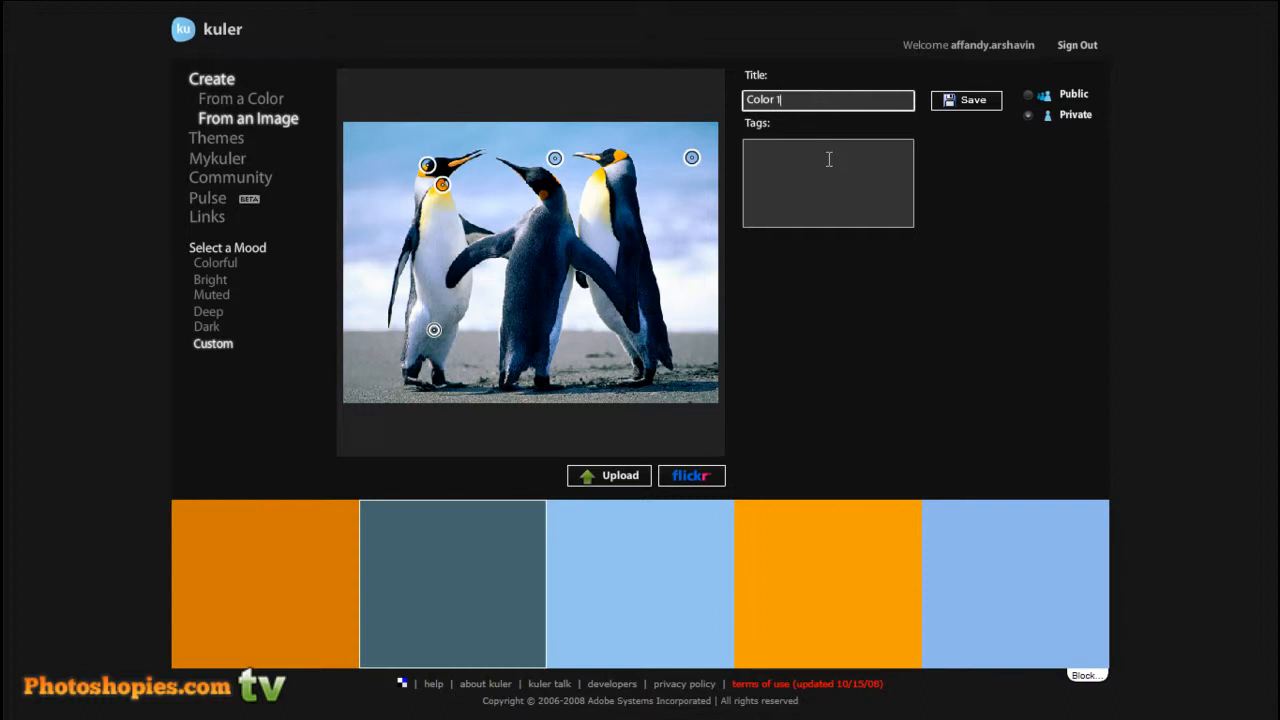
click(828, 180)
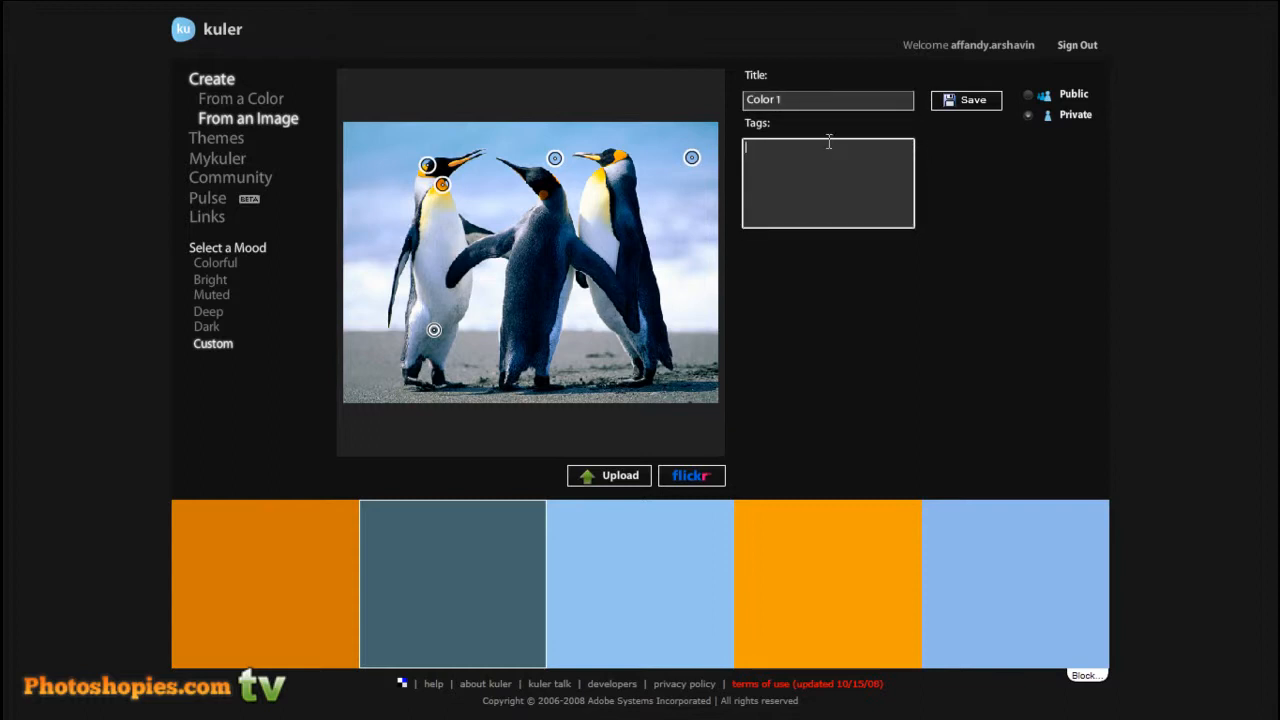
text(color 1)
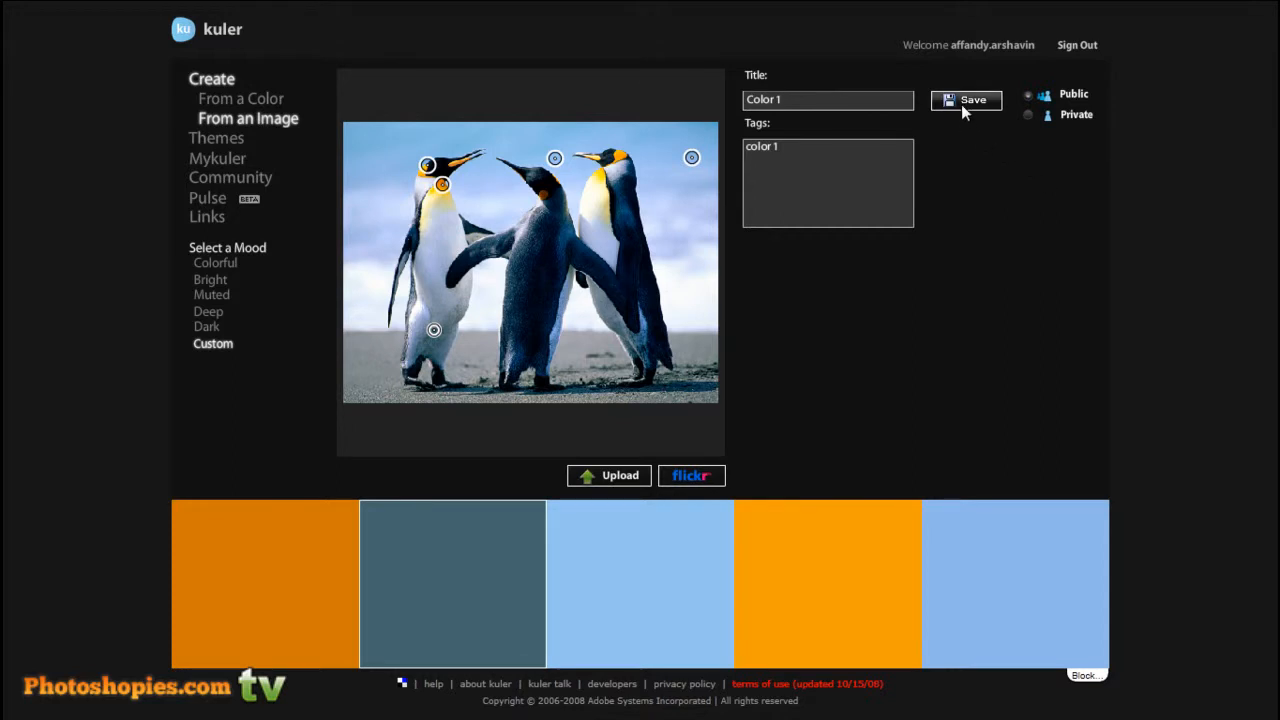
click(966, 100)
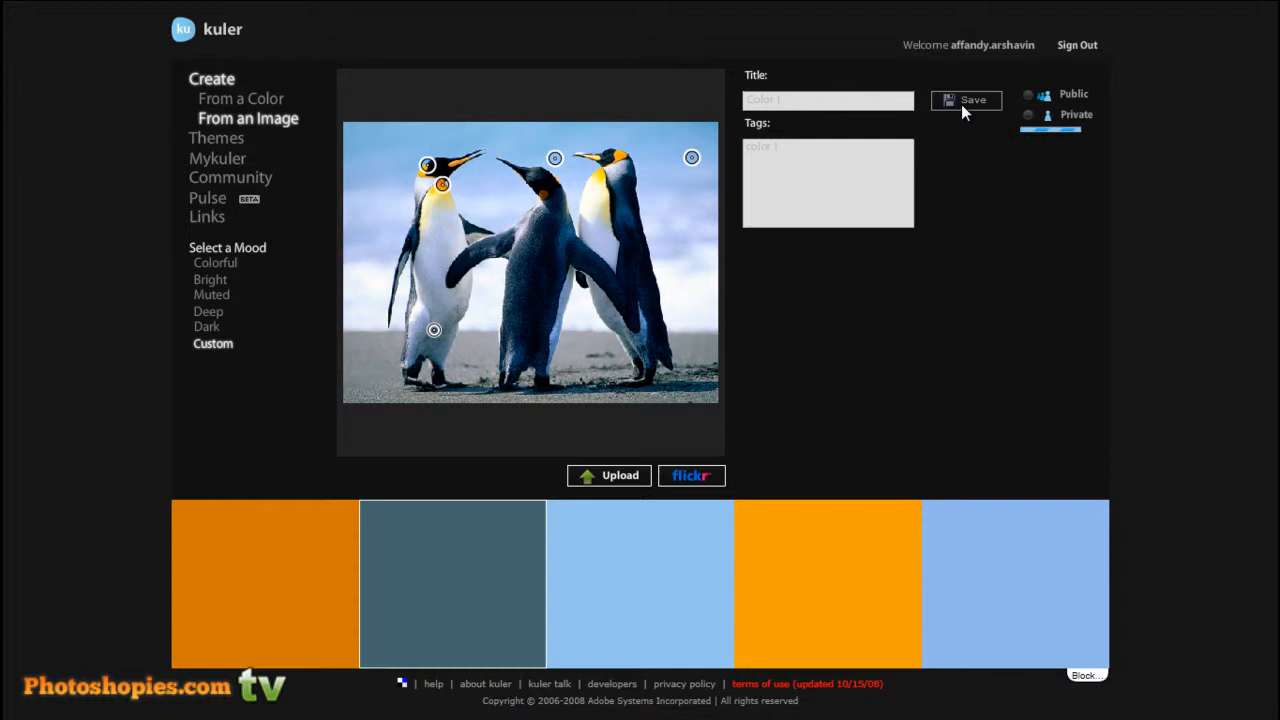
mouse_move(1043, 293)
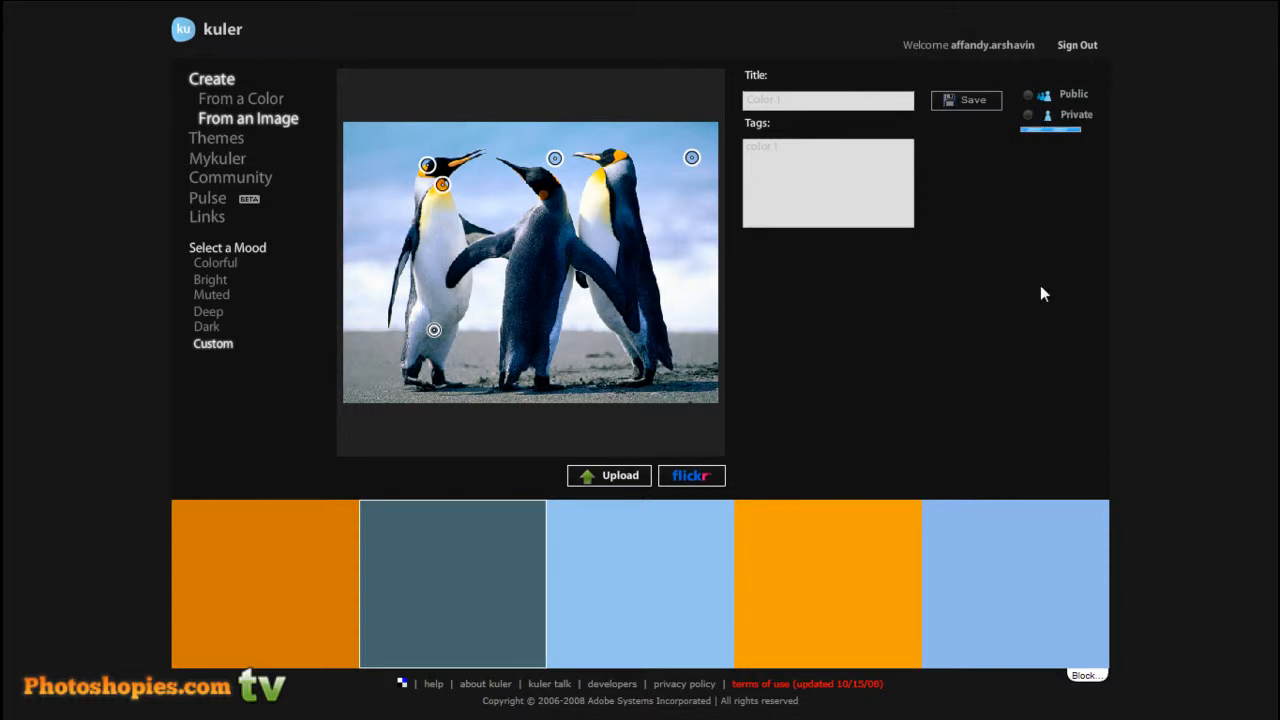
click(217, 158)
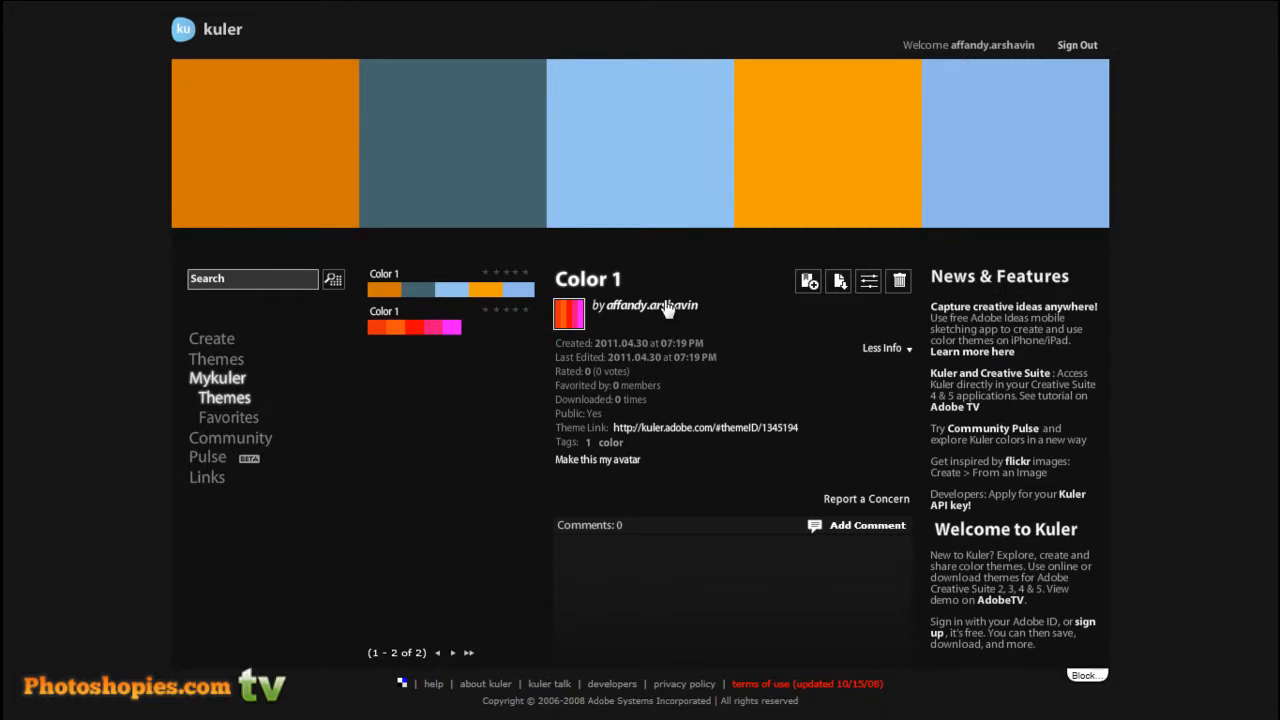
mouse_move(690, 315)
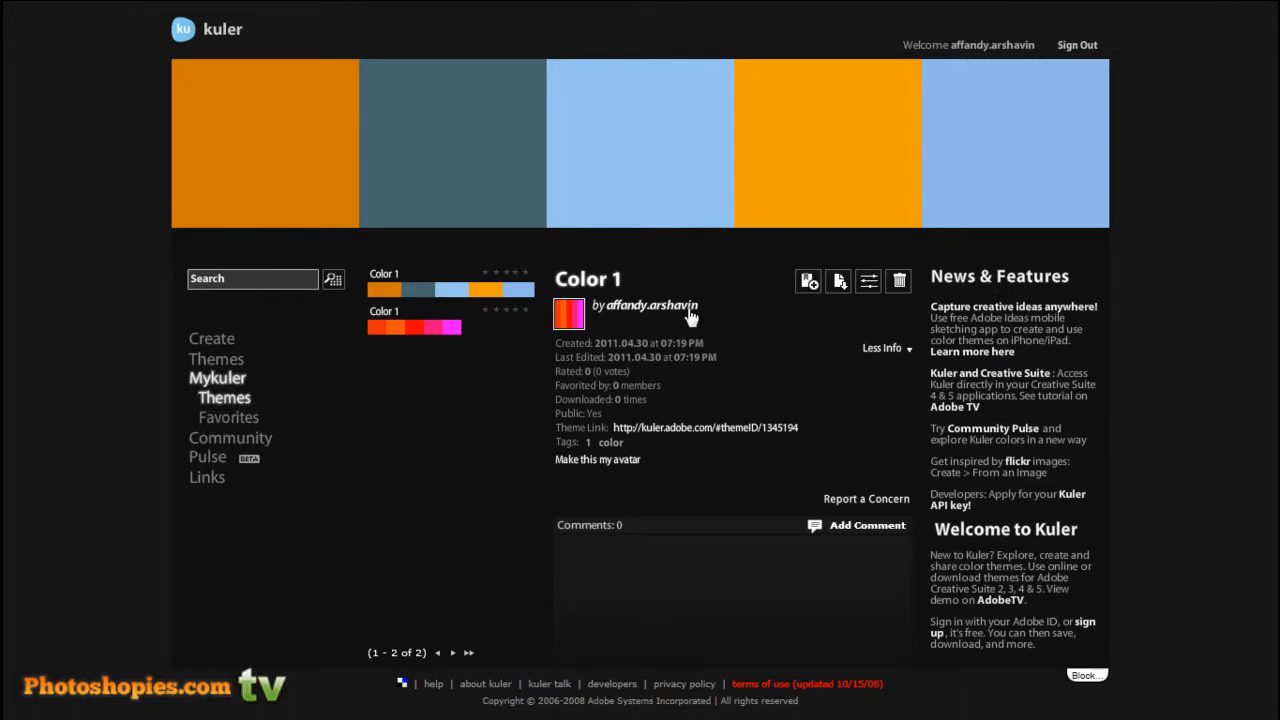
mouse_move(750, 345)
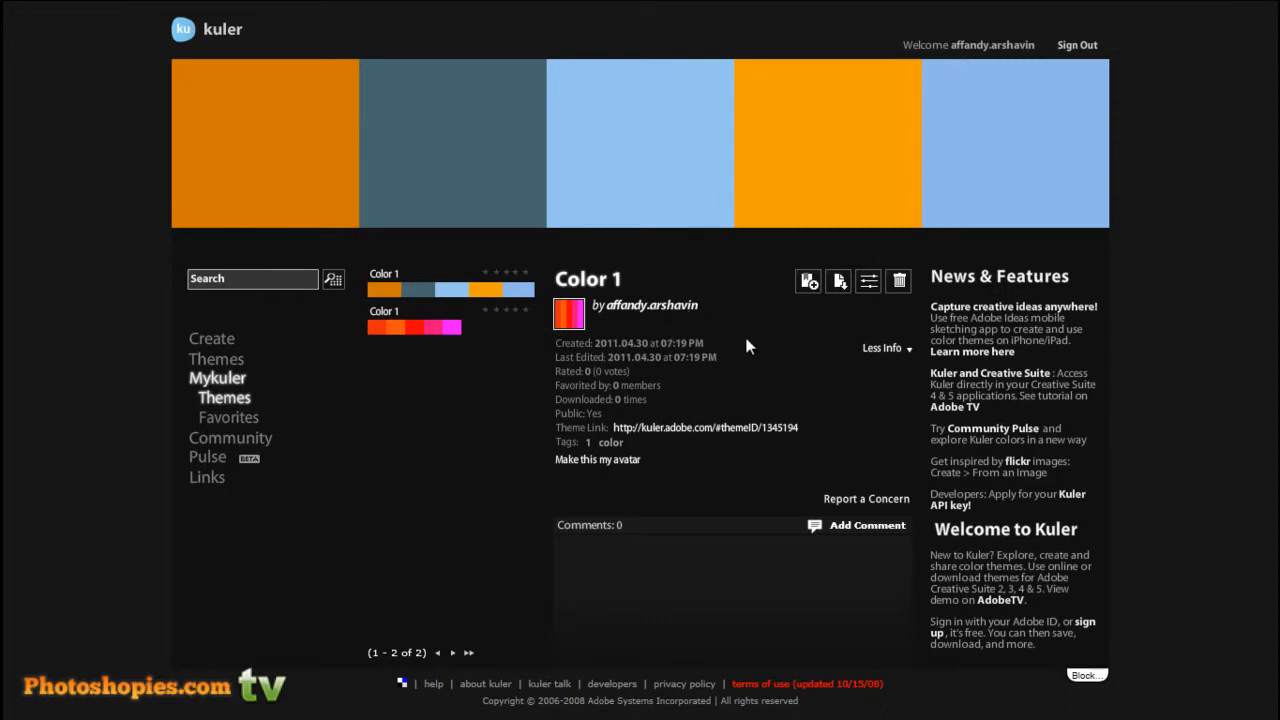
mouse_move(595, 375)
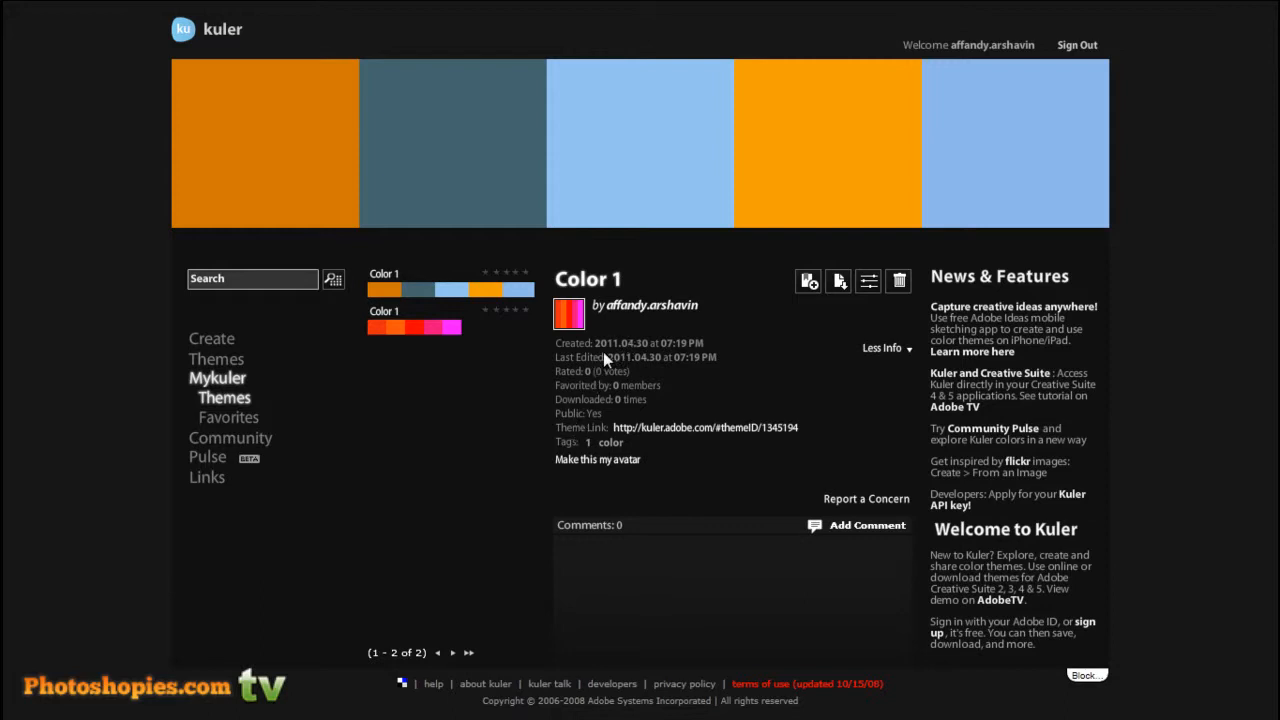
mouse_move(648, 362)
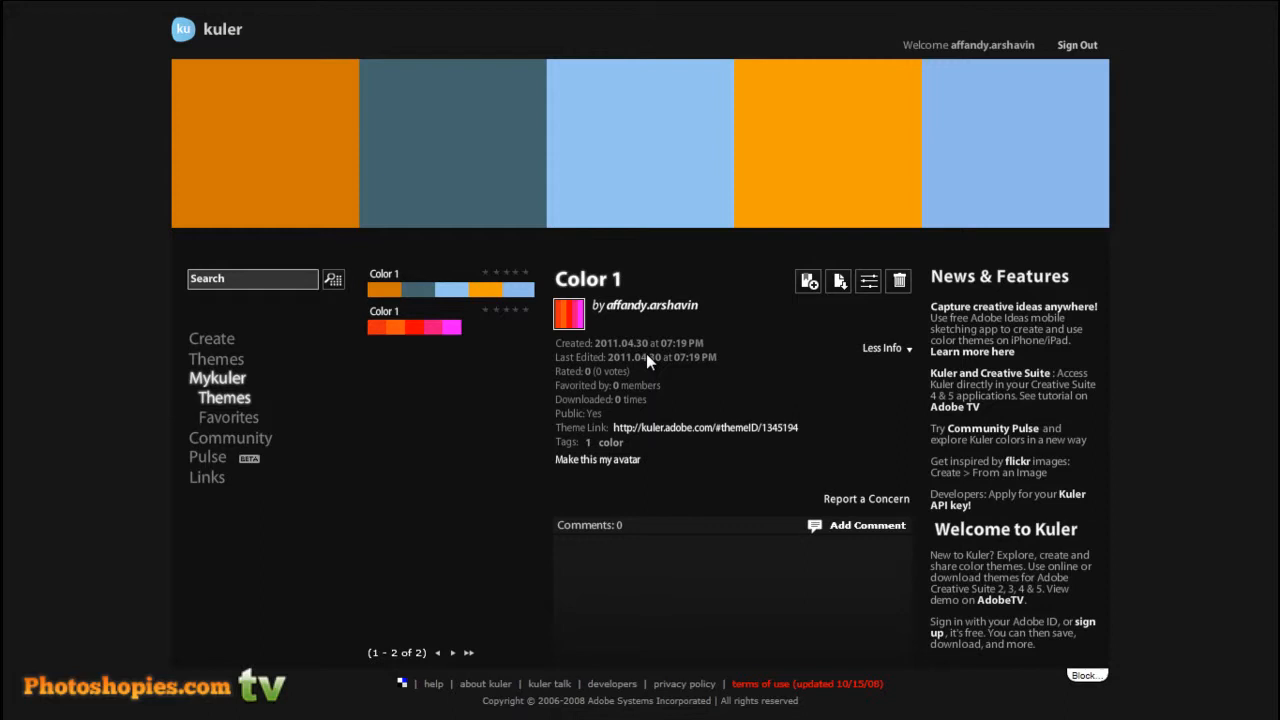
mouse_move(648, 362)
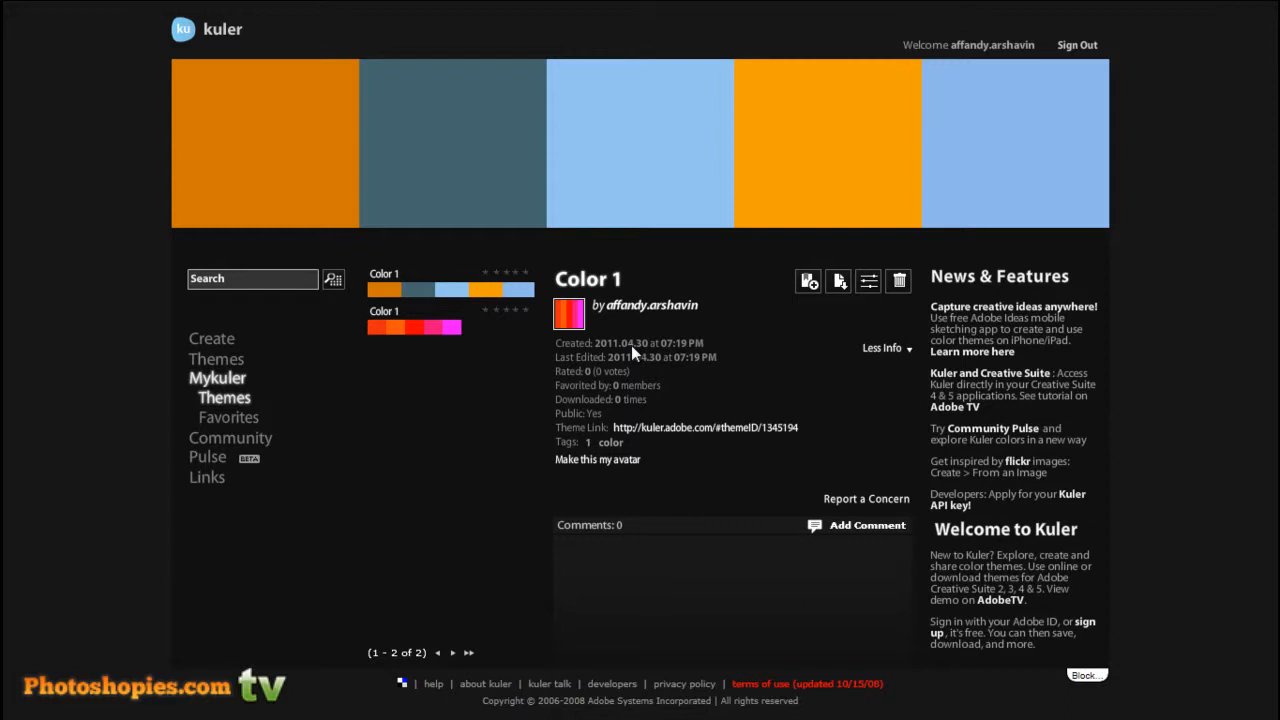
mouse_move(838, 281)
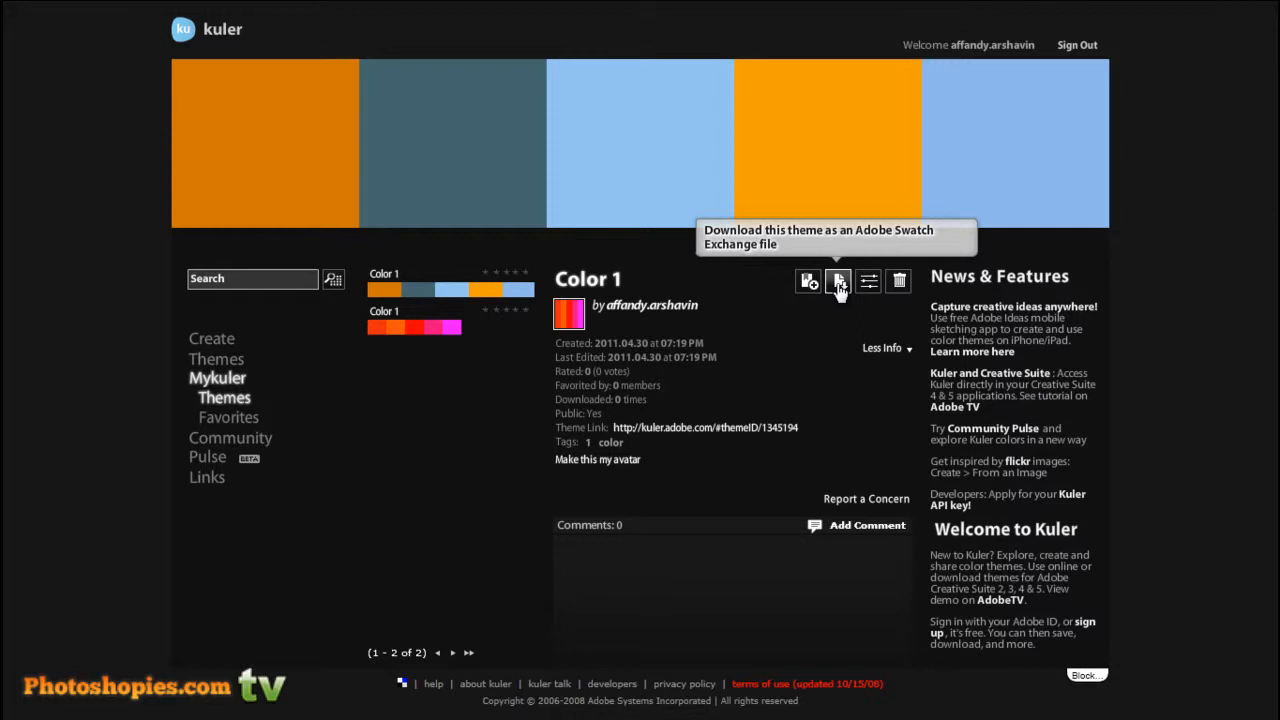
Download Color 1 as an ASE swatch file into Libraries > Documents > Adobe
click(838, 281)
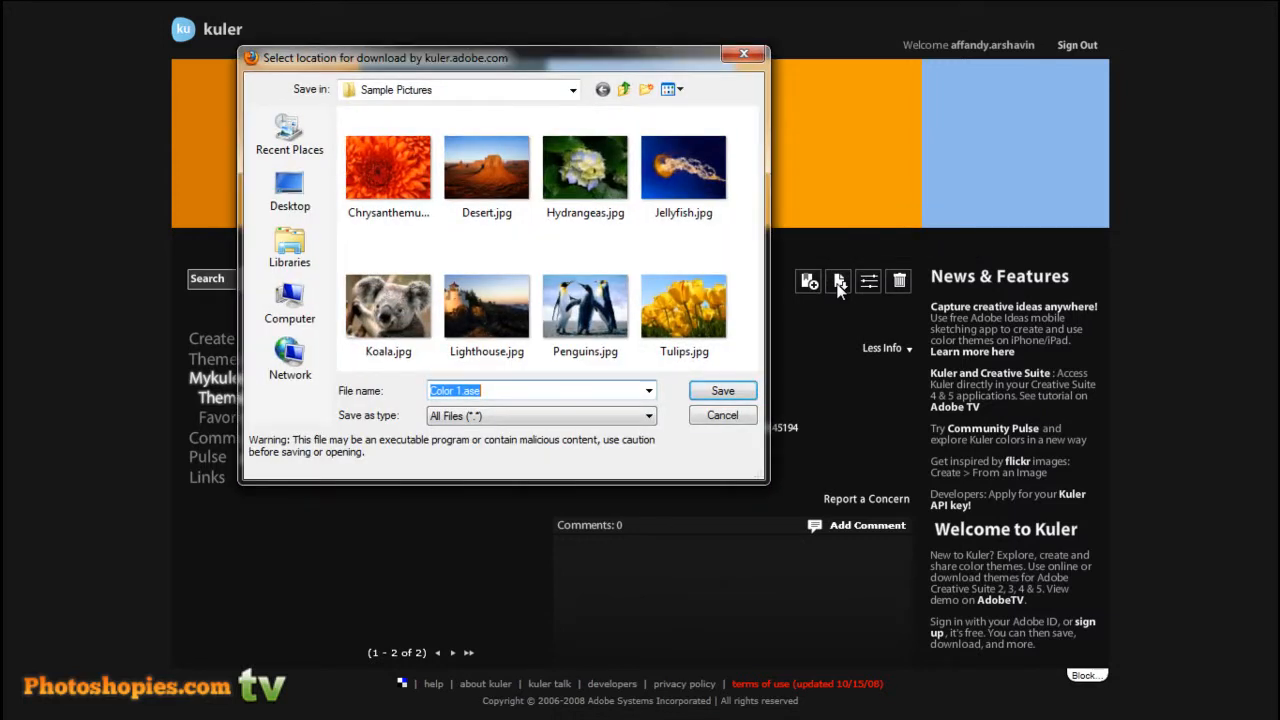
click(572, 89)
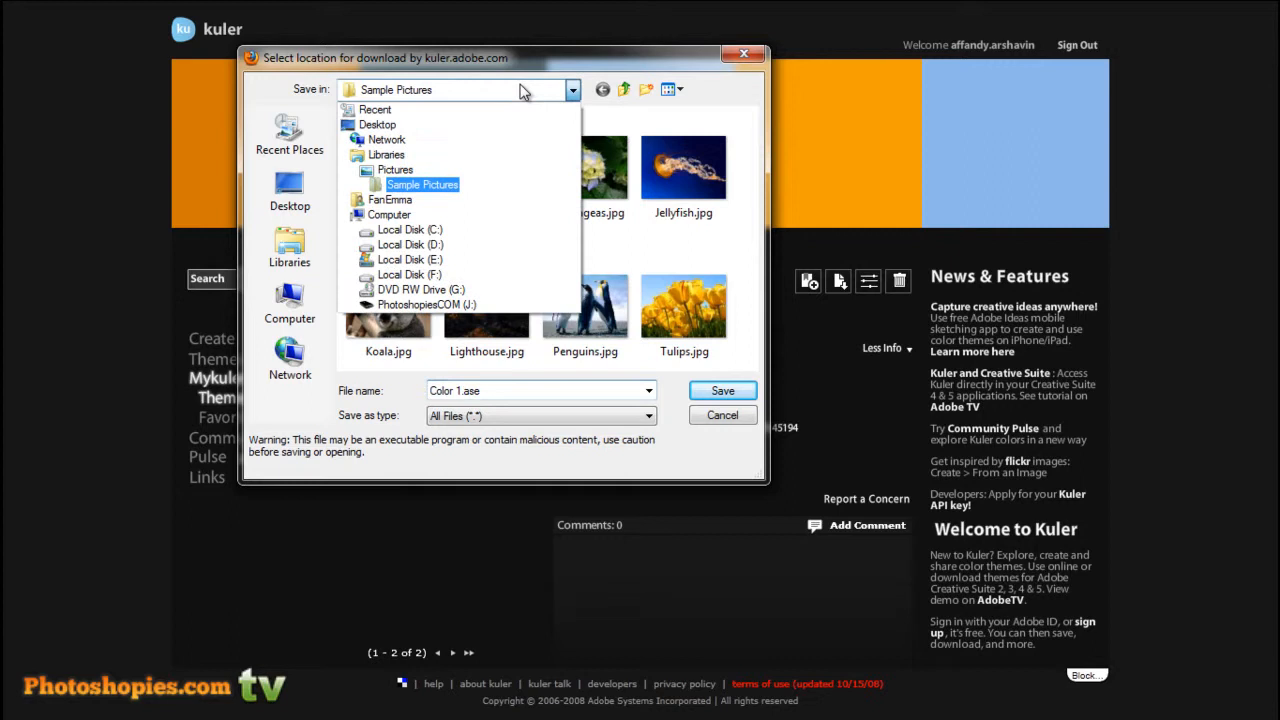
click(387, 154)
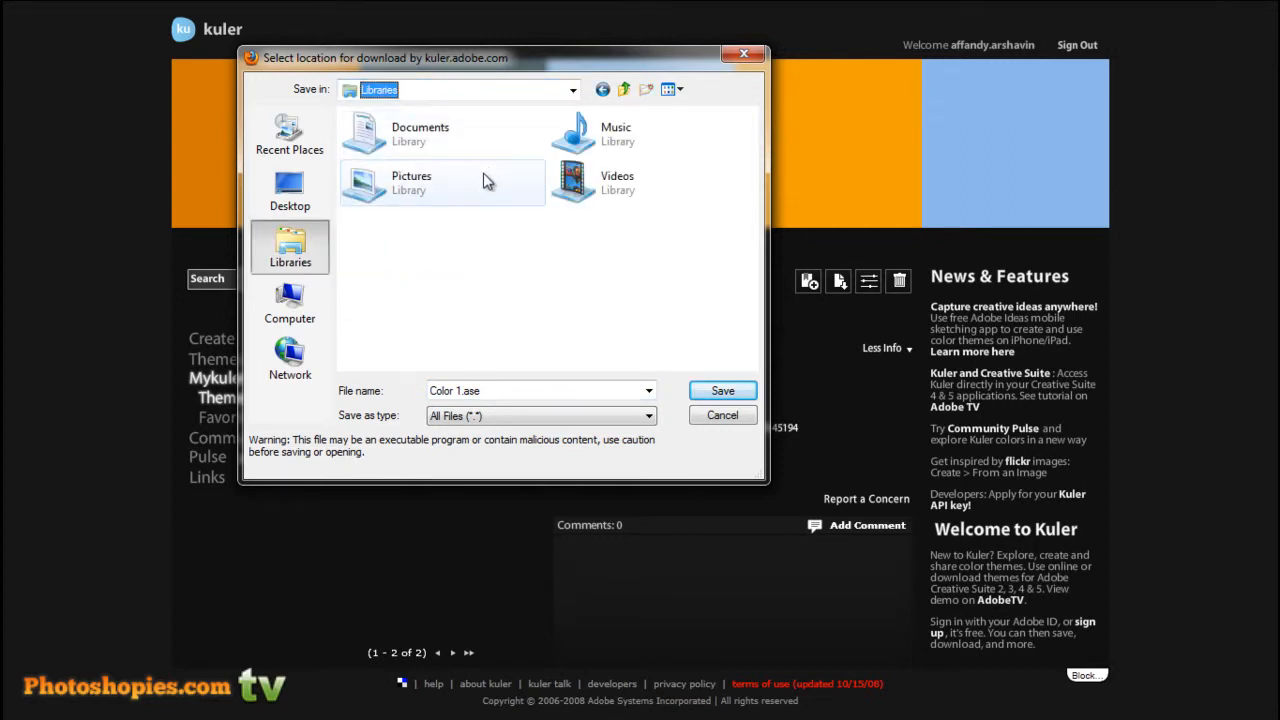
mouse_move(500, 130)
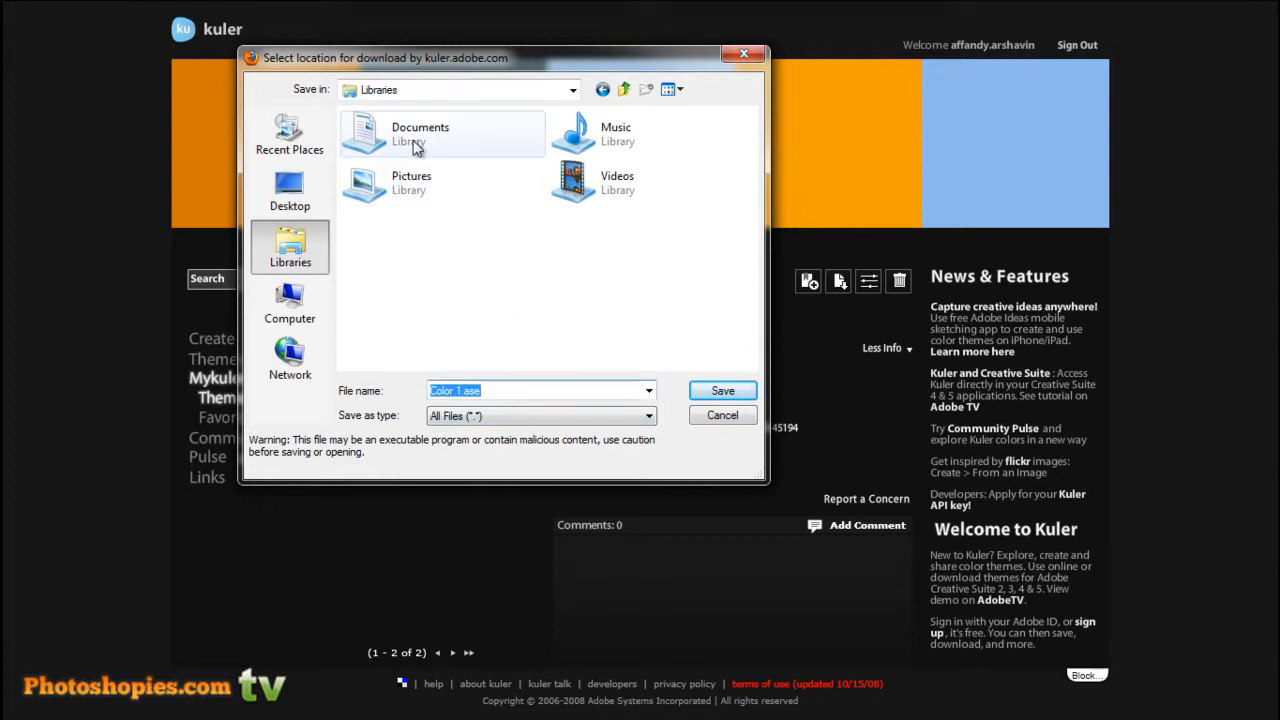
double_click(420, 133)
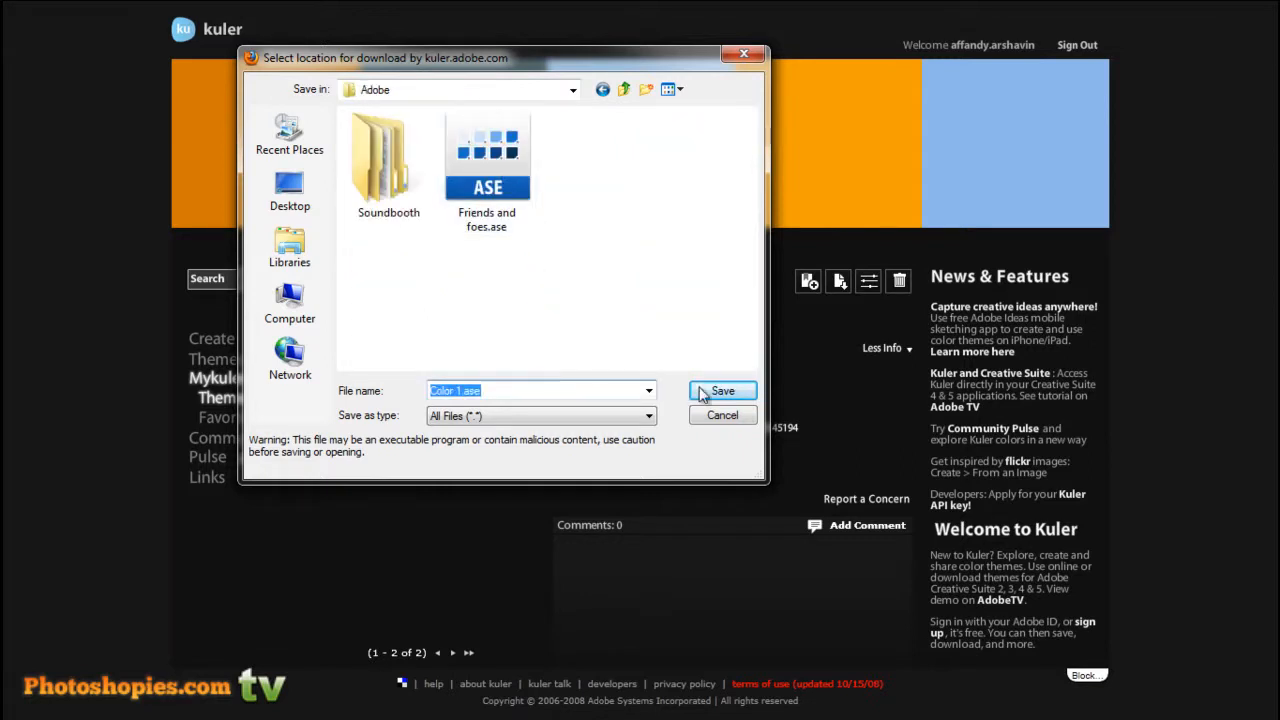
click(505, 390)
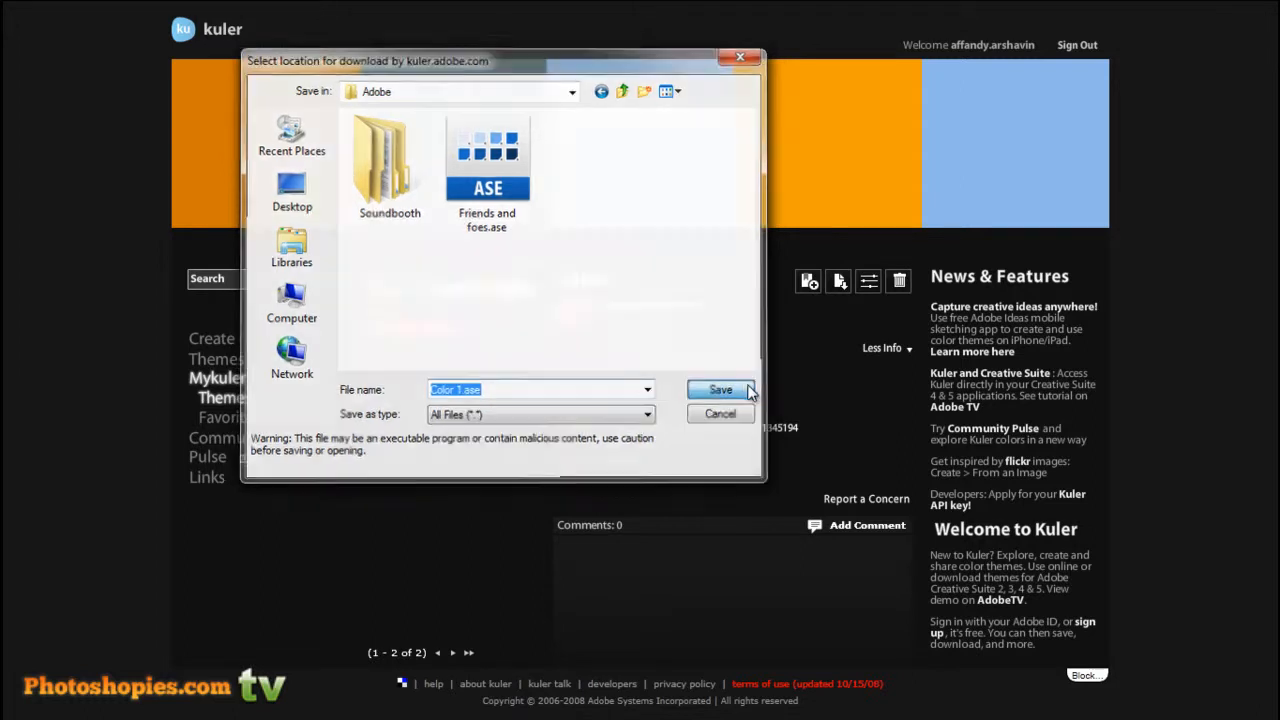
click(720, 389)
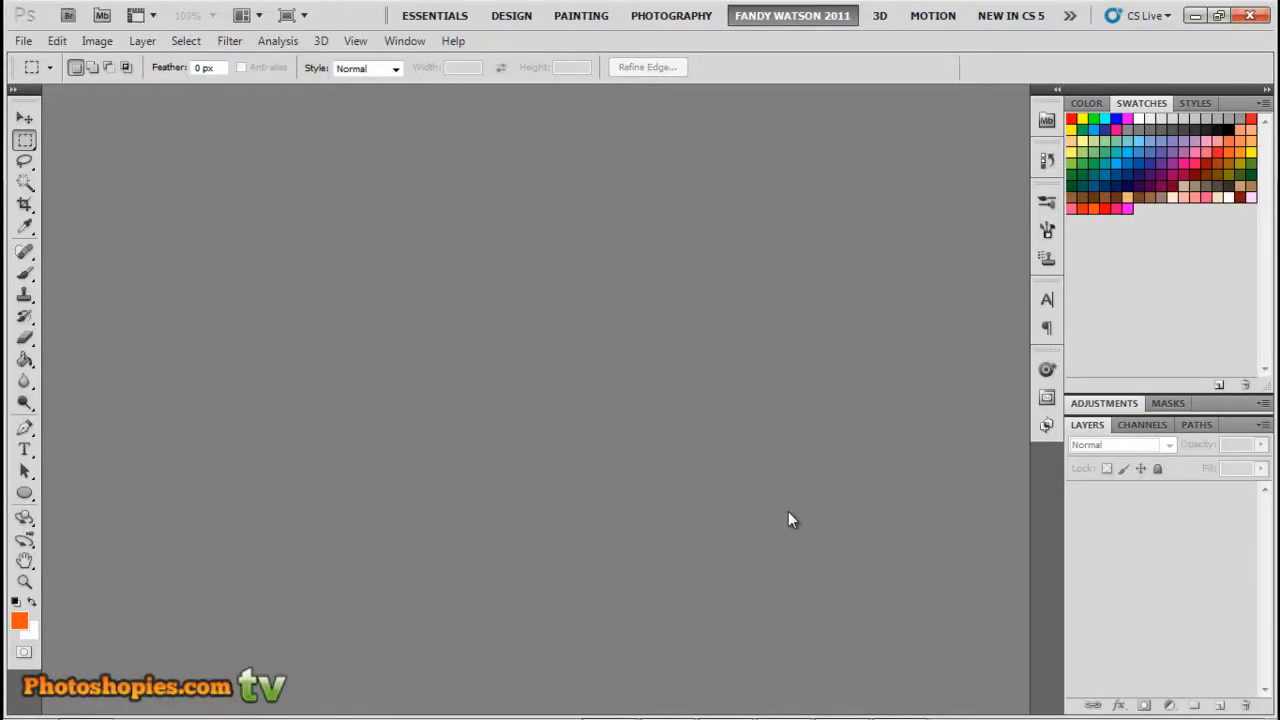
mouse_move(1164, 88)
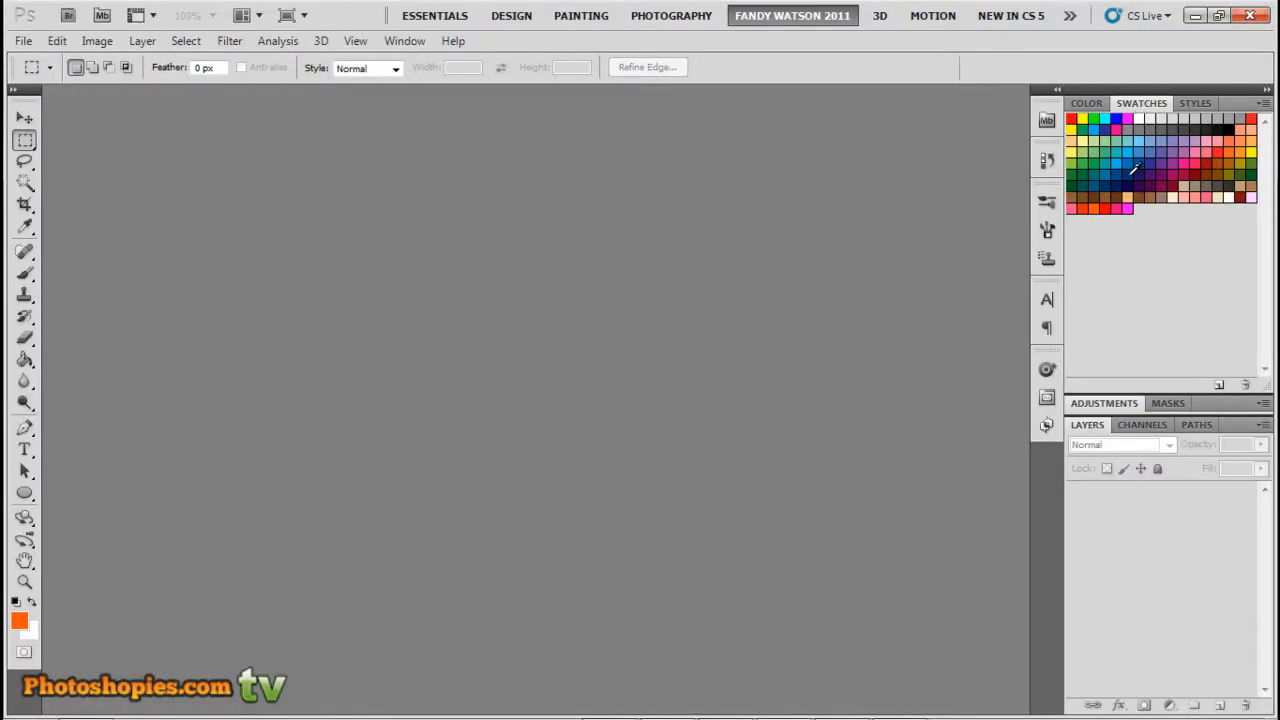
mouse_move(1180, 148)
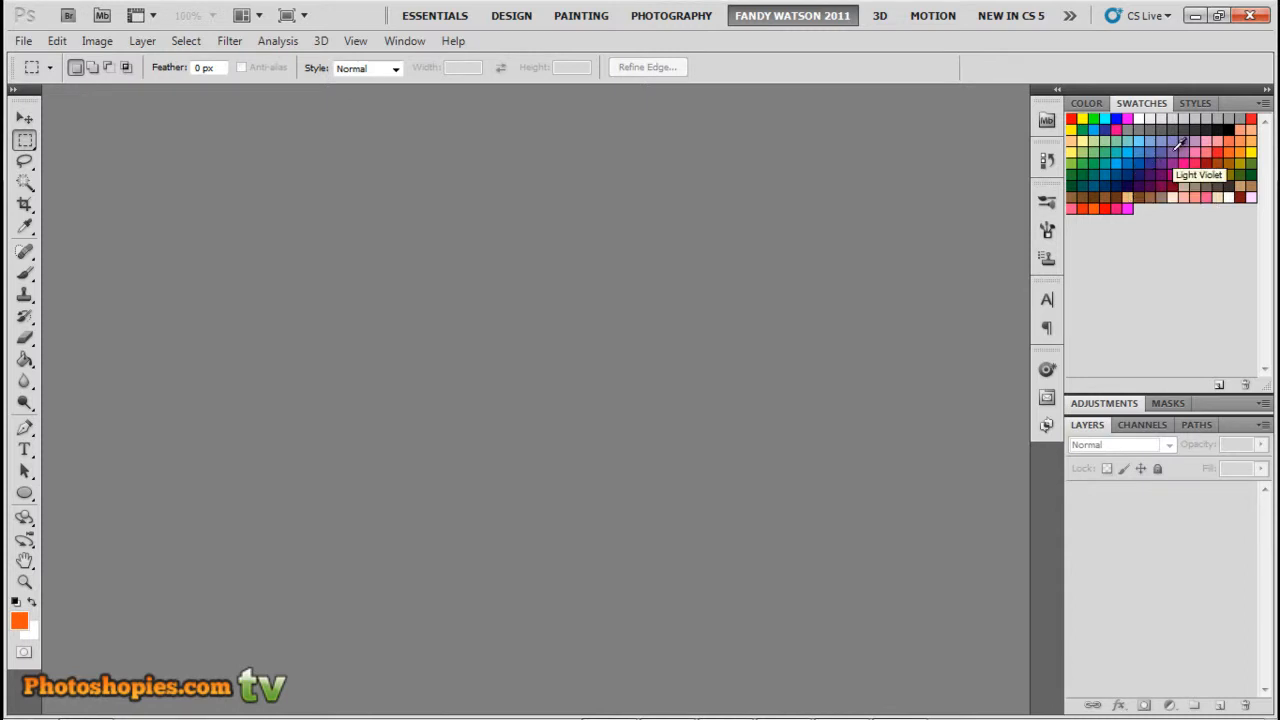
Choose Load Swatches from the Swatches panel's flyout menu
click(404, 41)
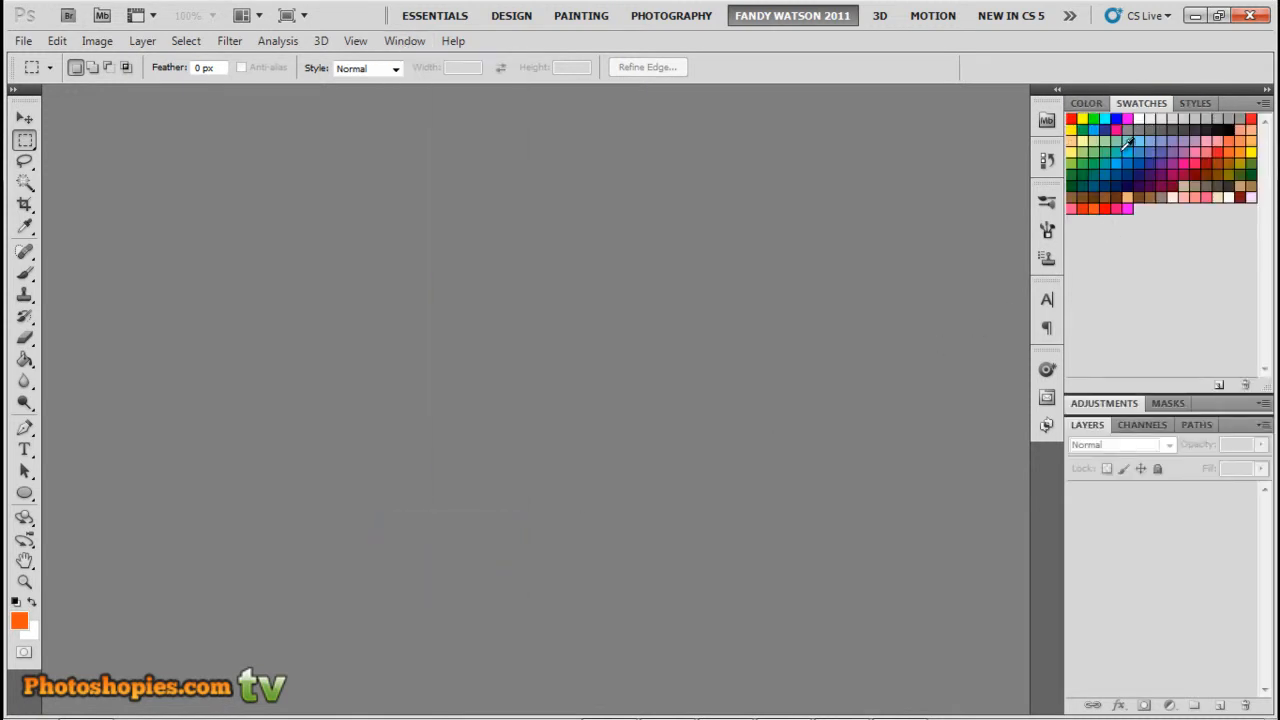
mouse_move(1262, 120)
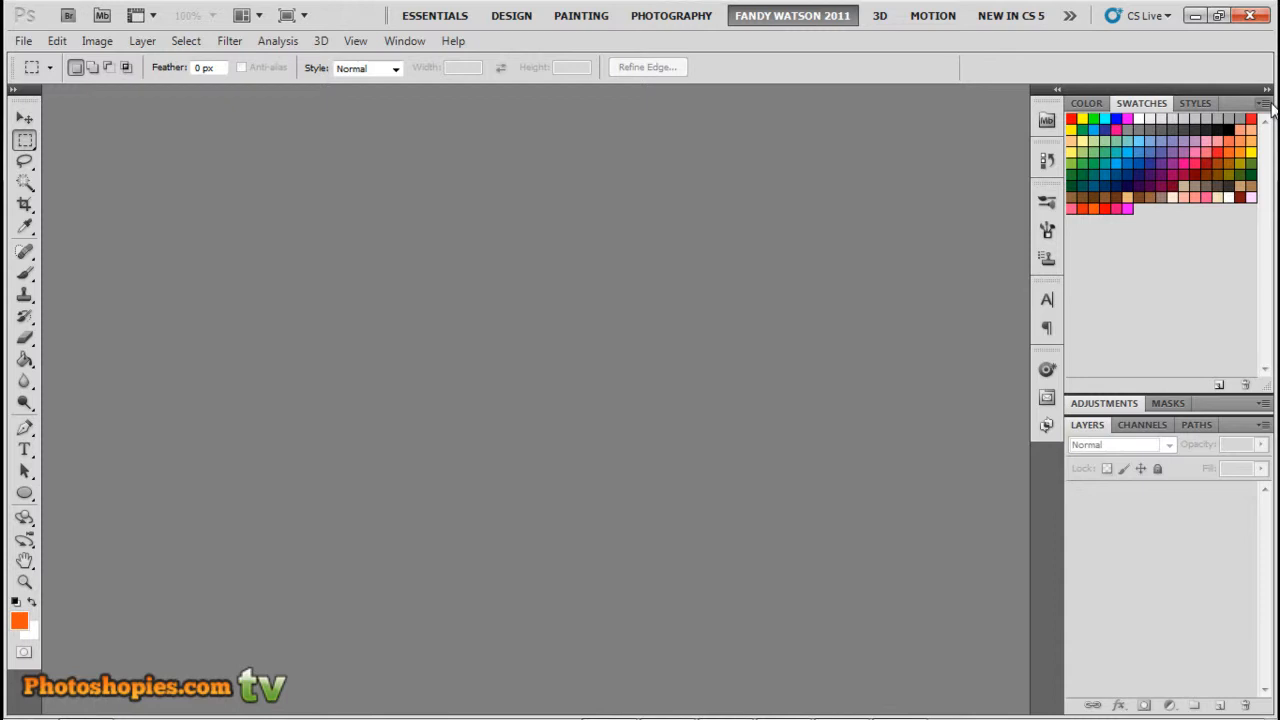
click(1264, 103)
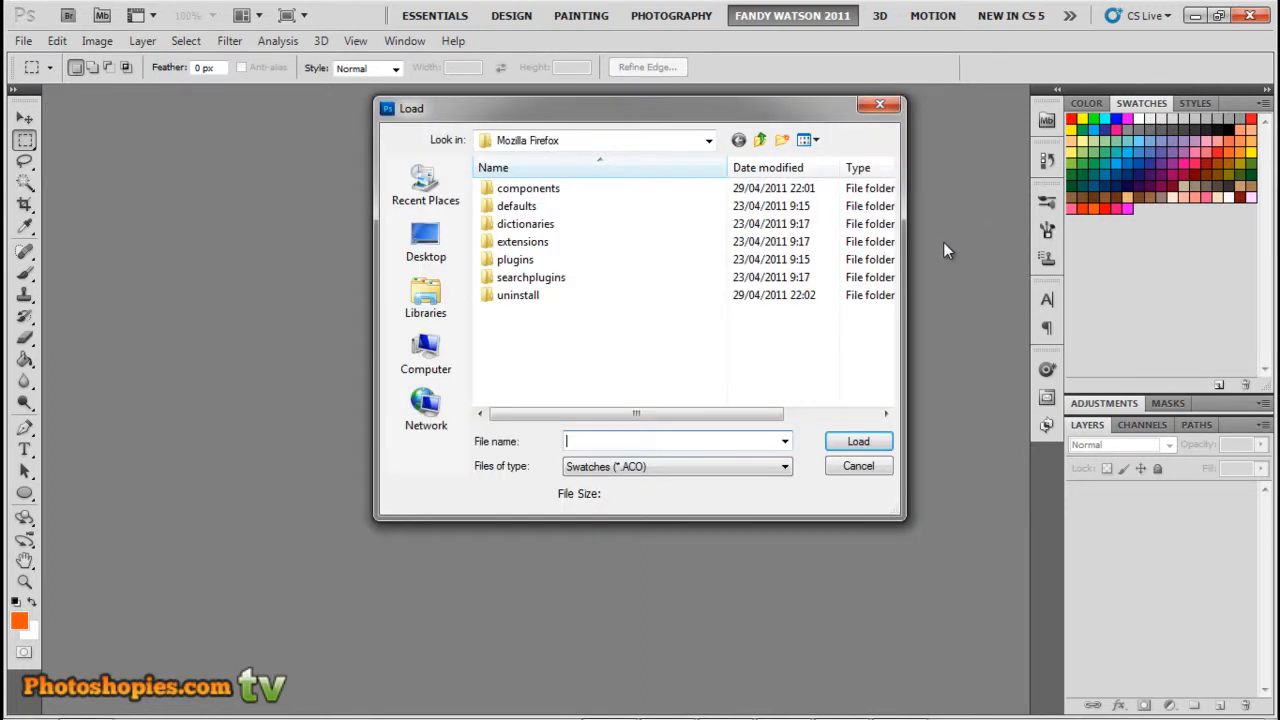
Load Color 1.ase from Documents > Adobe as a Swatch Exchange (*.ASE) file into the swatches
click(708, 140)
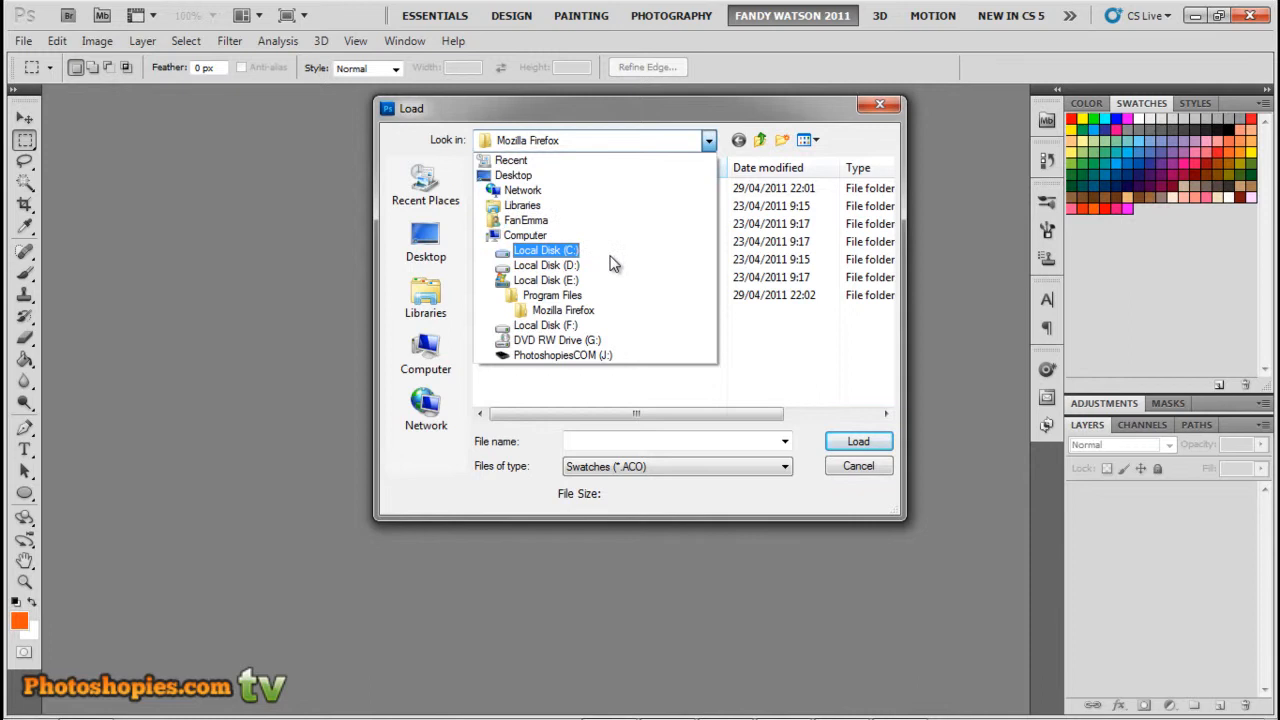
click(521, 205)
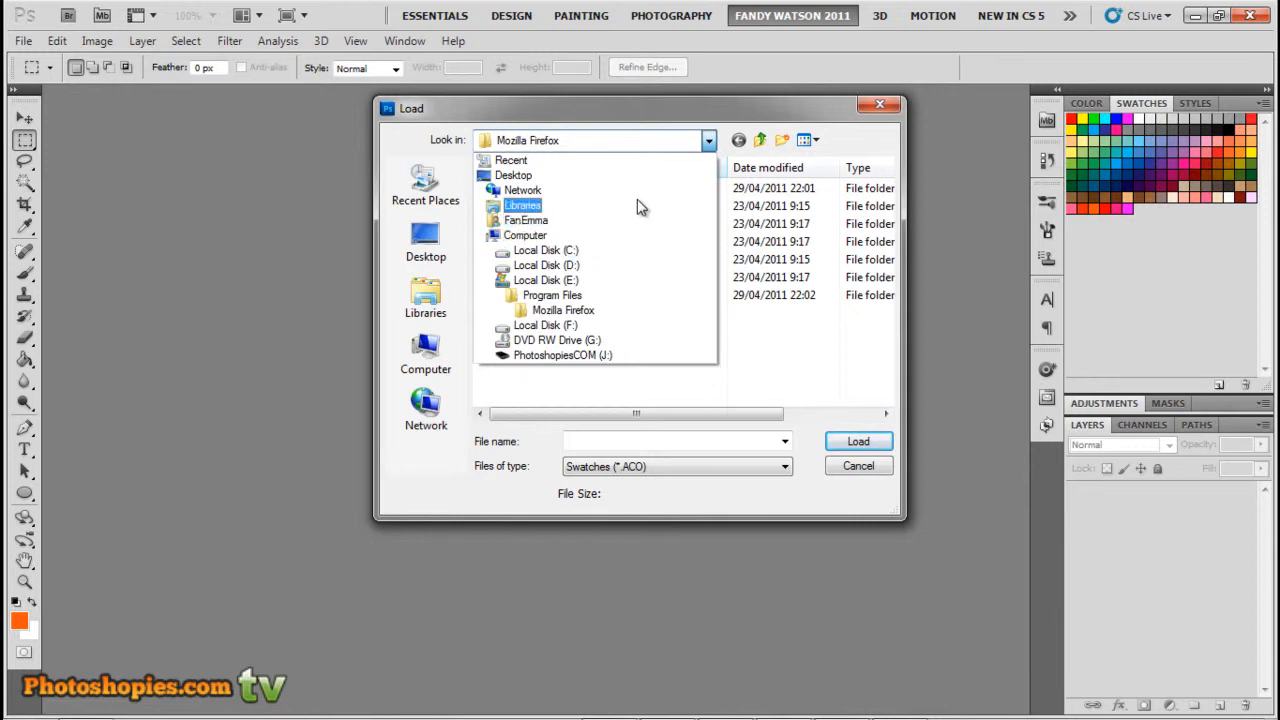
click(522, 205)
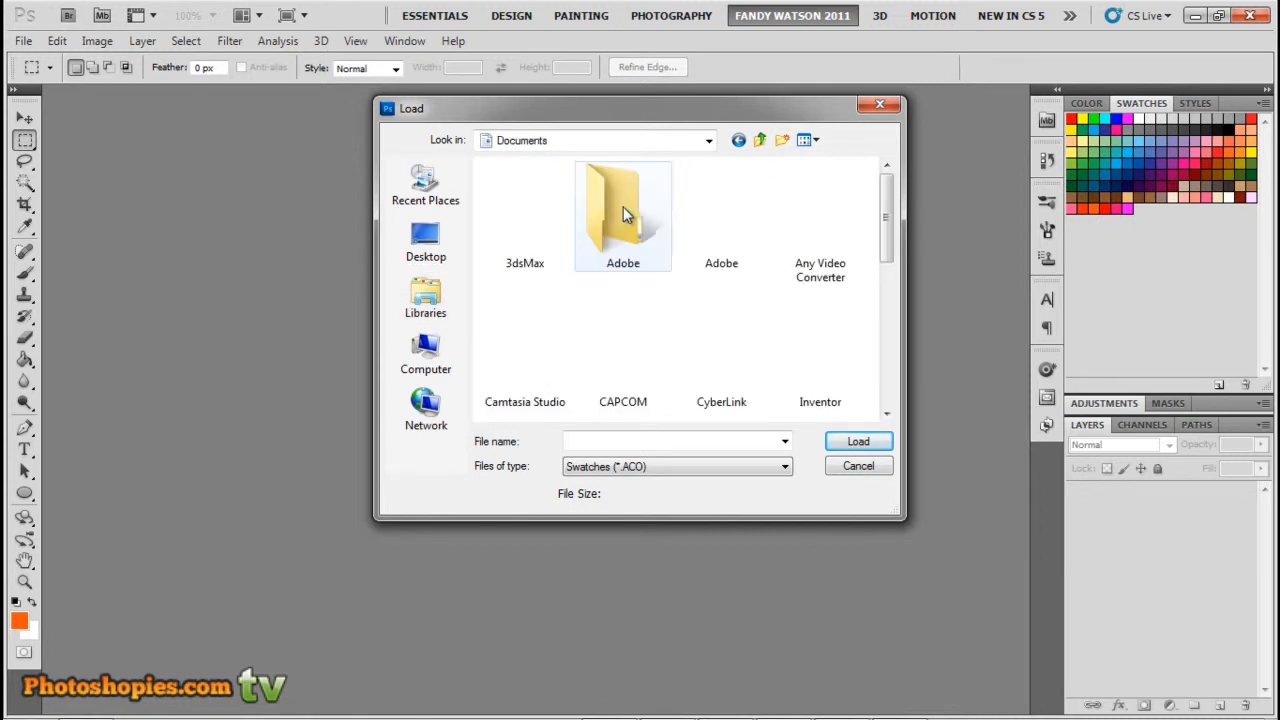
double_click(622, 215)
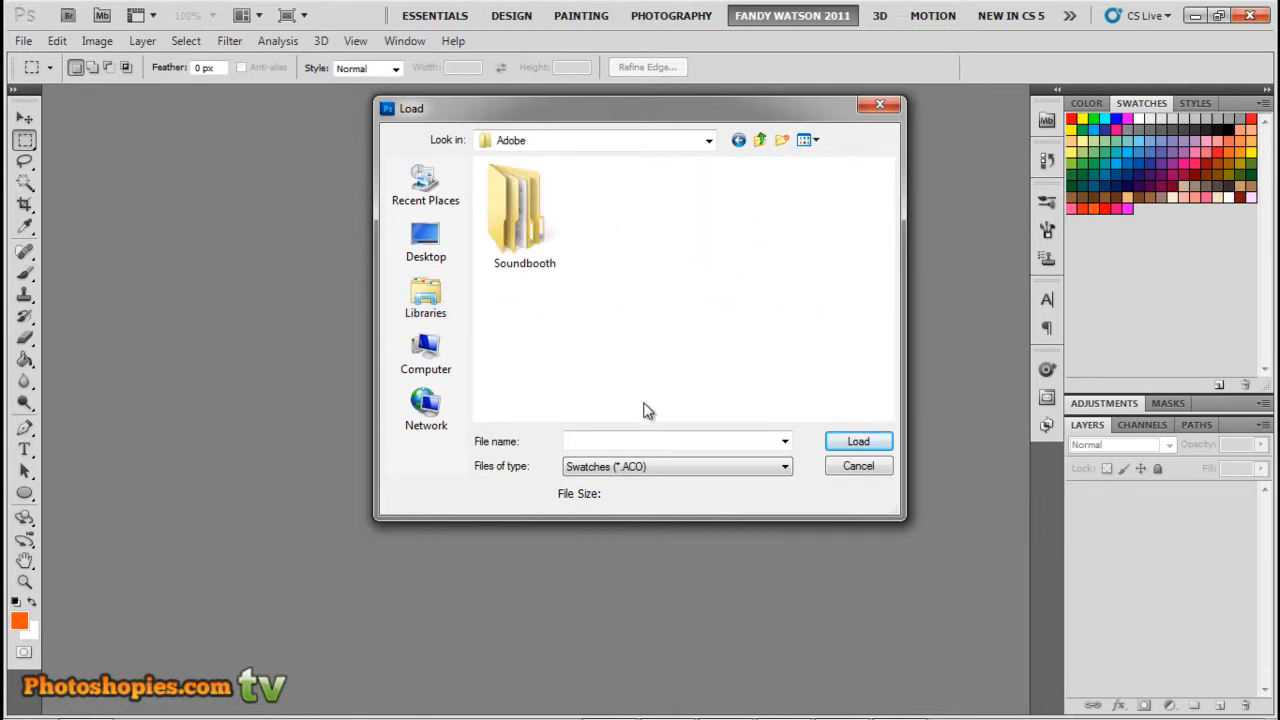
mouse_move(645, 188)
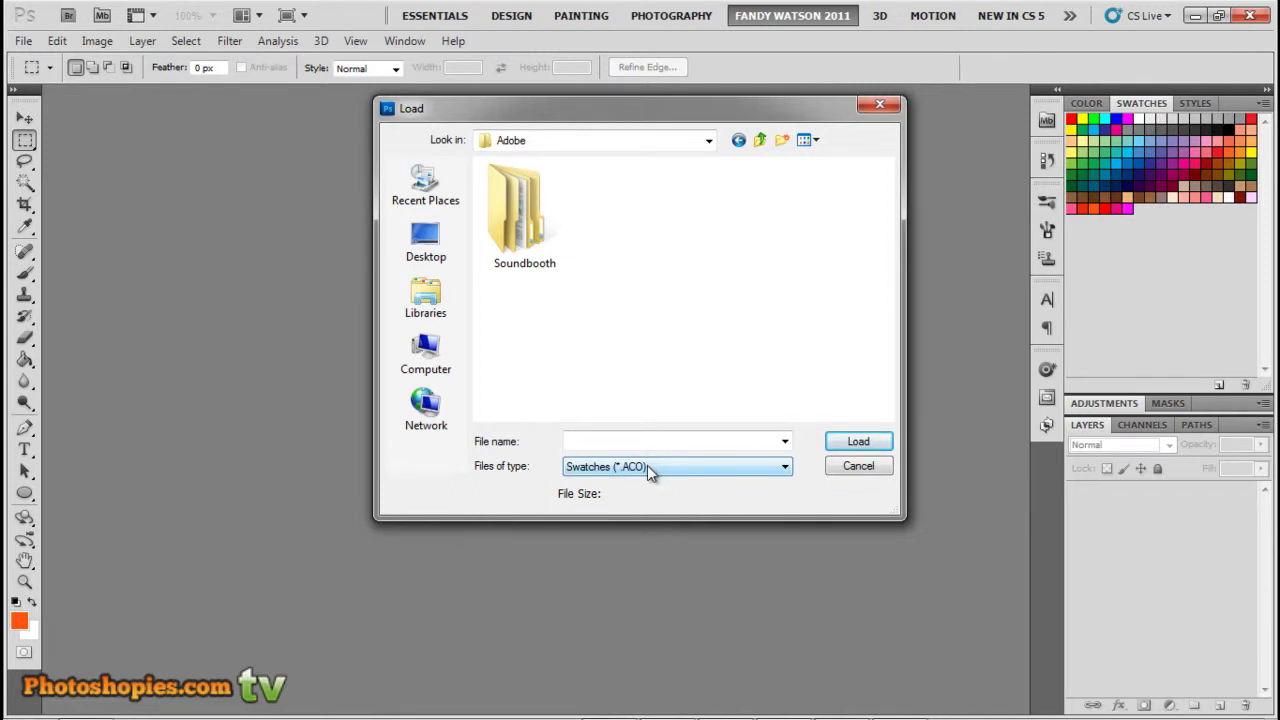
click(784, 466)
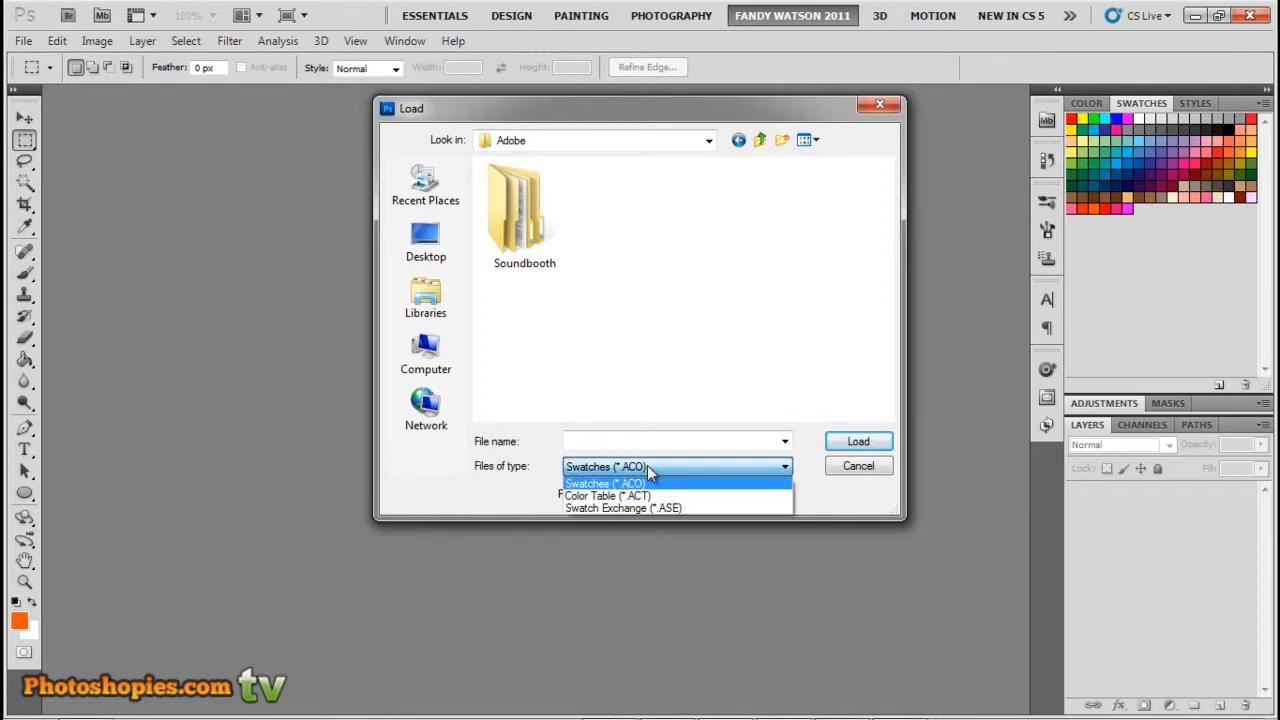
mouse_move(623, 508)
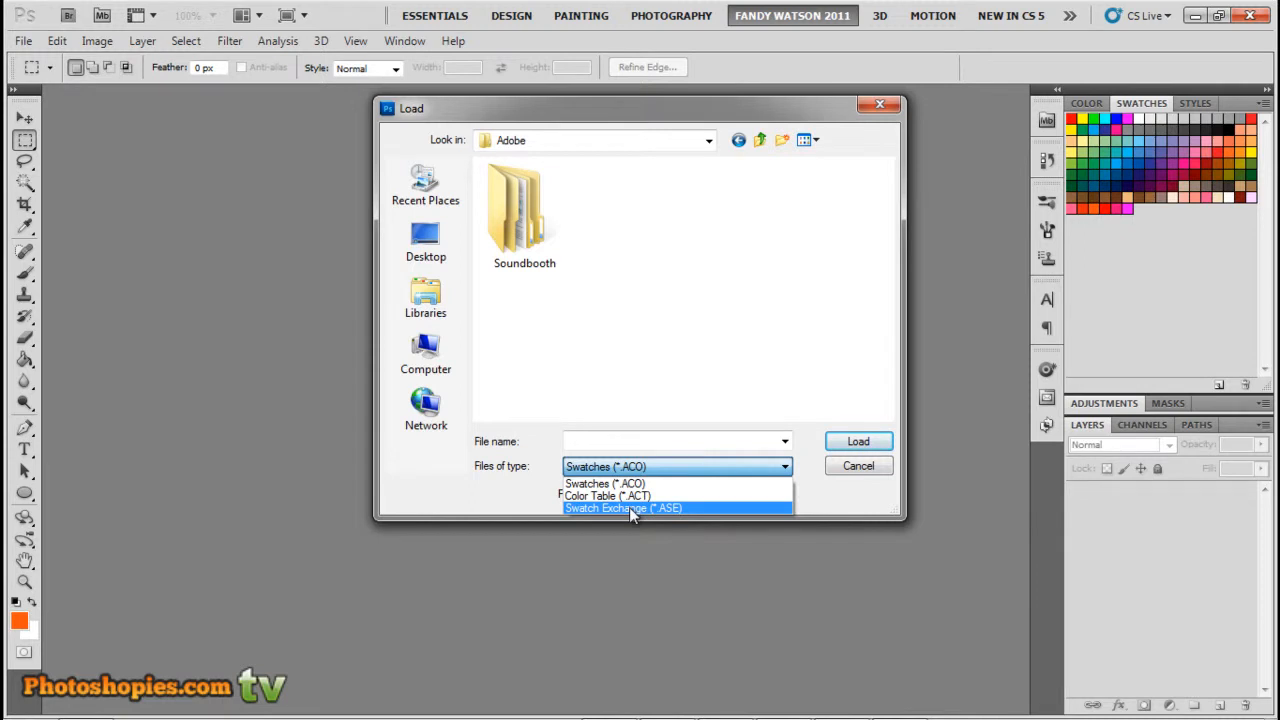
click(623, 508)
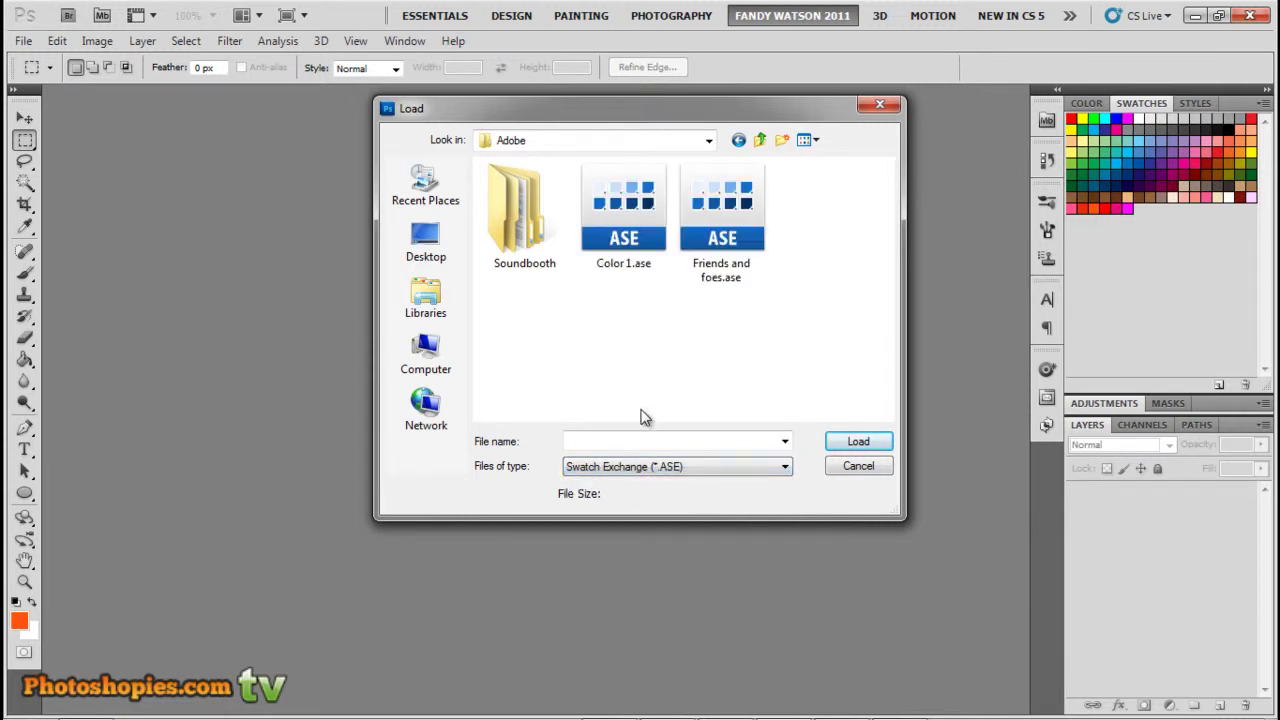
click(623, 210)
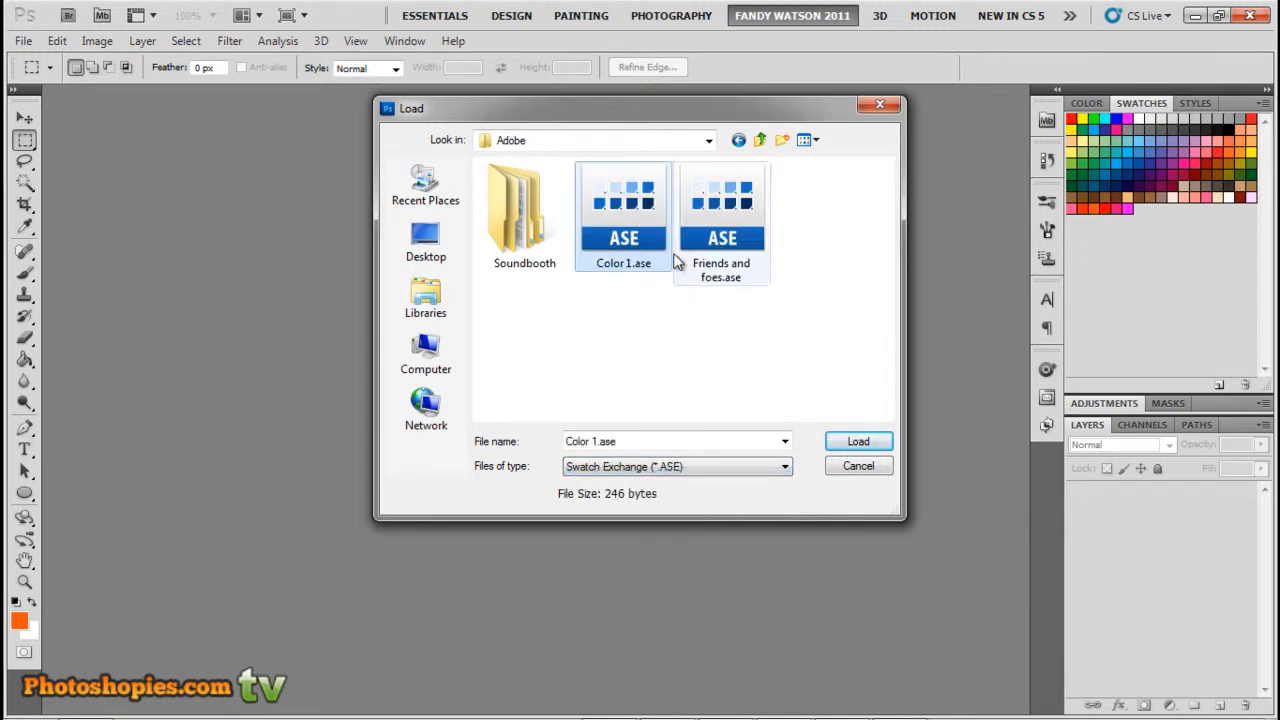
click(857, 441)
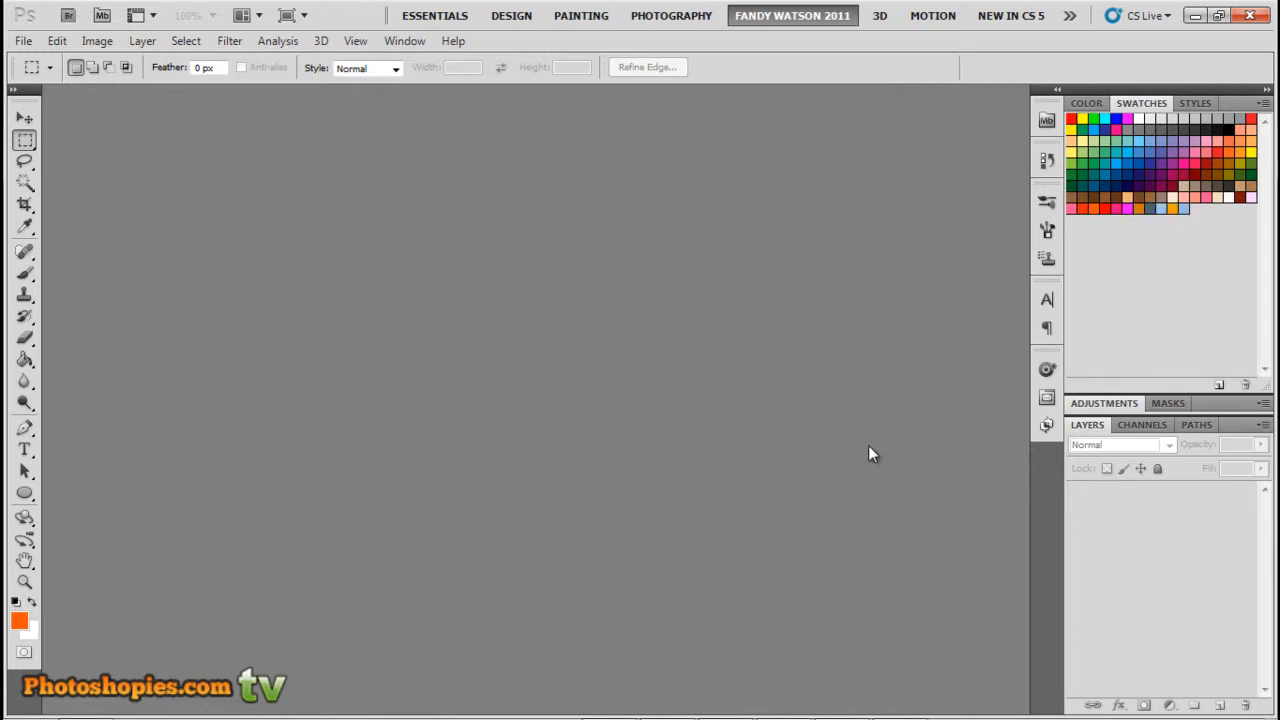
mouse_move(1119, 254)
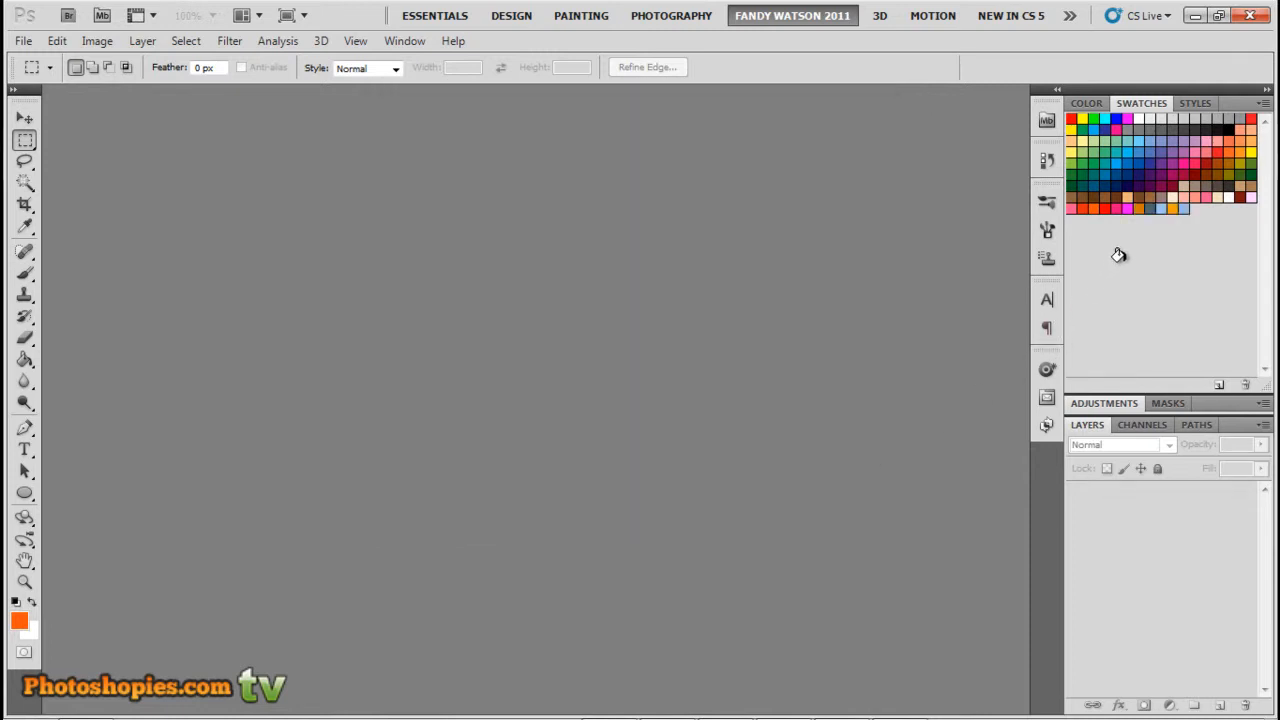
mouse_move(1151, 208)
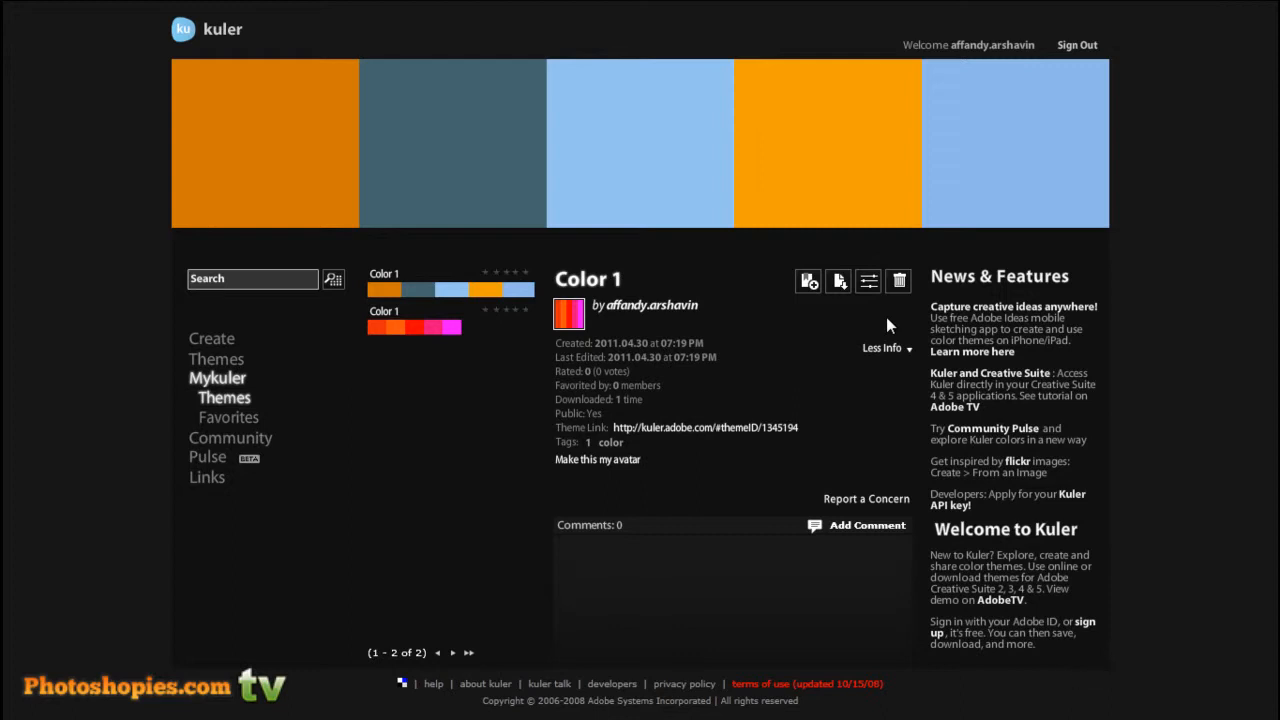
mouse_move(1147, 246)
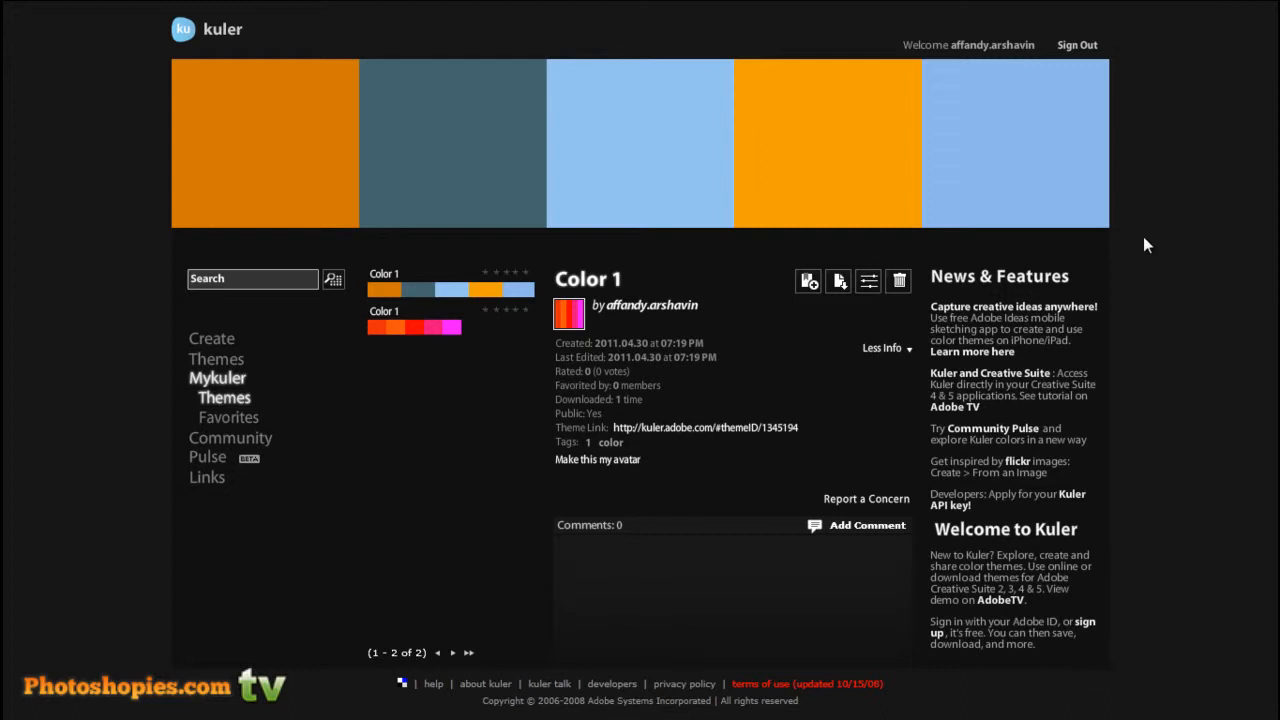
mouse_move(475, 576)
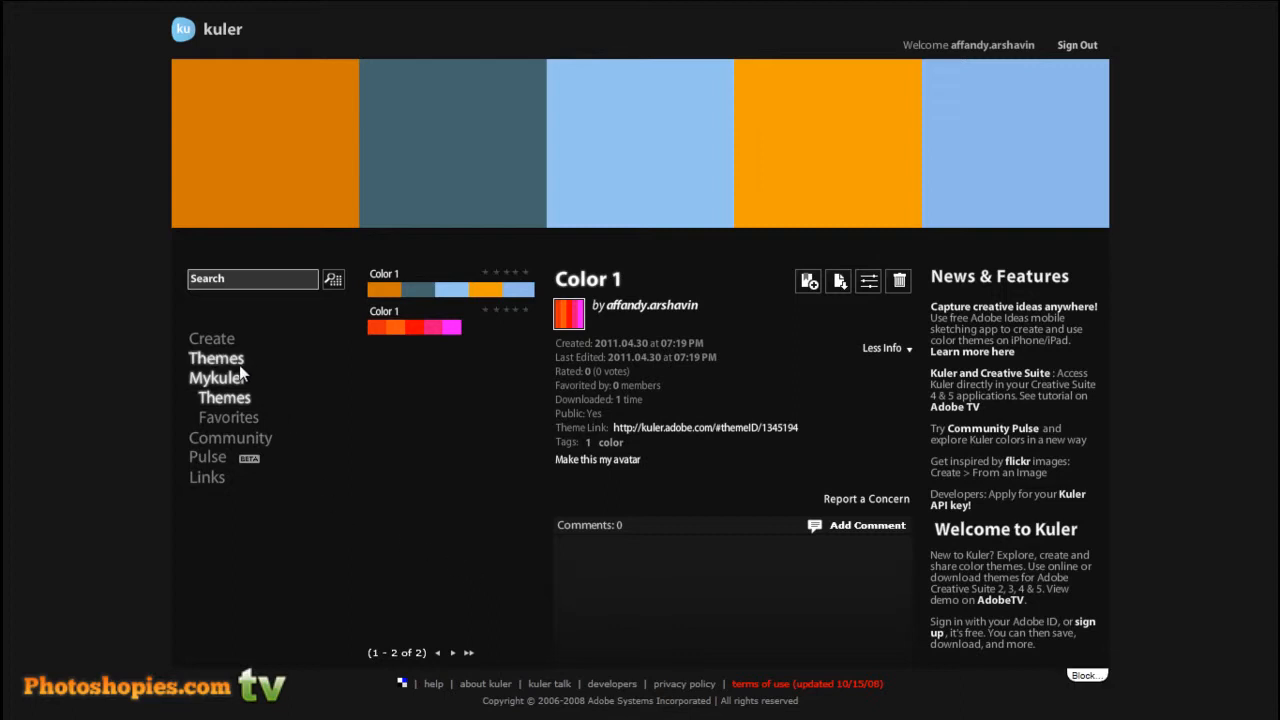
Show the Newest community themes under Themes in the sidebar
click(216, 358)
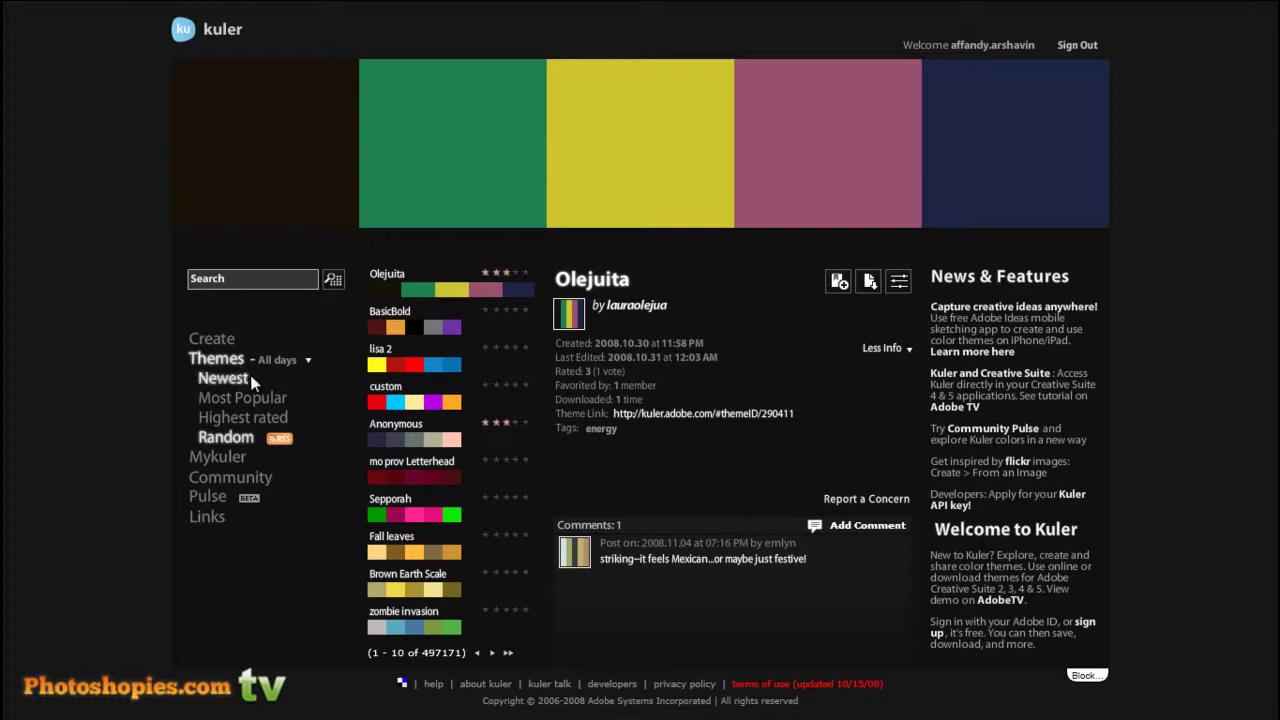
click(222, 378)
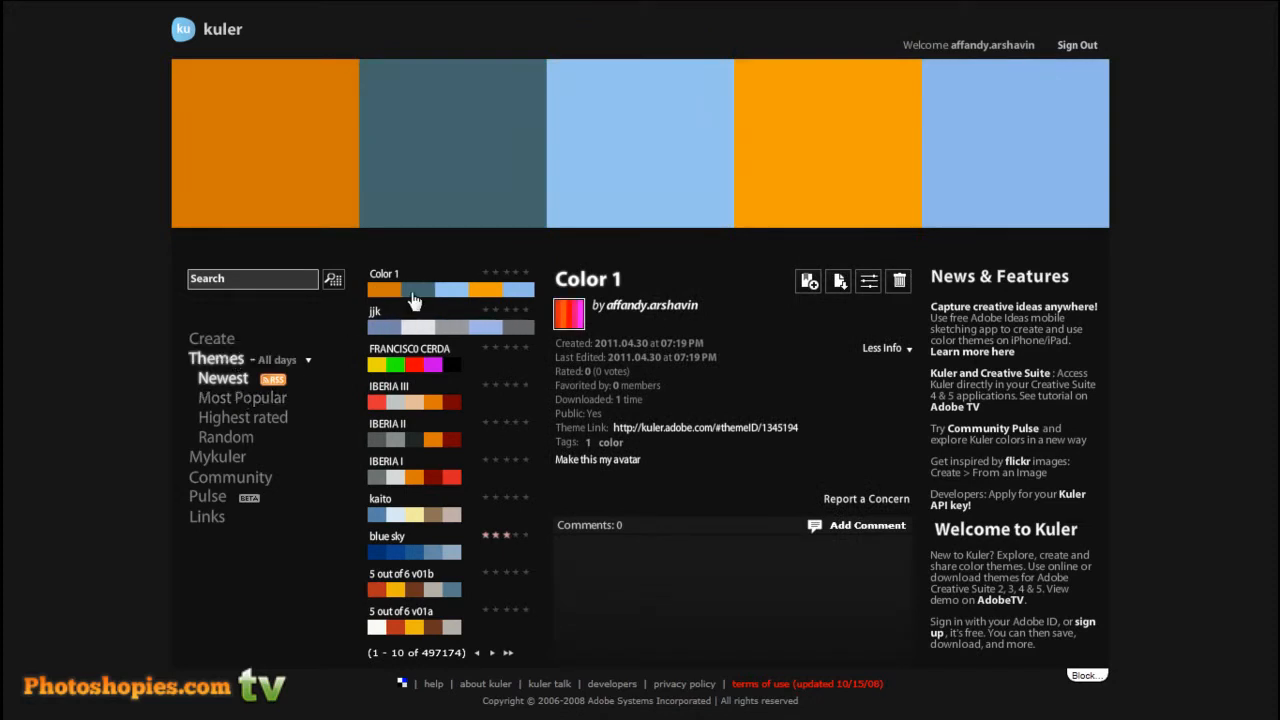
mouse_move(450, 292)
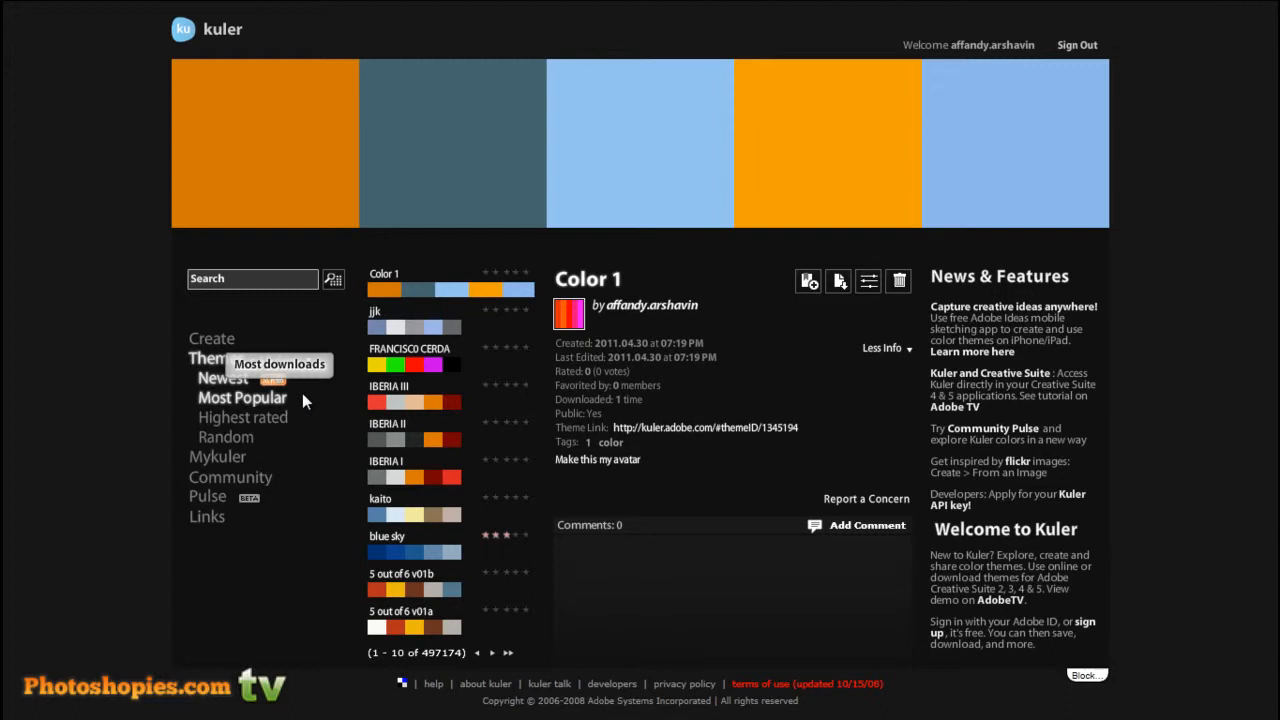
Browse the Most Popular, Highest rated and Random theme listings in turn
click(241, 397)
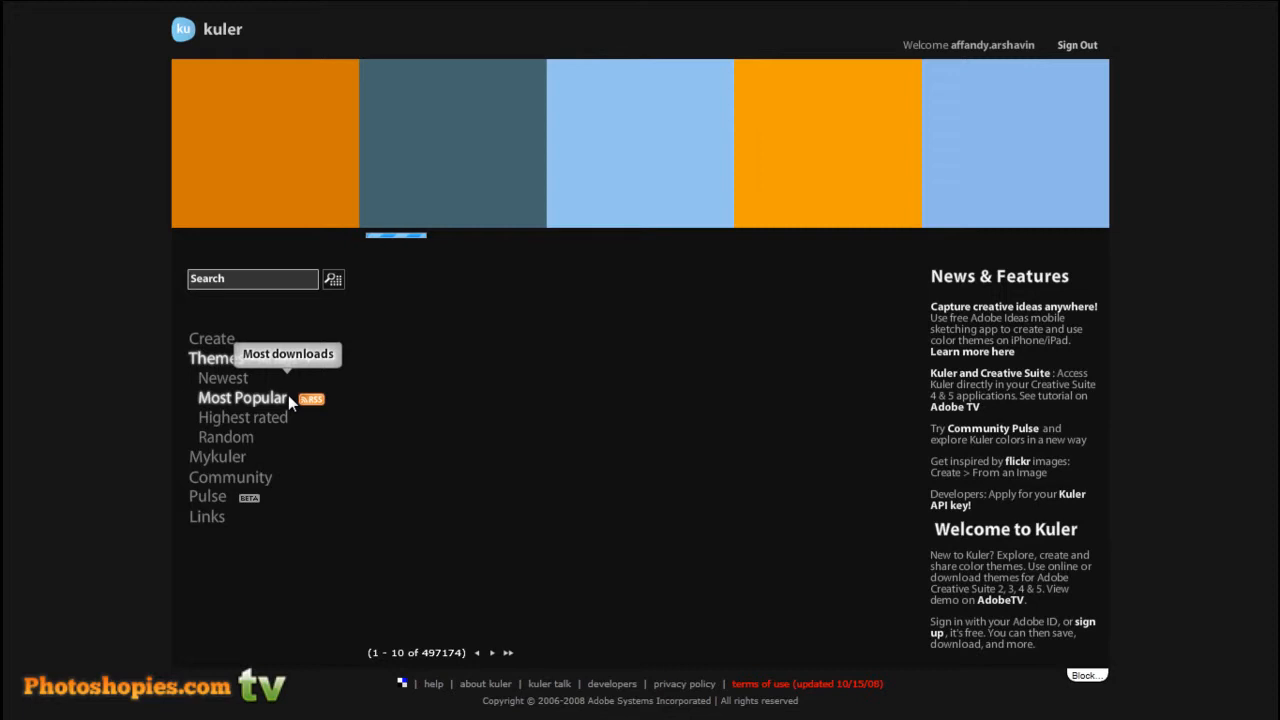
click(241, 397)
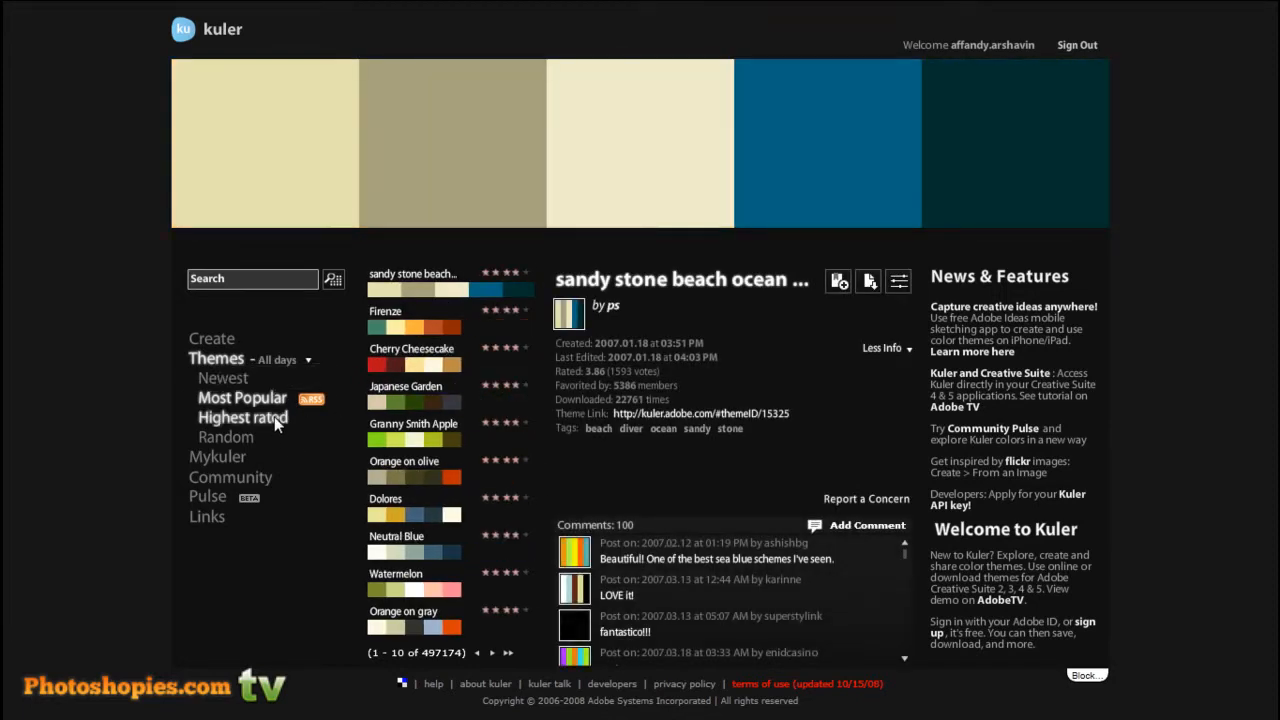
click(242, 417)
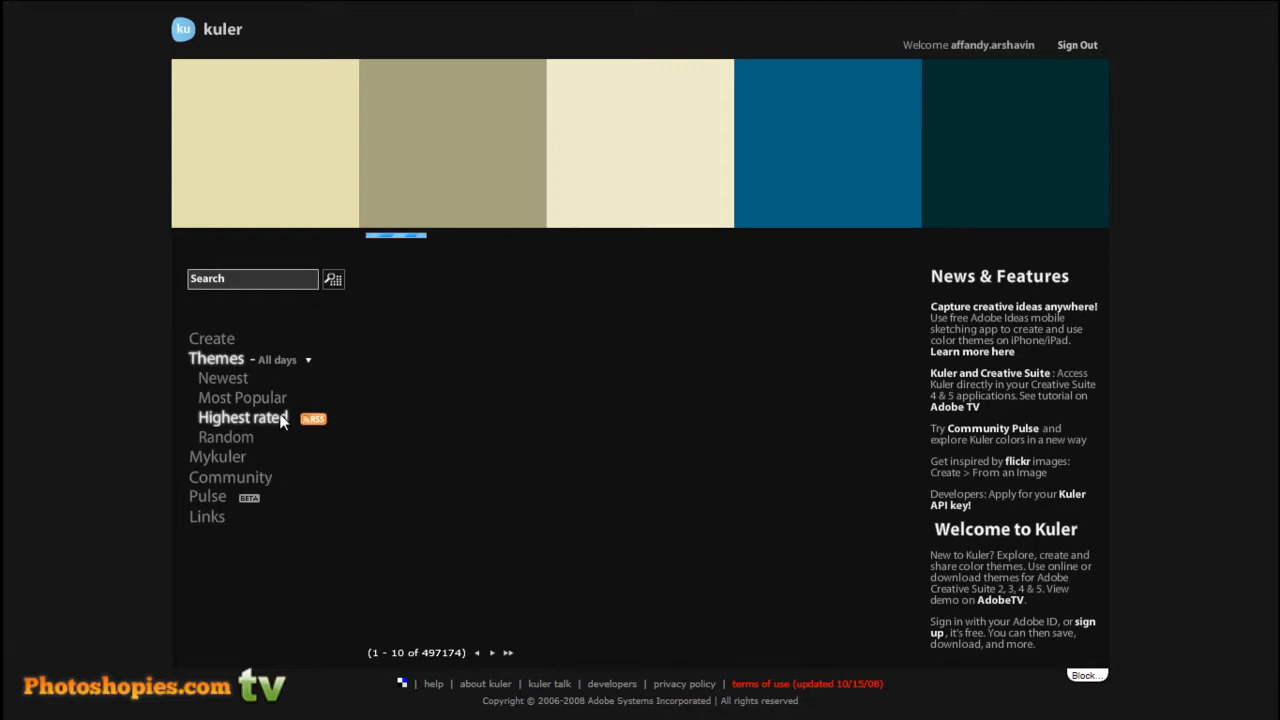
click(242, 417)
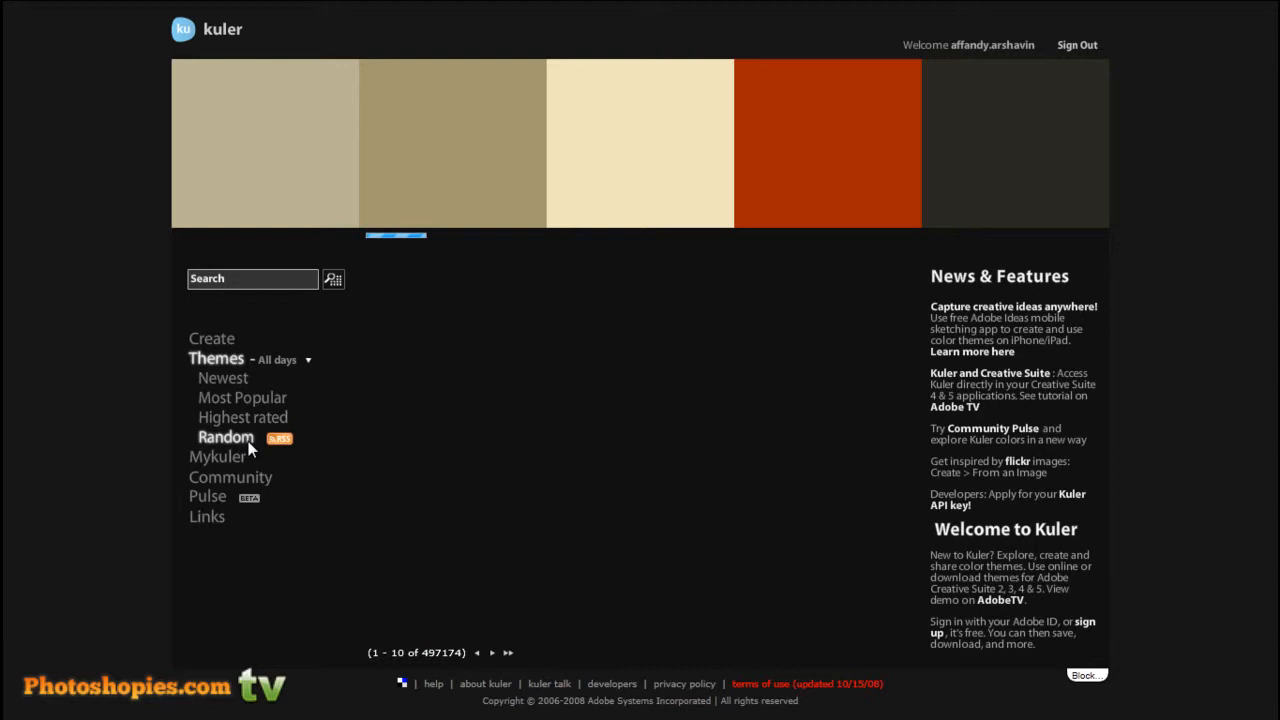
click(226, 437)
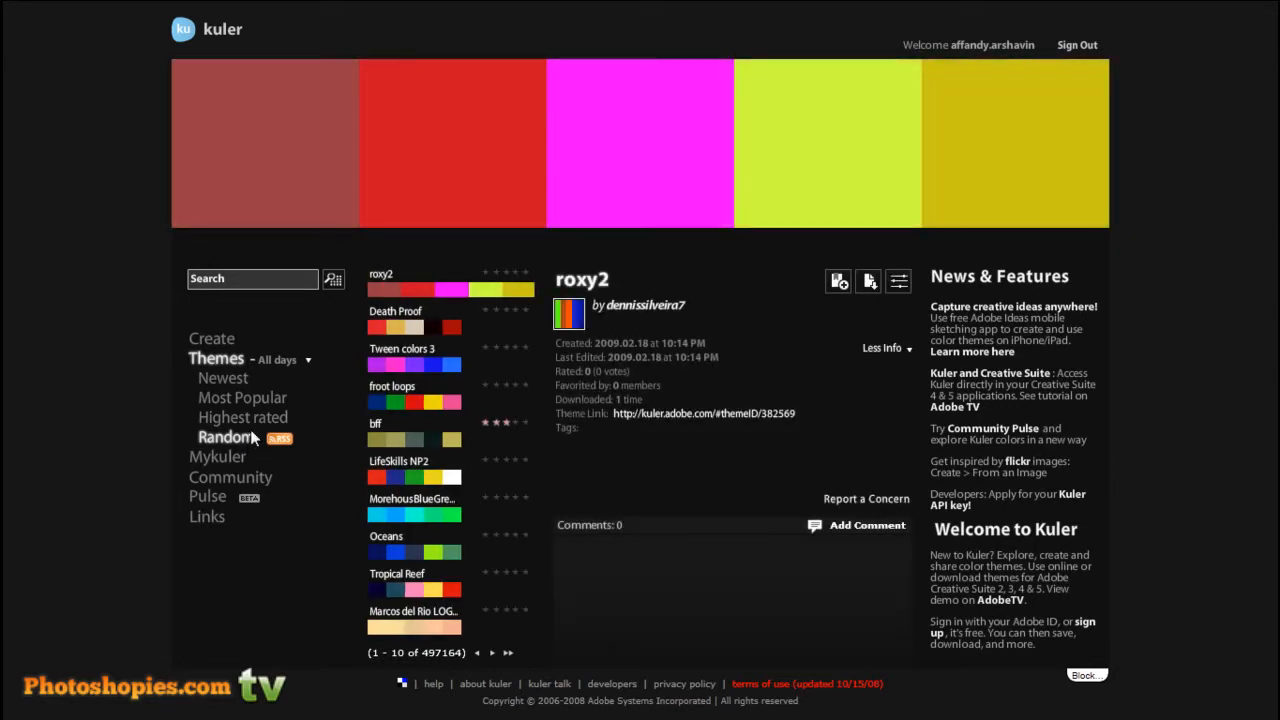
mouse_move(242, 398)
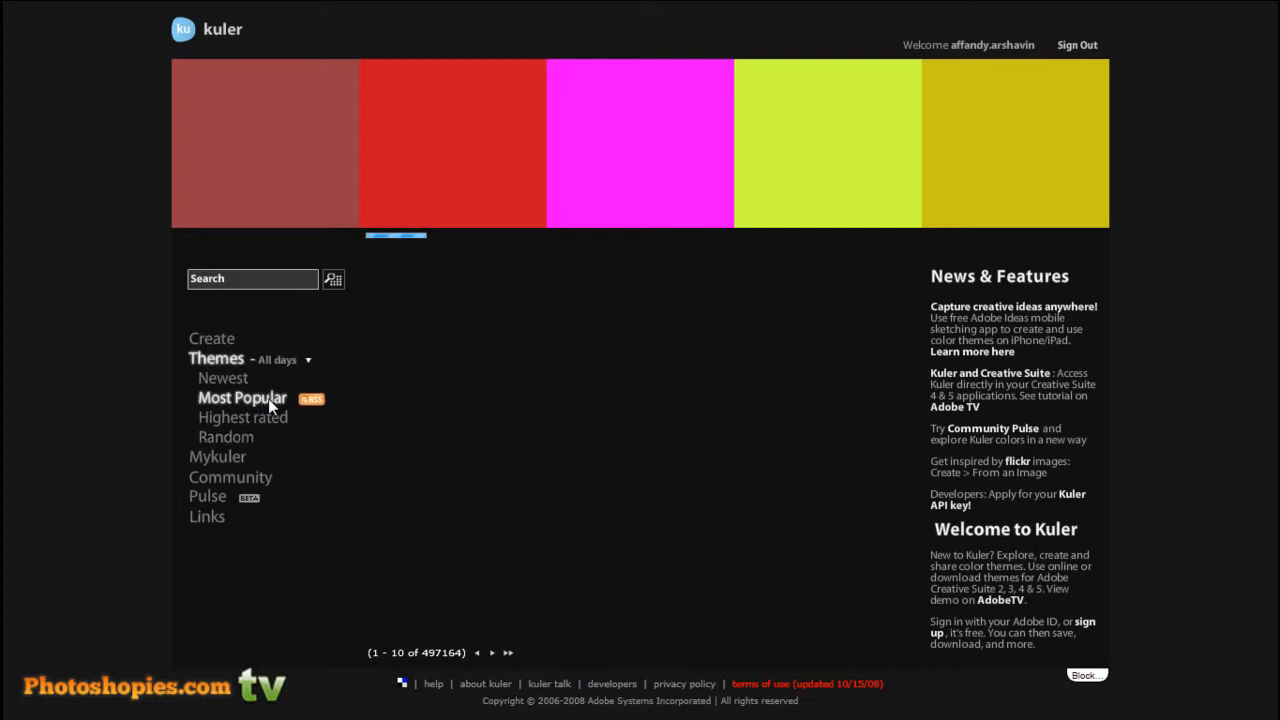
mouse_move(226, 437)
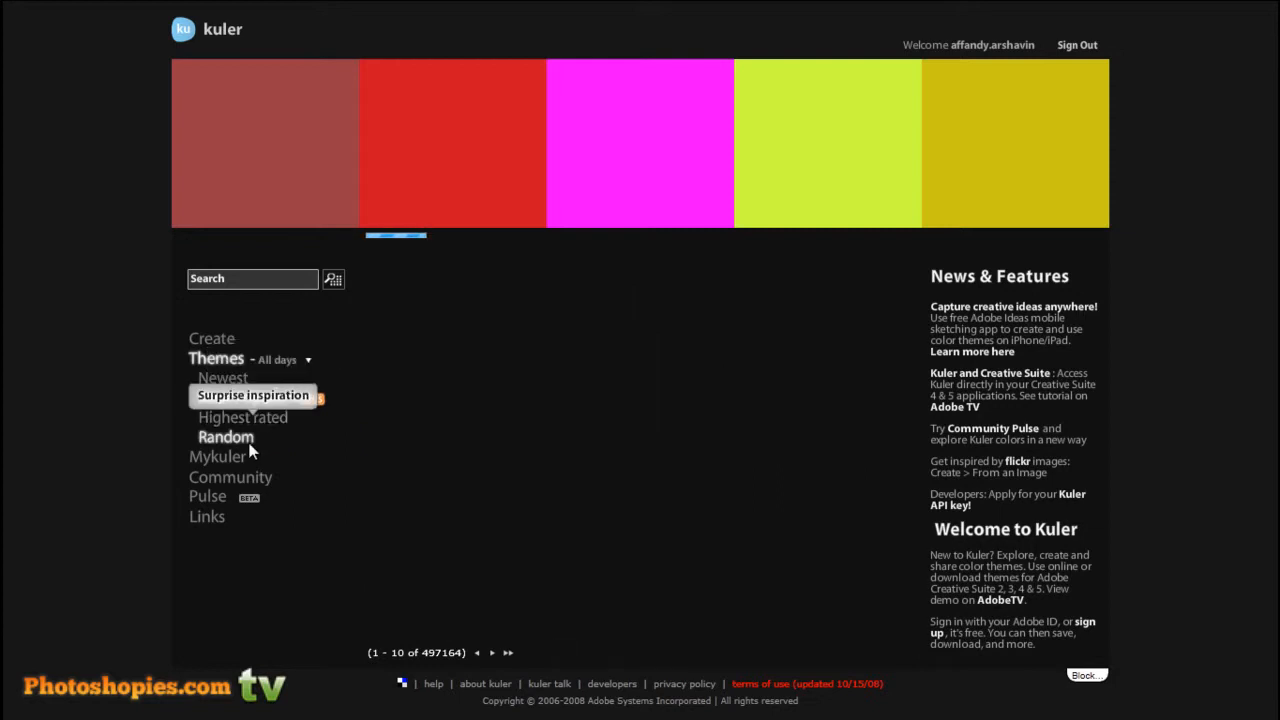
Return to Most Popular themes and advance to results 11–20
click(241, 397)
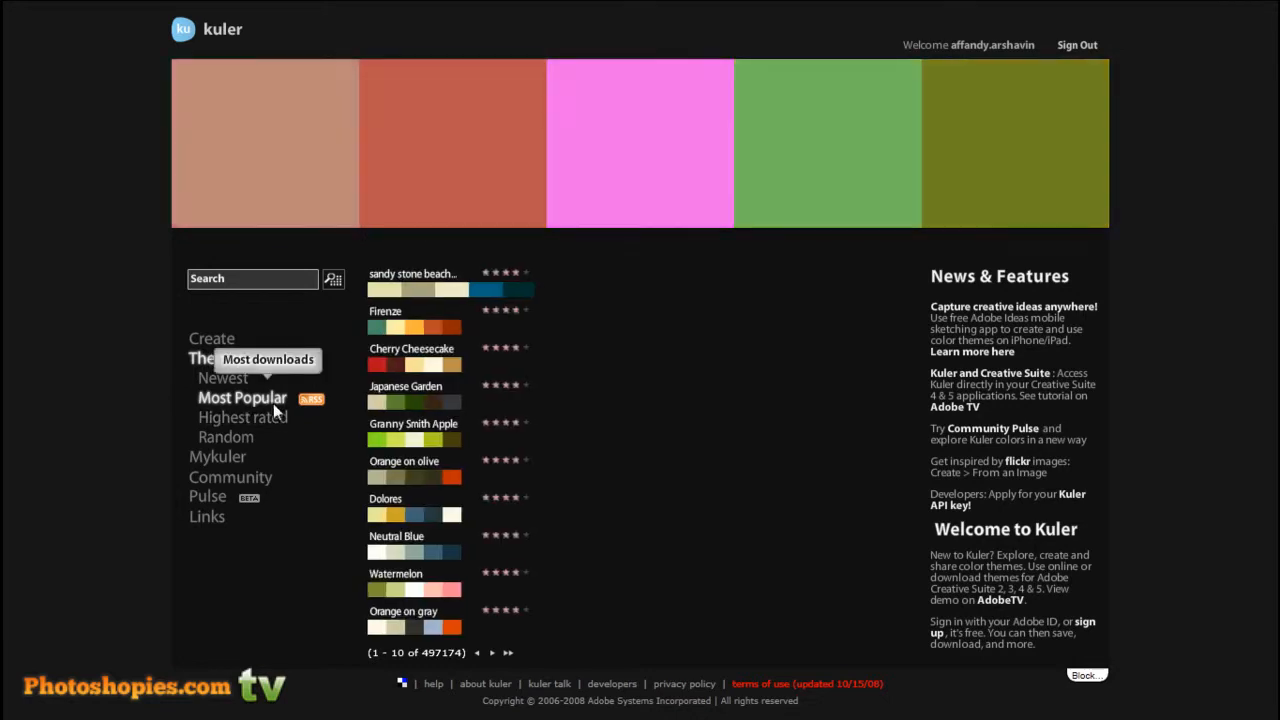
click(412, 273)
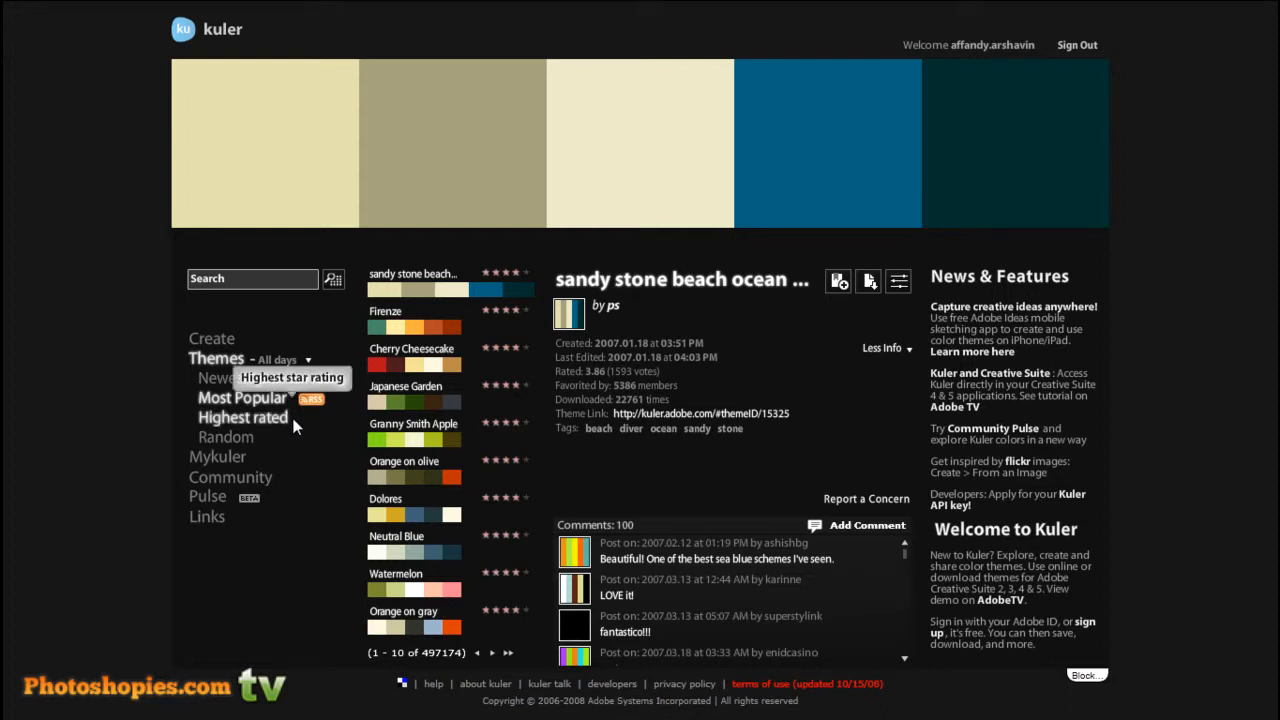
mouse_move(308, 462)
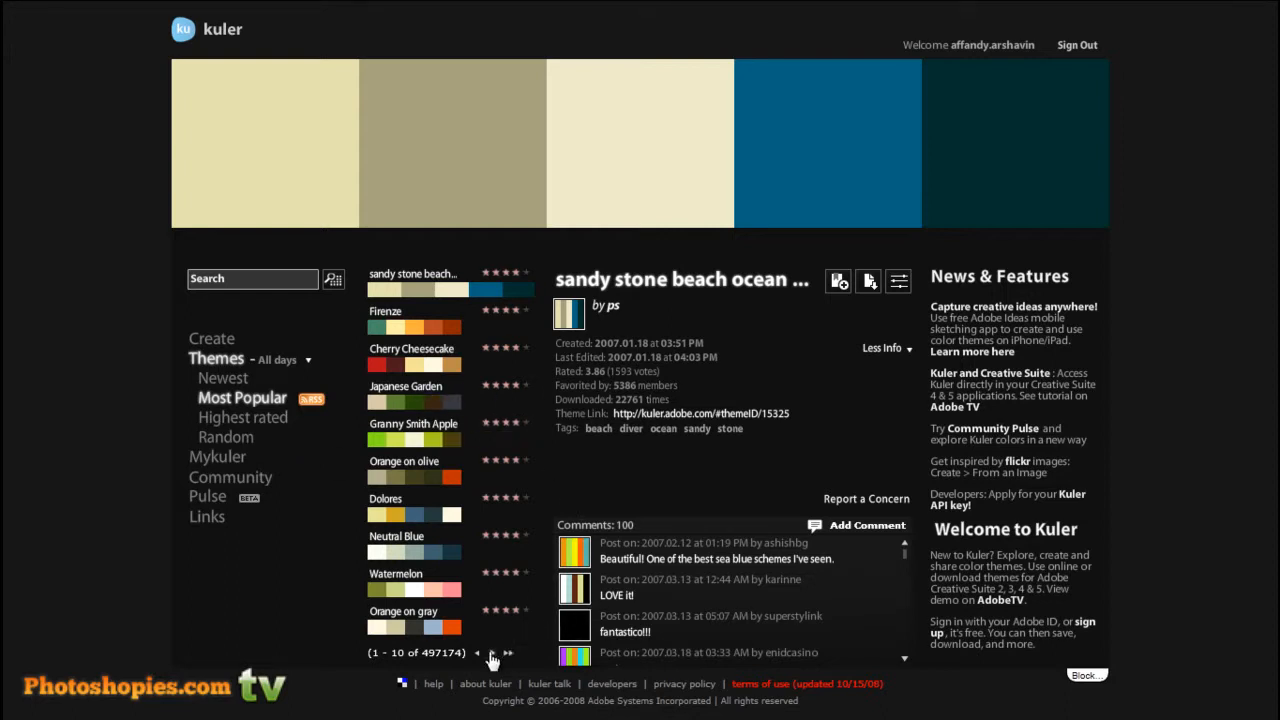
click(508, 652)
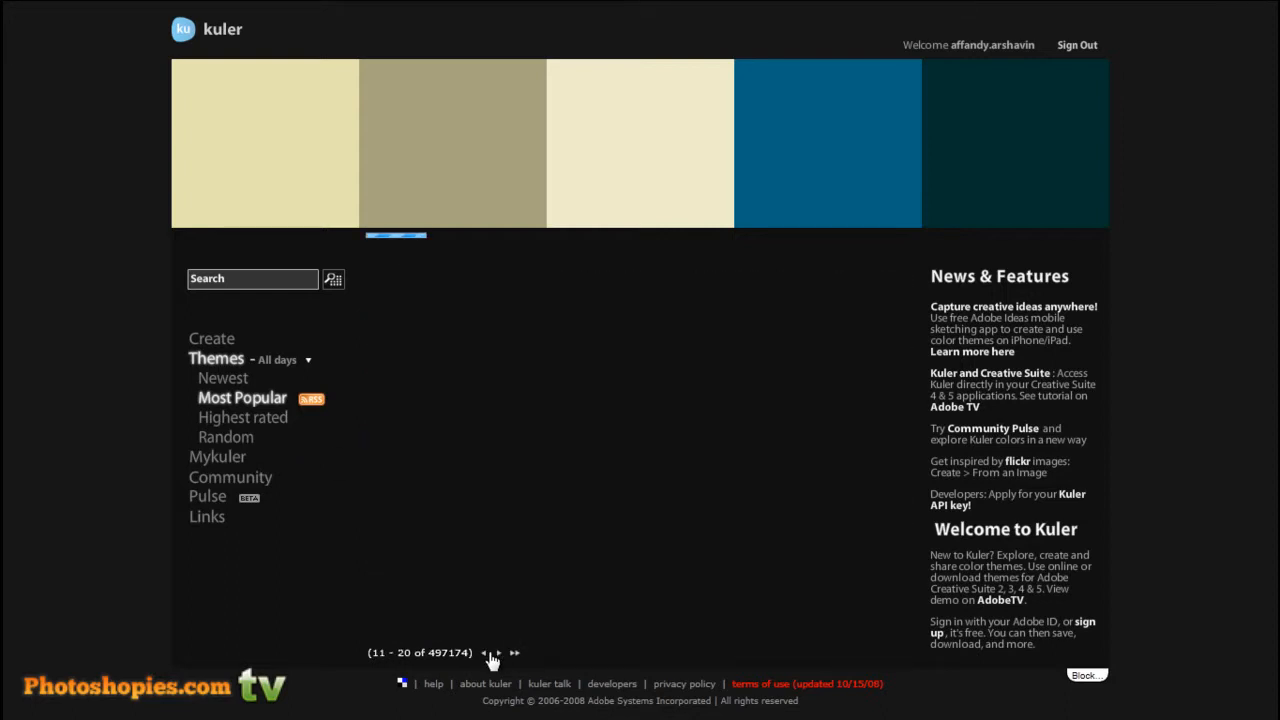
mouse_move(500, 660)
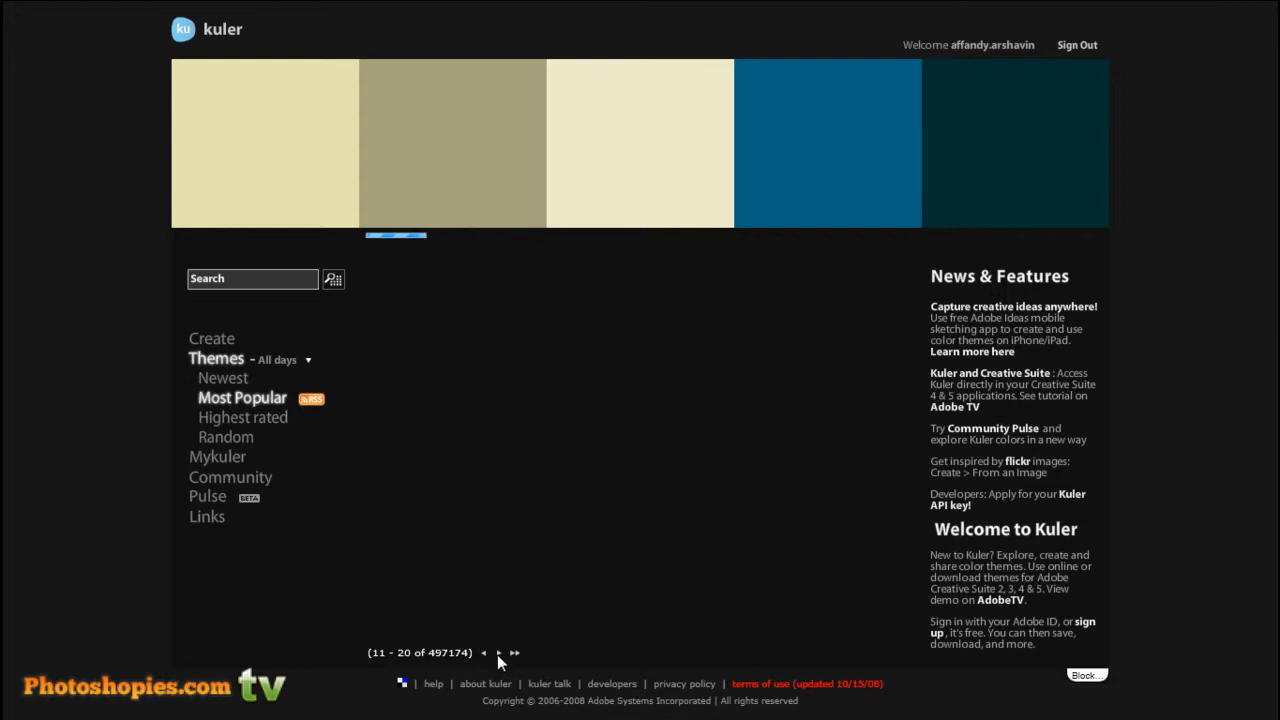
Advance to popular themes results 21–30 and open the Red and smooth theme
click(514, 653)
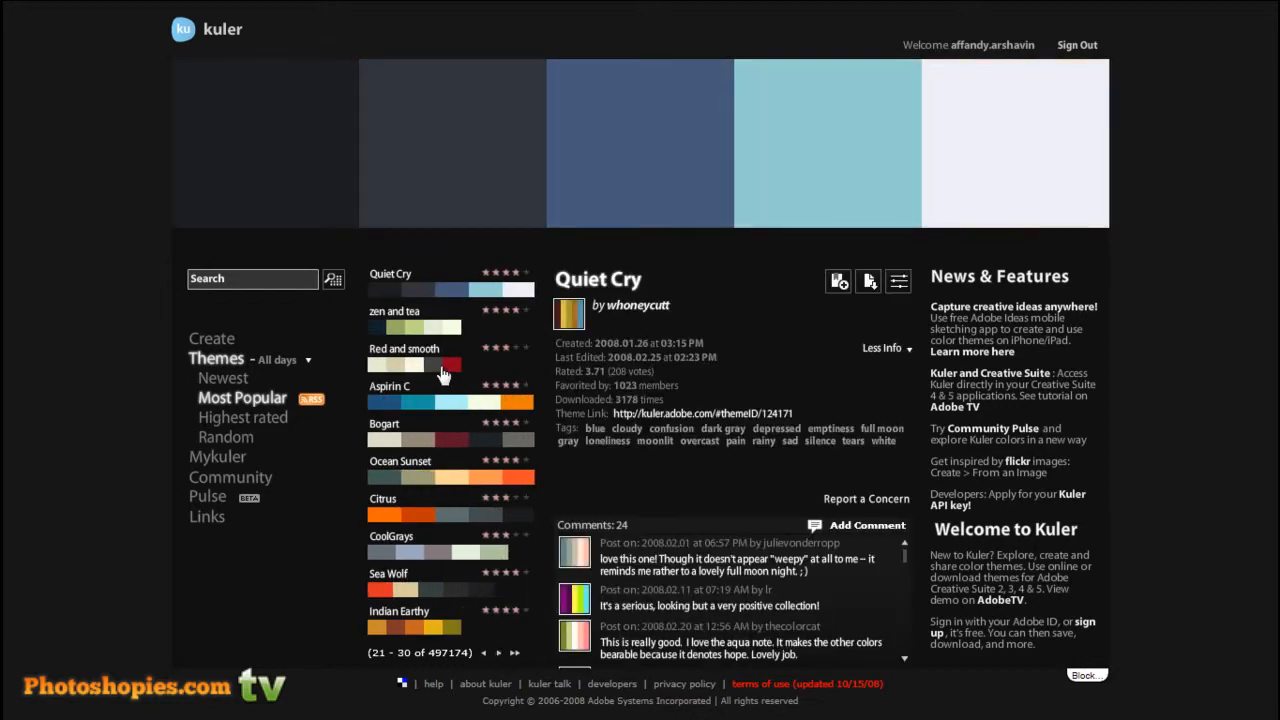
click(404, 348)
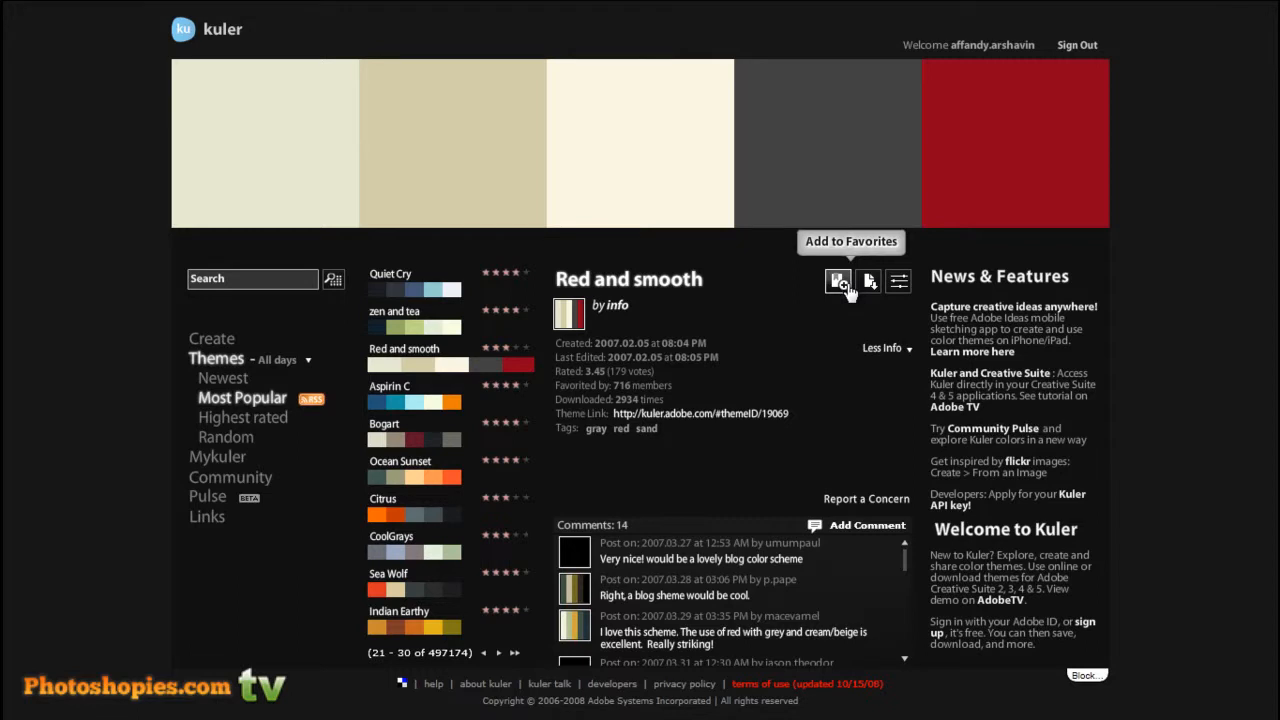
mouse_move(897, 281)
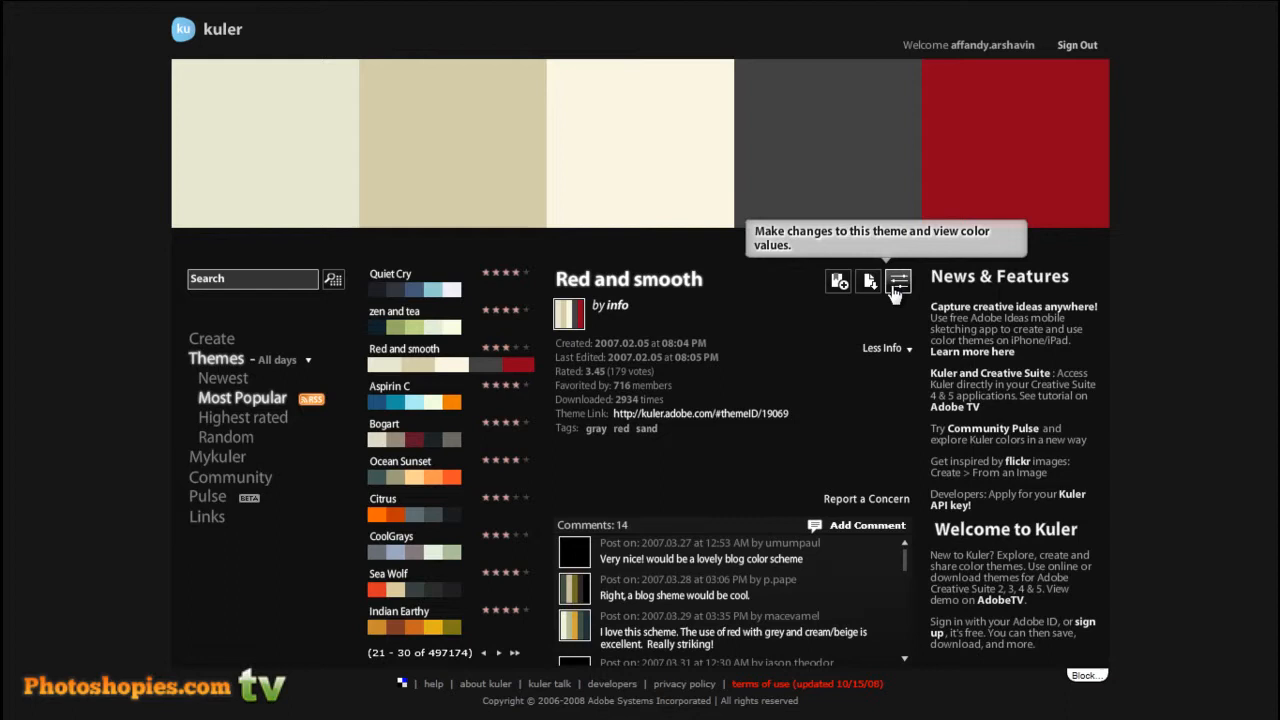
mouse_move(869, 281)
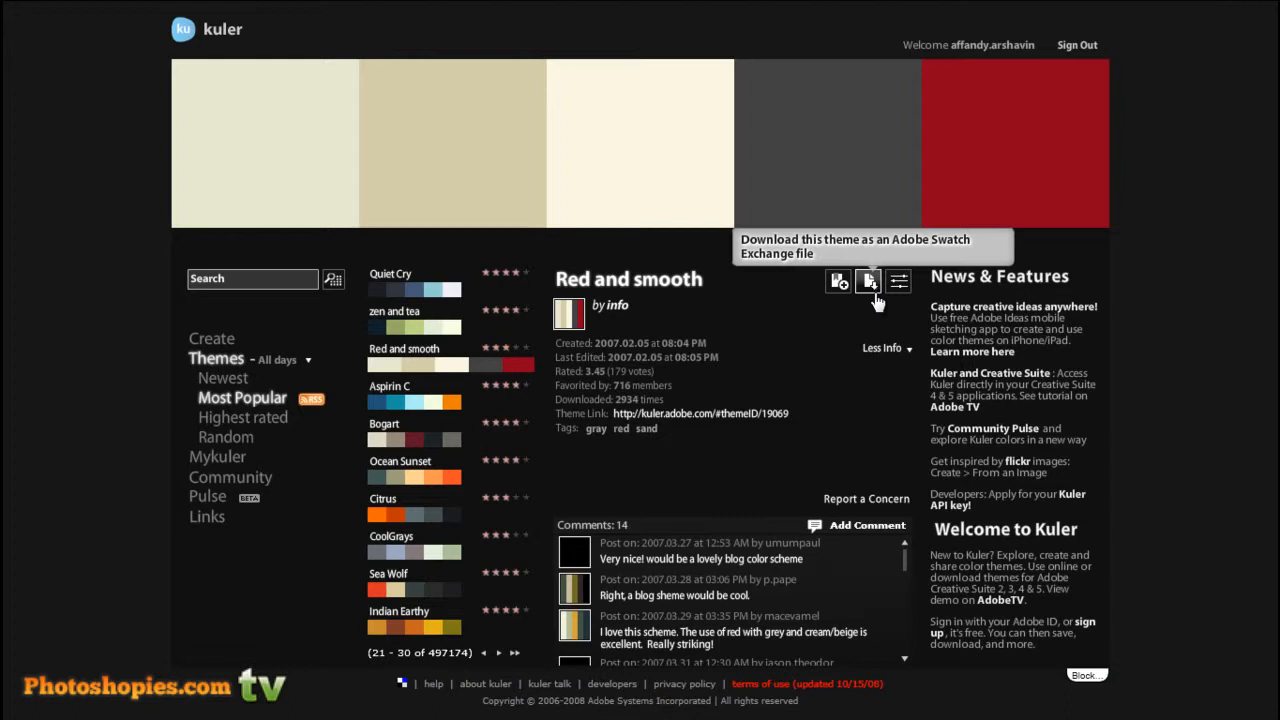
mouse_move(688, 343)
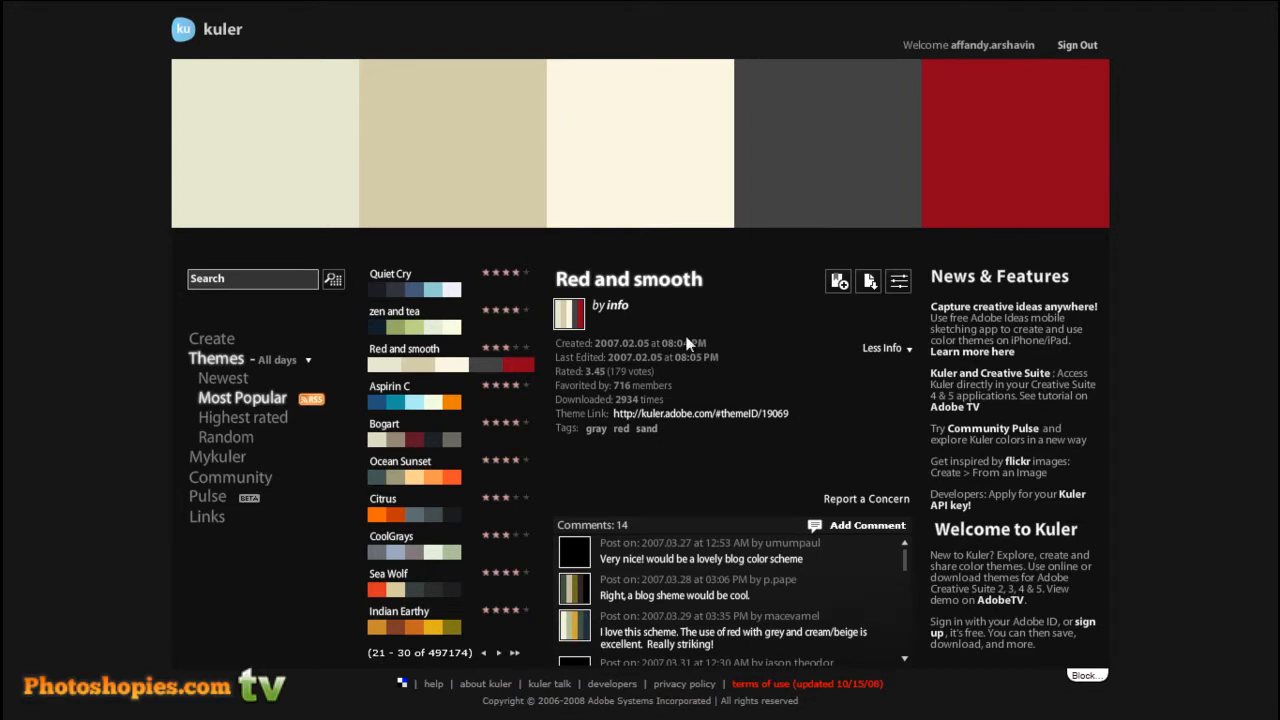
mouse_move(445, 337)
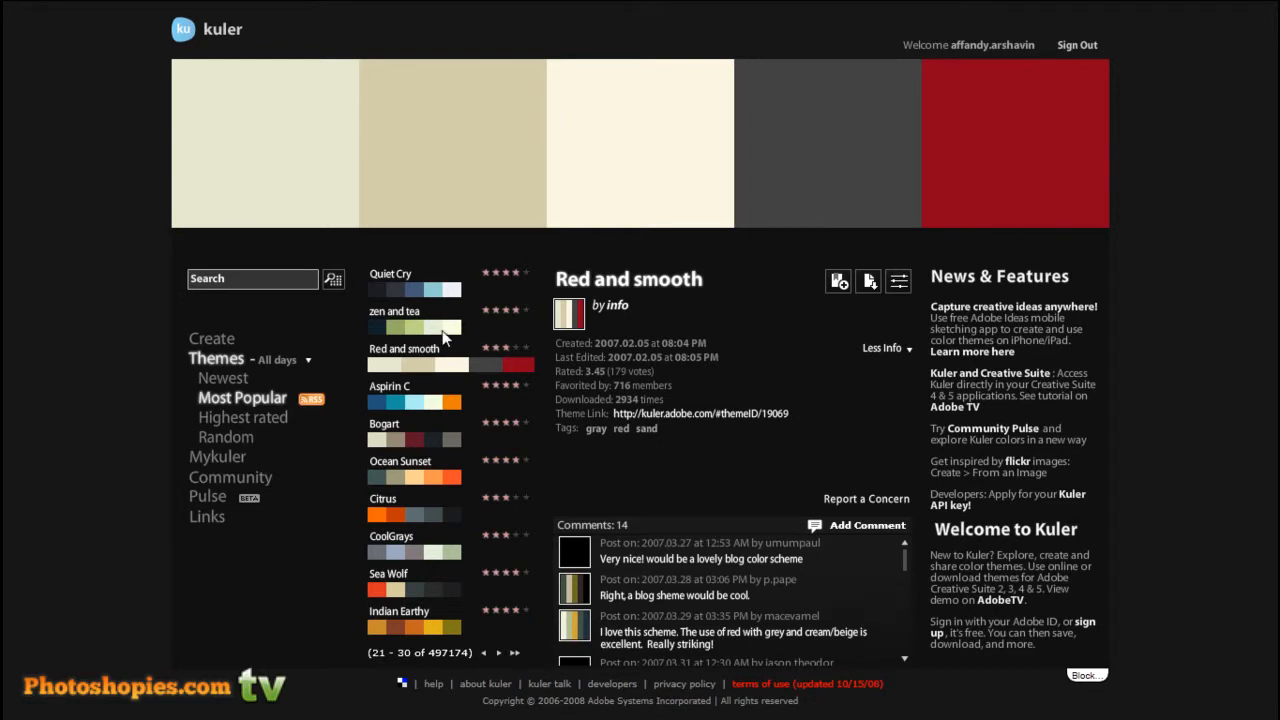
mouse_move(1065, 357)
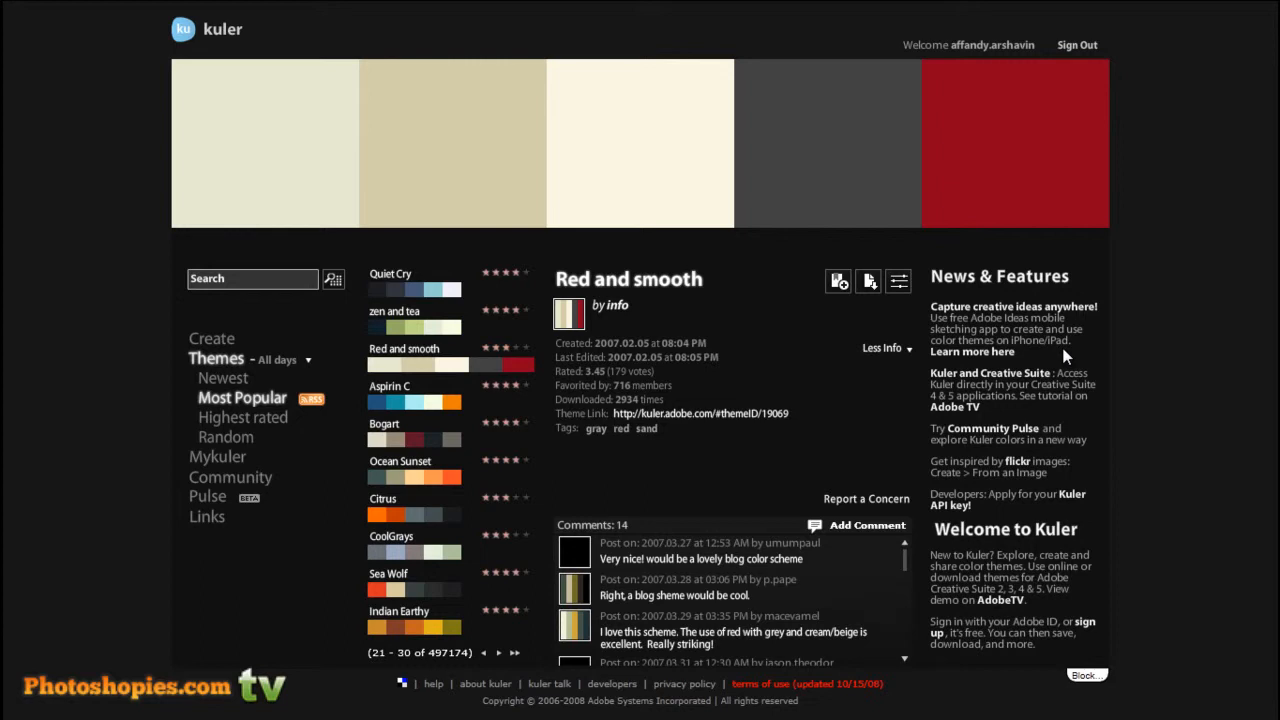
mouse_move(1025, 365)
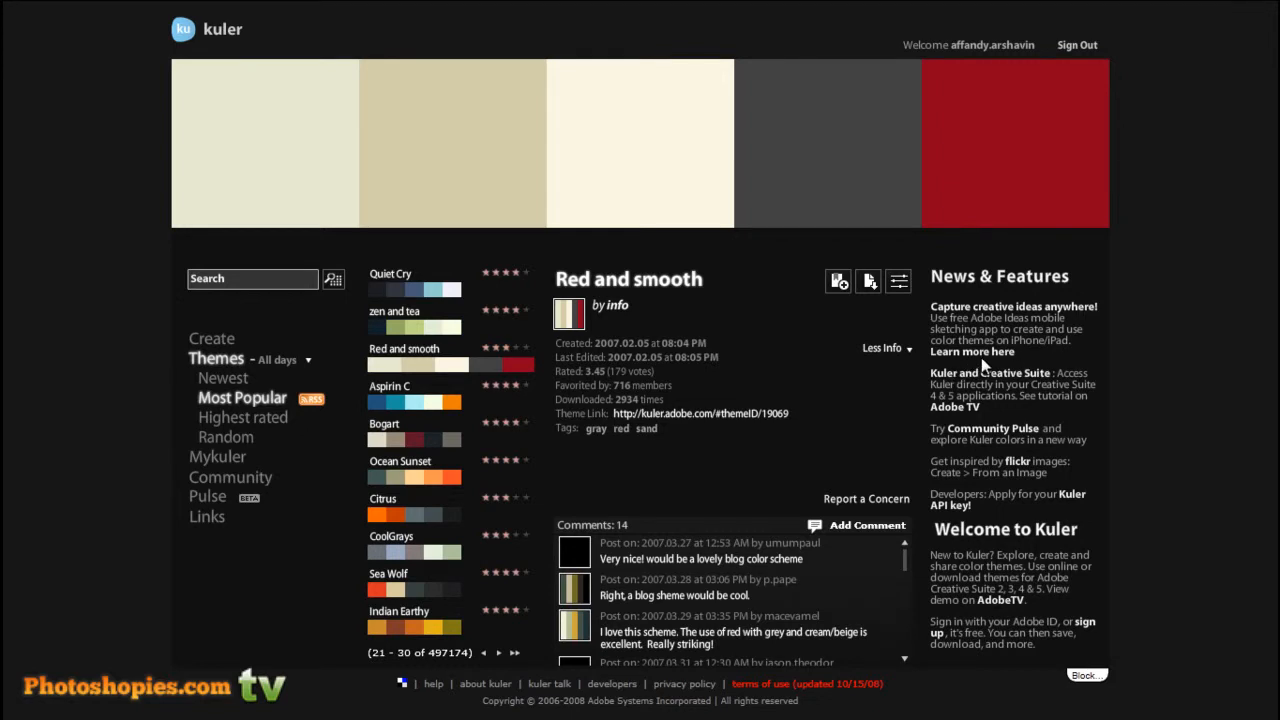
mouse_move(855, 383)
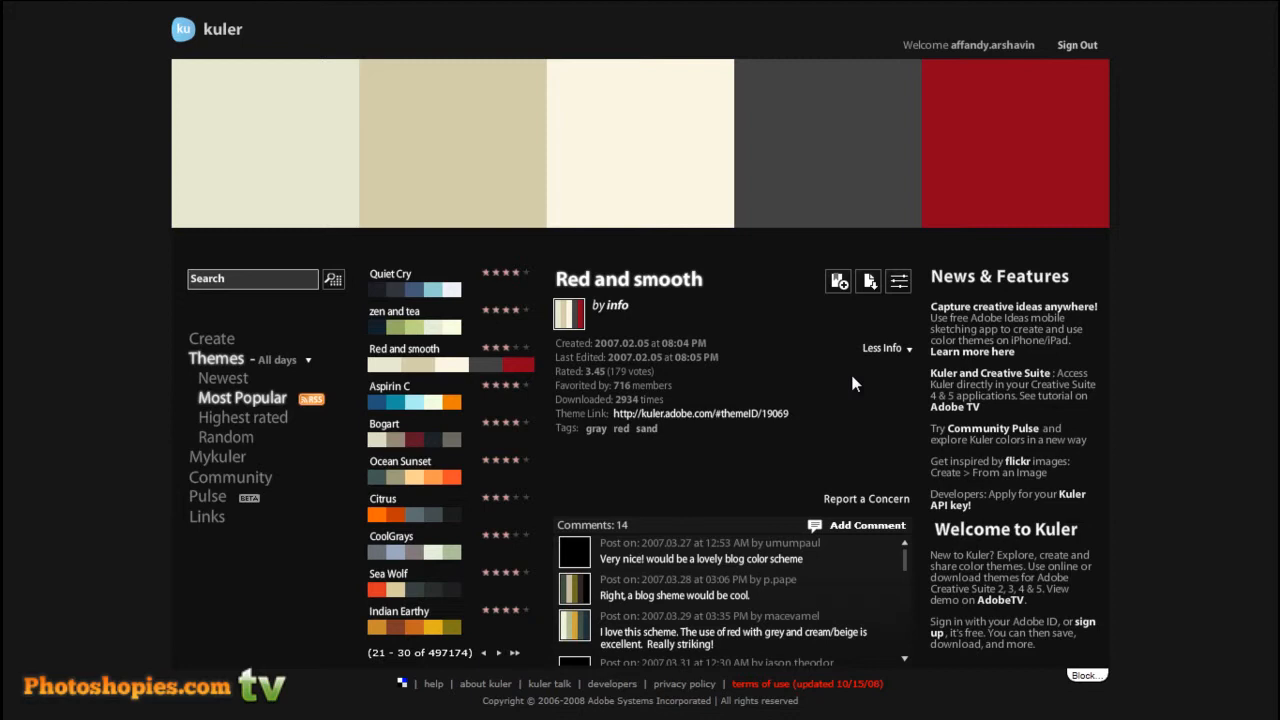
mouse_move(780, 312)
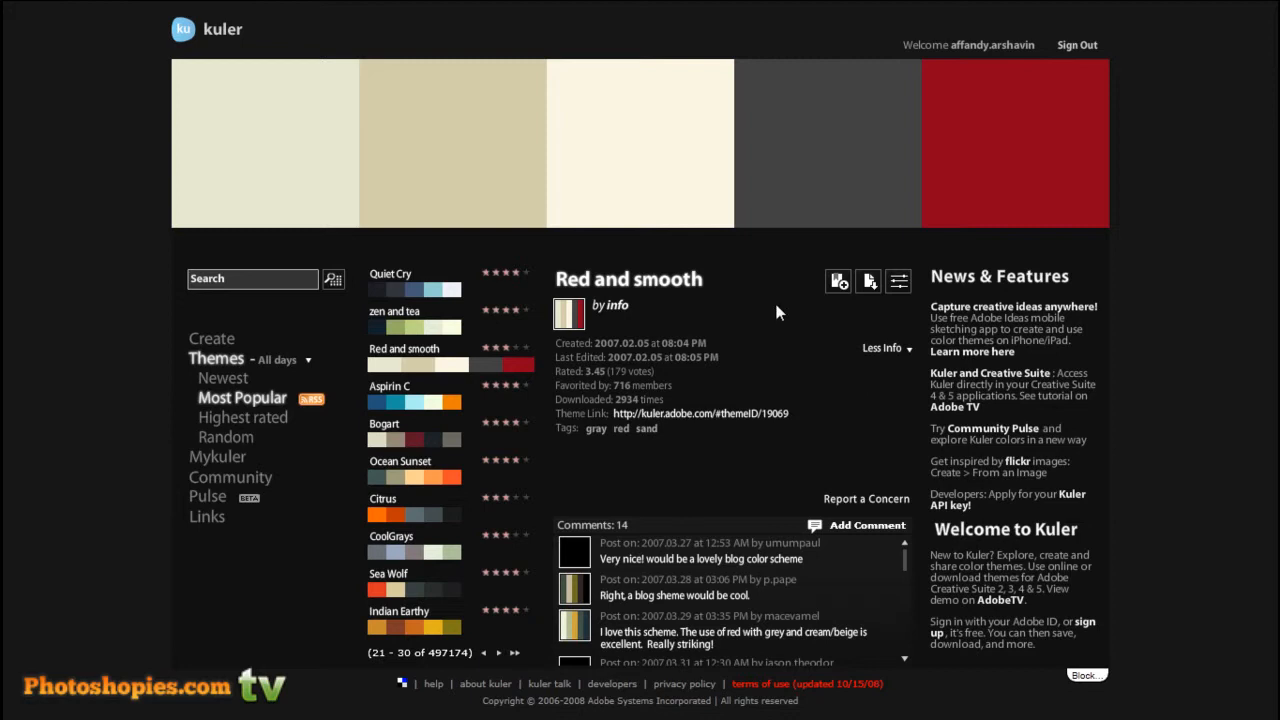